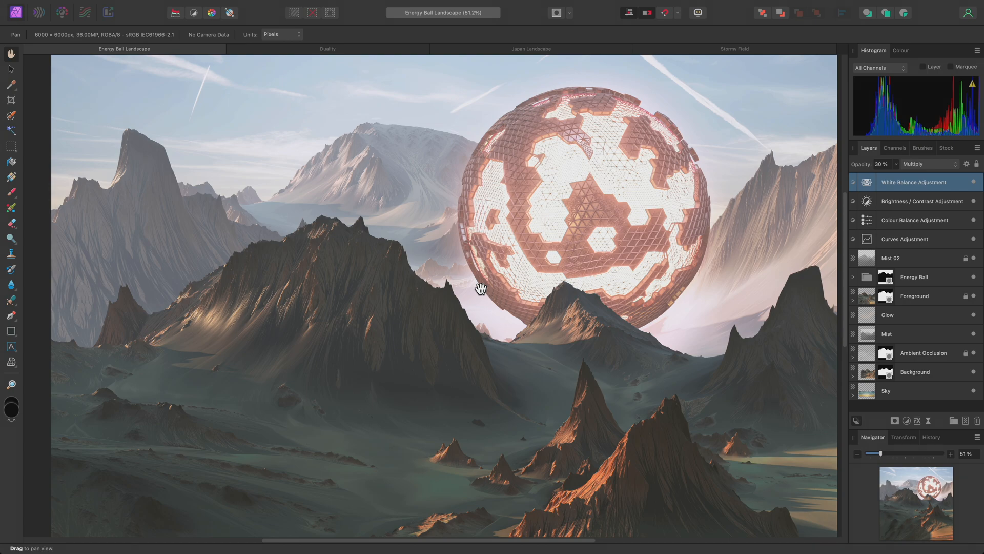
mouse_move(576, 283)
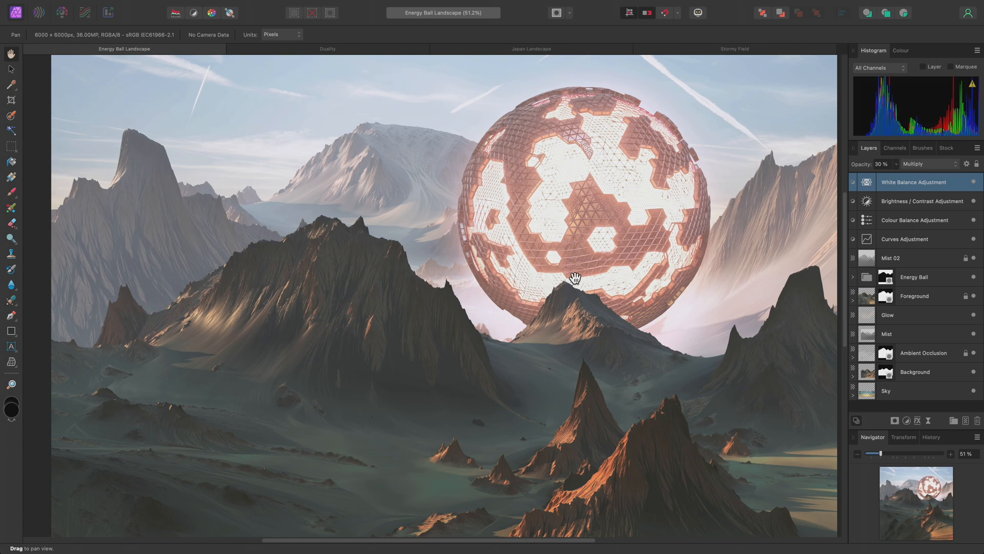
mouse_move(923, 267)
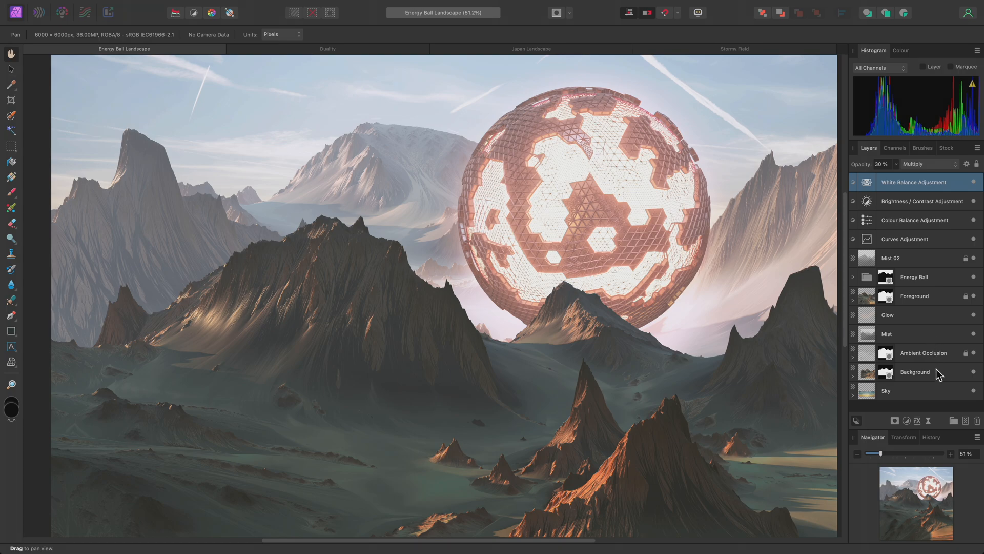
mouse_move(937, 308)
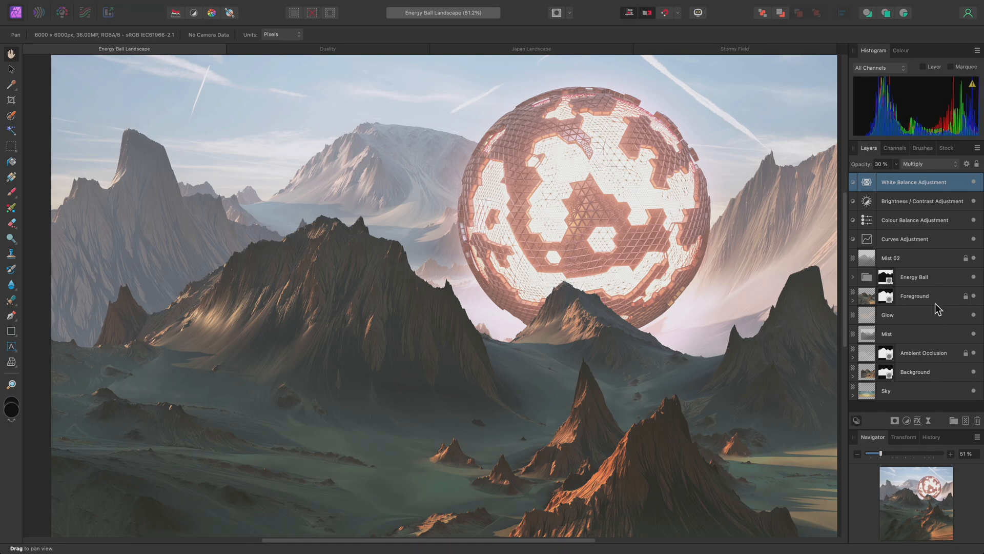
mouse_move(947, 375)
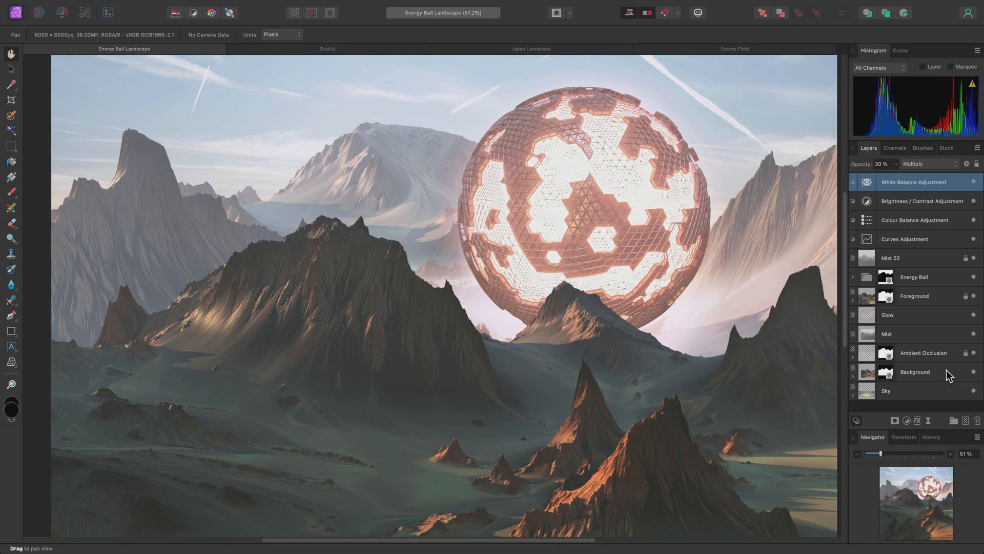
mouse_move(941, 357)
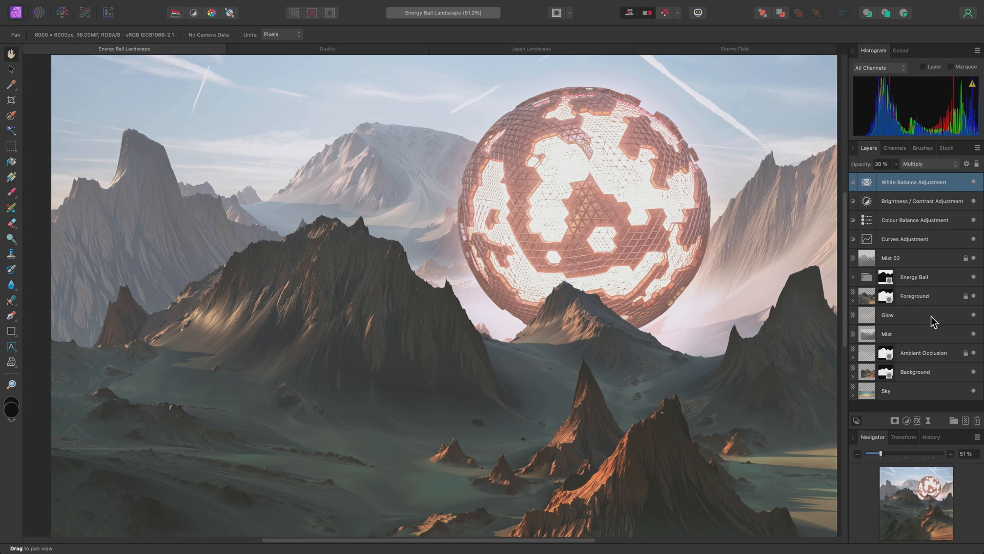
mouse_move(932, 305)
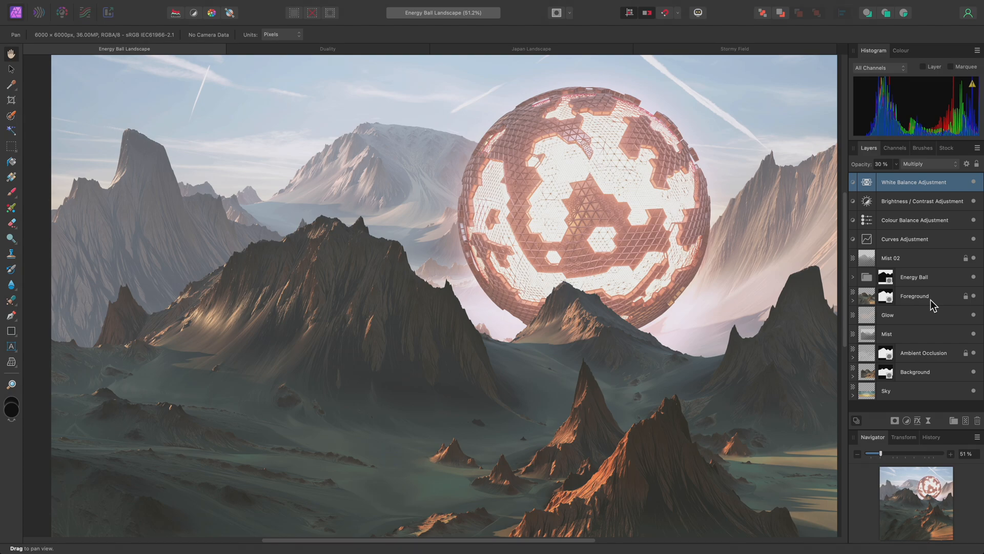
Add a White Balance adjustment at 85% warmth and 77% tint inside the Foreground layer.
left_click(220, 5)
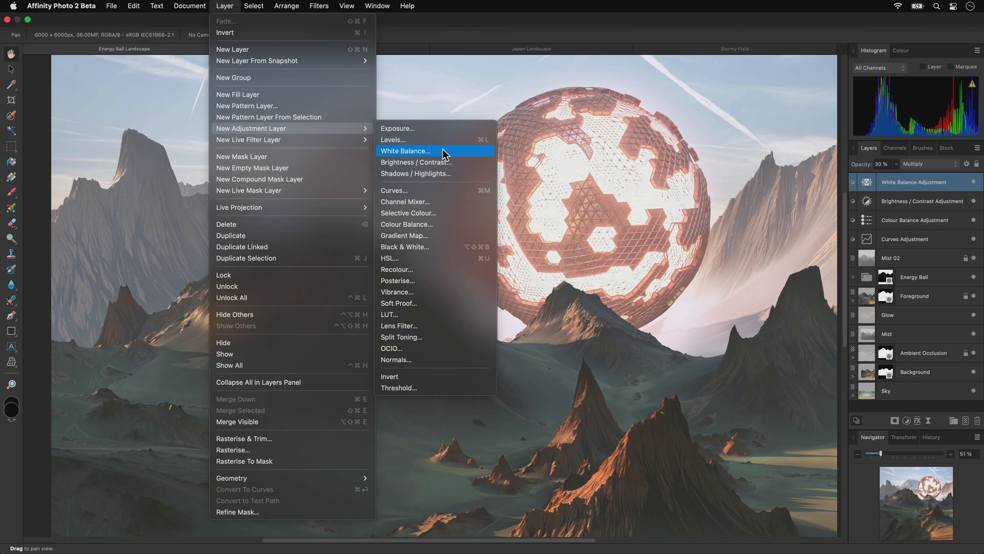
left_click(405, 151)
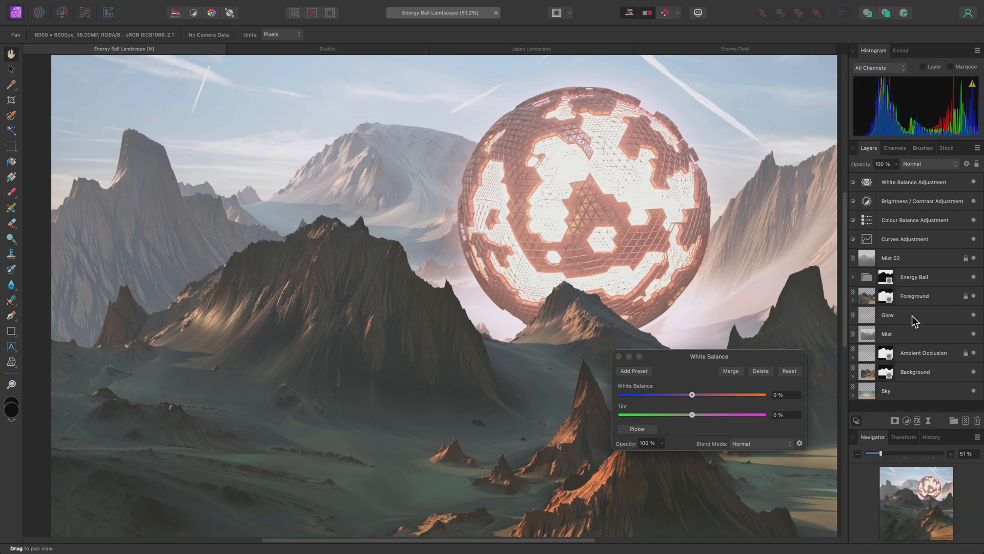
left_click_drag(692, 394, 747, 394)
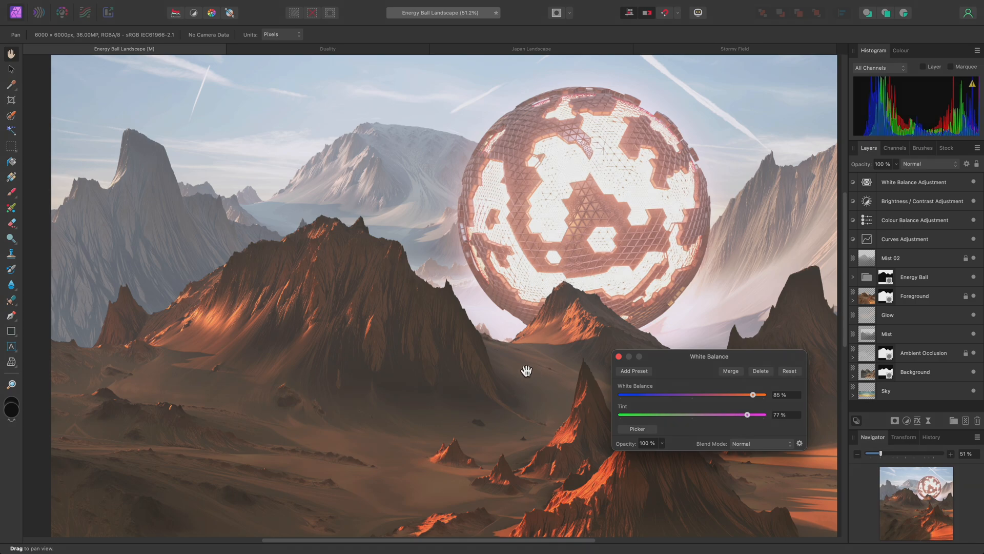
mouse_move(291, 330)
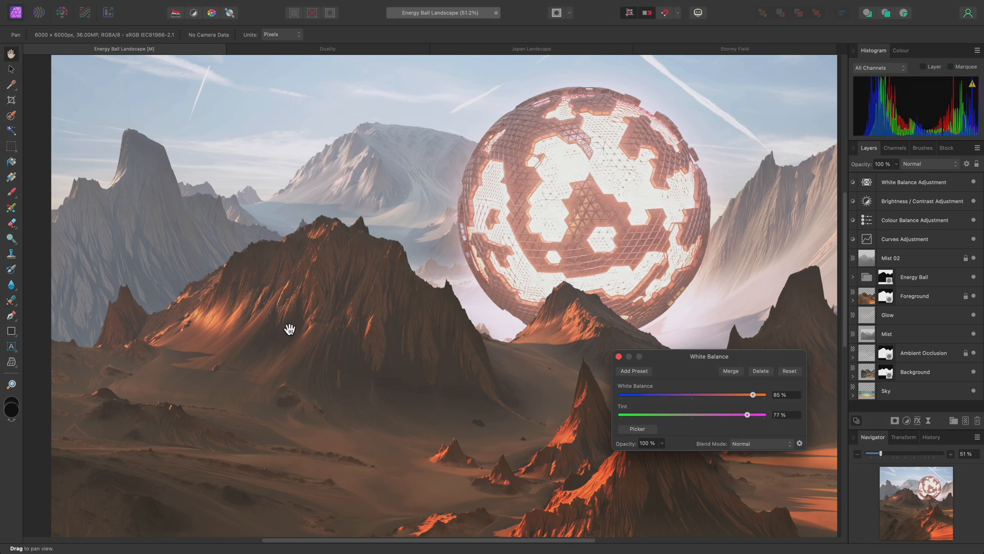
mouse_move(428, 184)
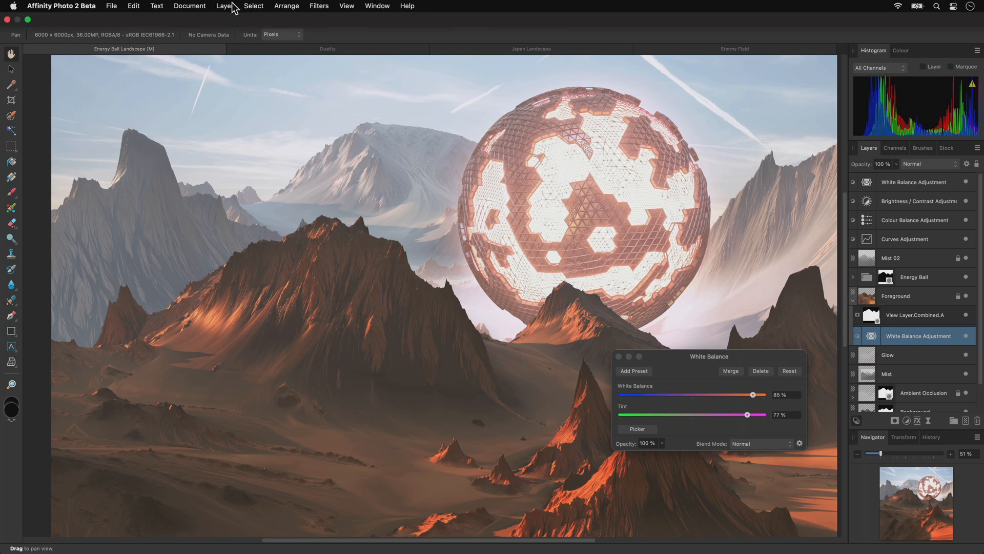
Duplicate Linked the White Balance adjustment, test the slider and return it to 85%.
left_click(223, 5)
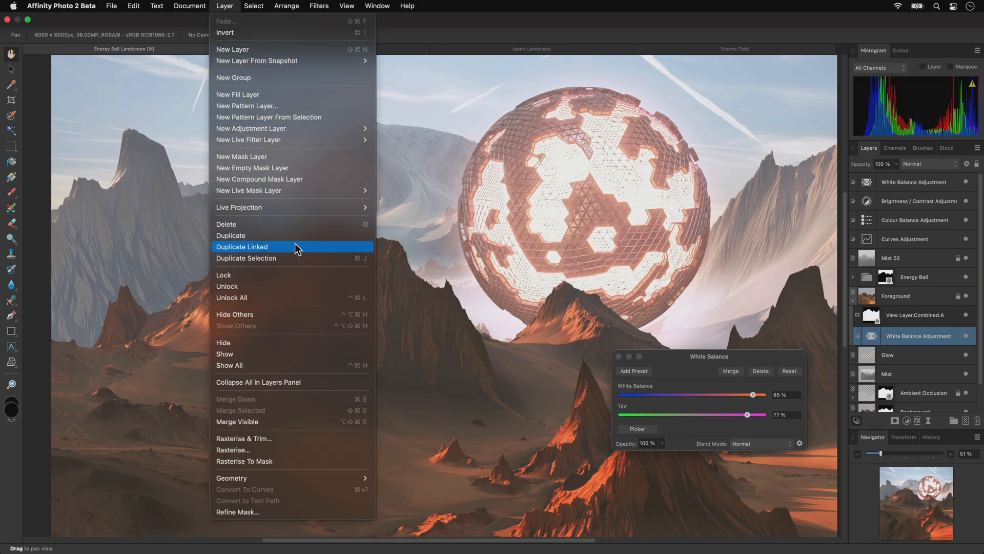
left_click(242, 246)
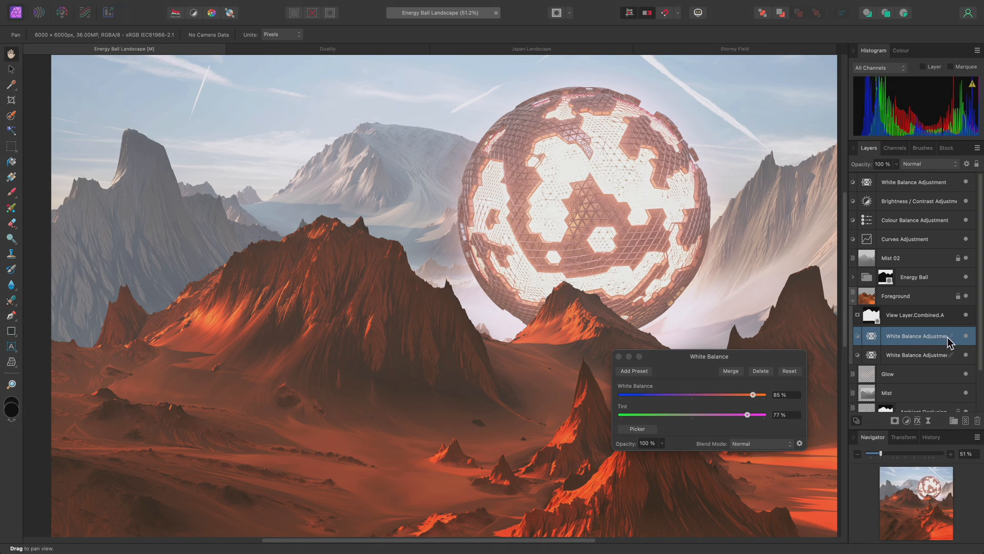
mouse_move(939, 342)
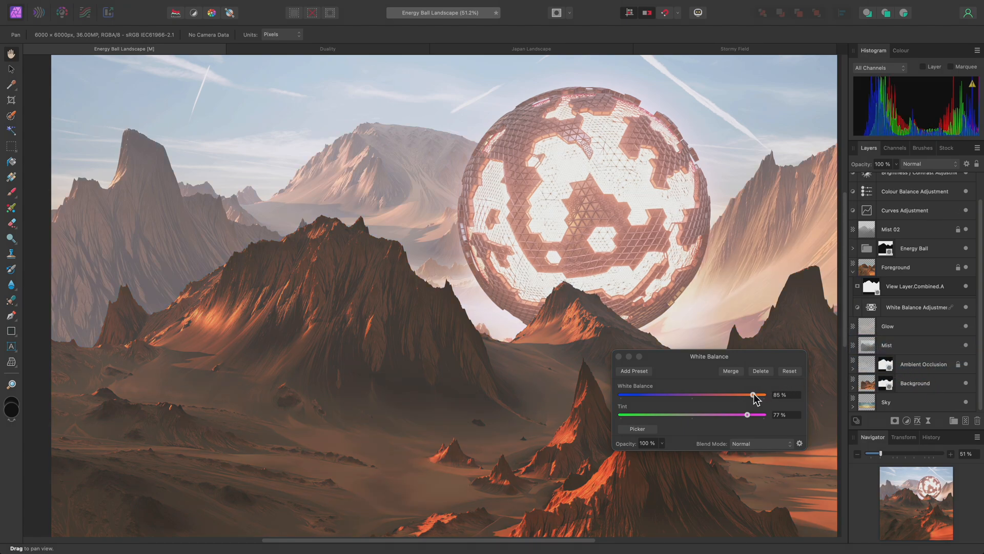
left_click_drag(754, 394, 708, 394)
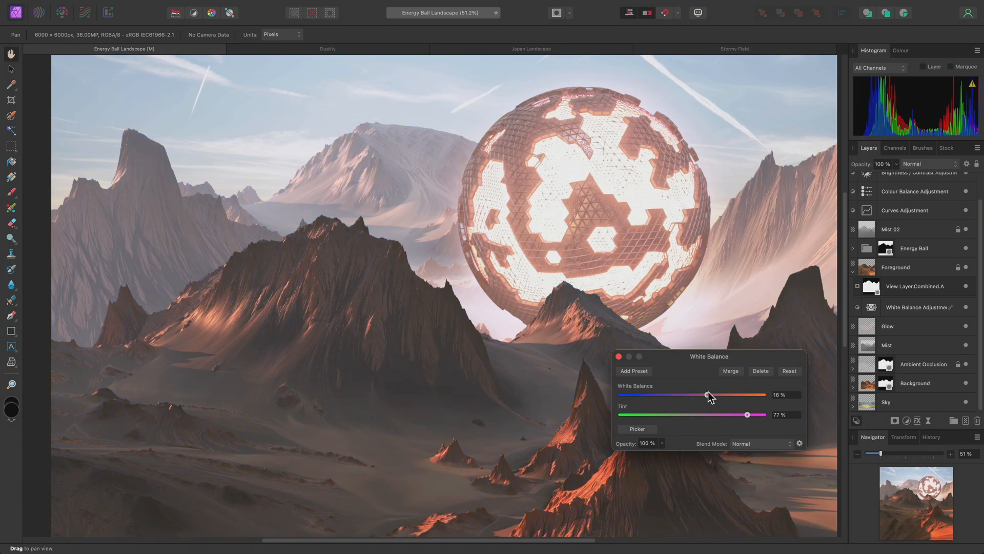
left_click_drag(708, 394, 700, 393)
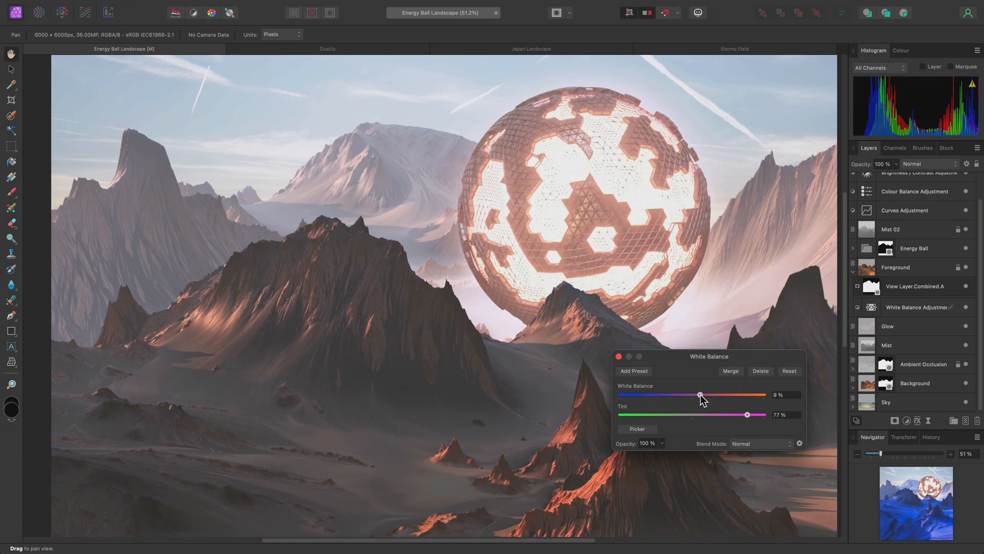
left_click_drag(700, 394, 753, 393)
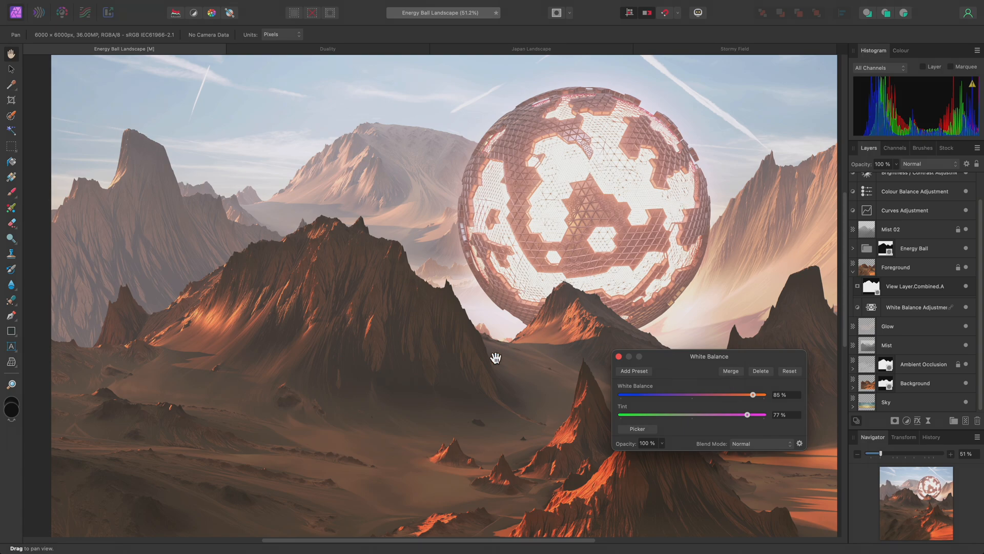
mouse_move(435, 201)
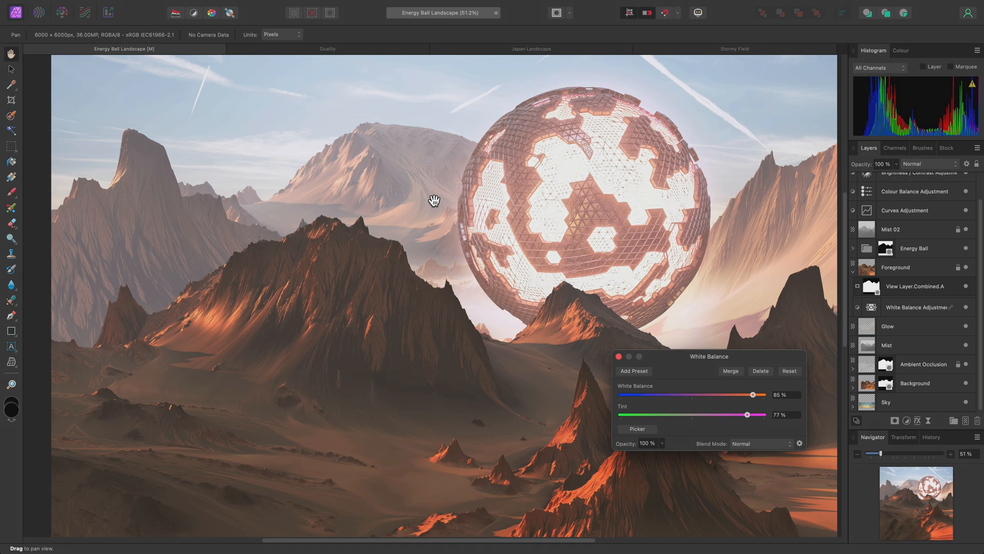
mouse_move(519, 330)
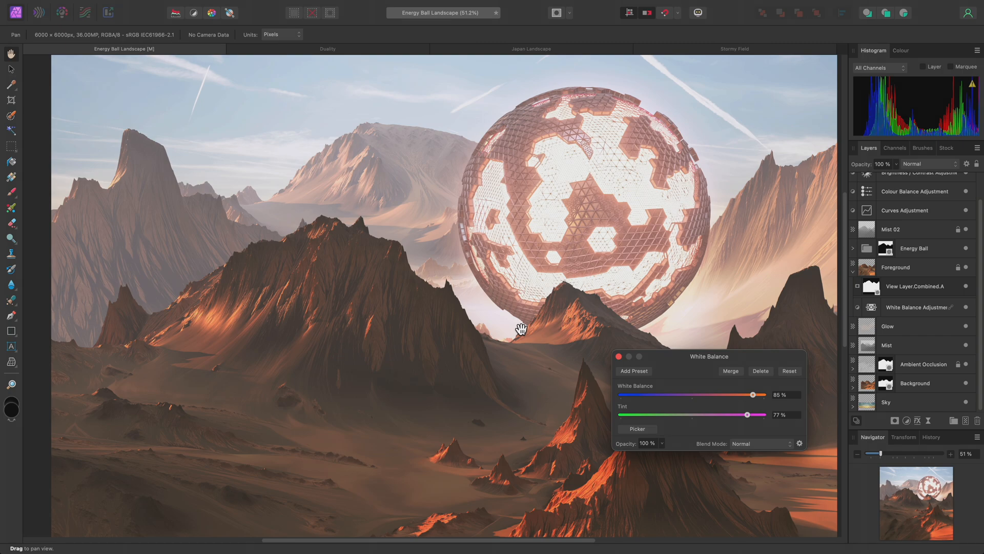
mouse_move(472, 6)
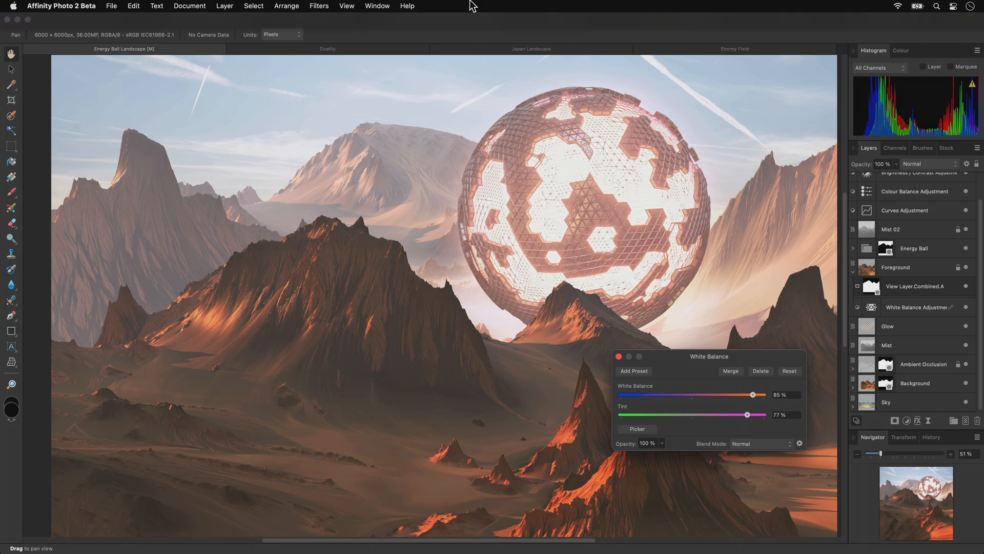
Show the Links panel and select the linked White Balance adjustment to see its links.
left_click(380, 5)
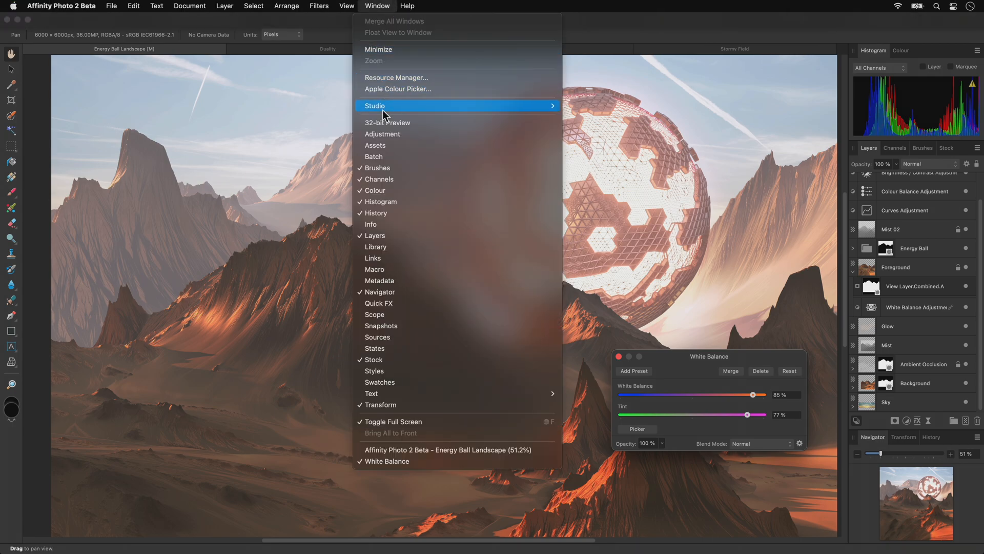
mouse_move(414, 258)
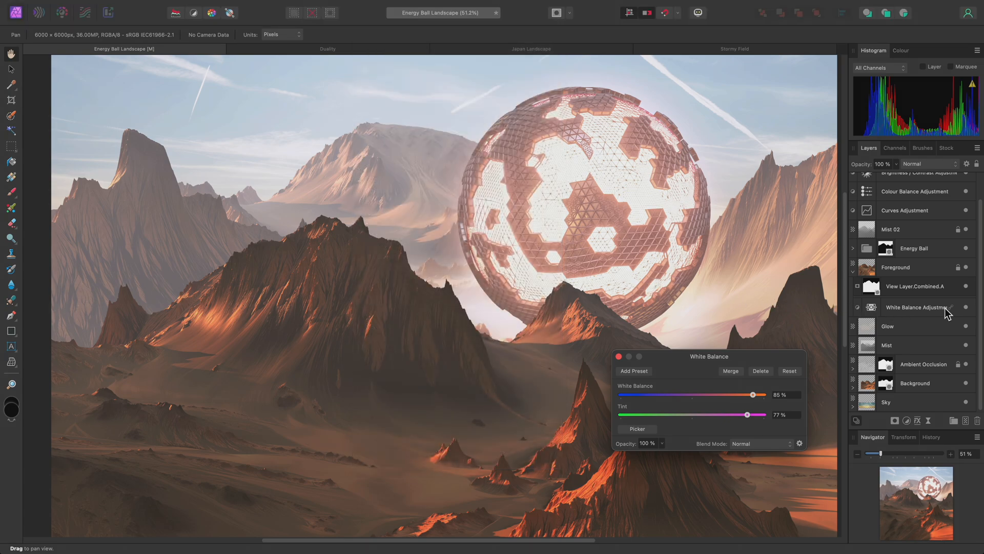
left_click(965, 307)
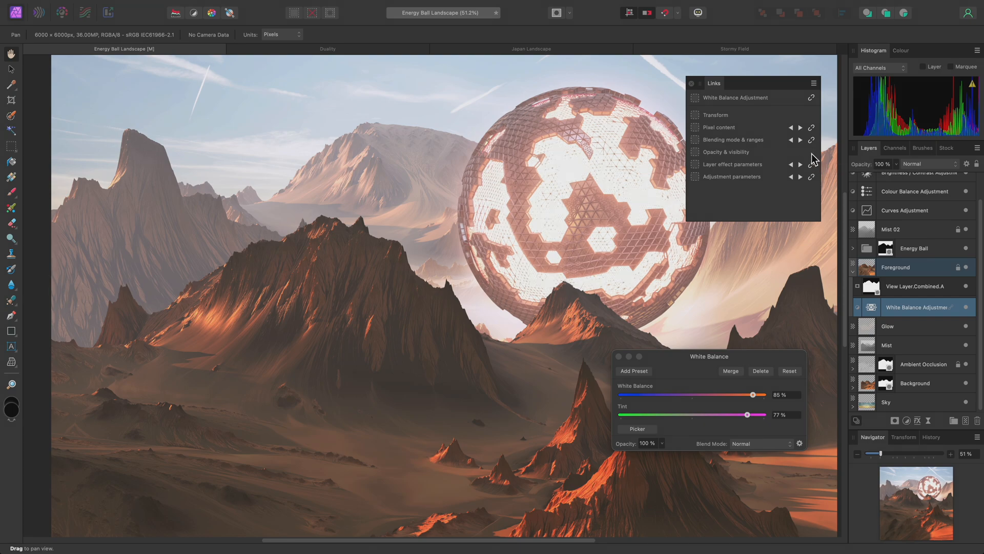
mouse_move(795, 211)
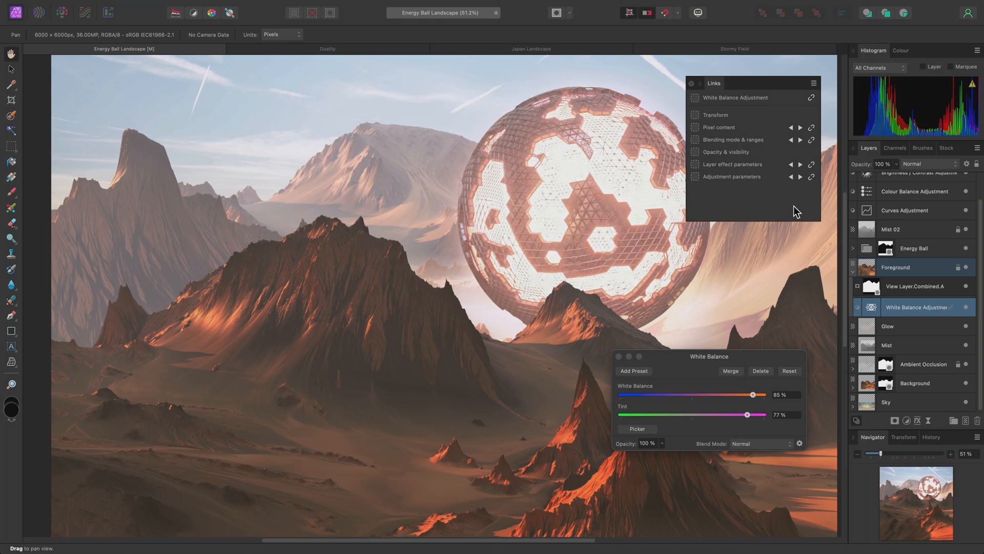
mouse_move(820, 254)
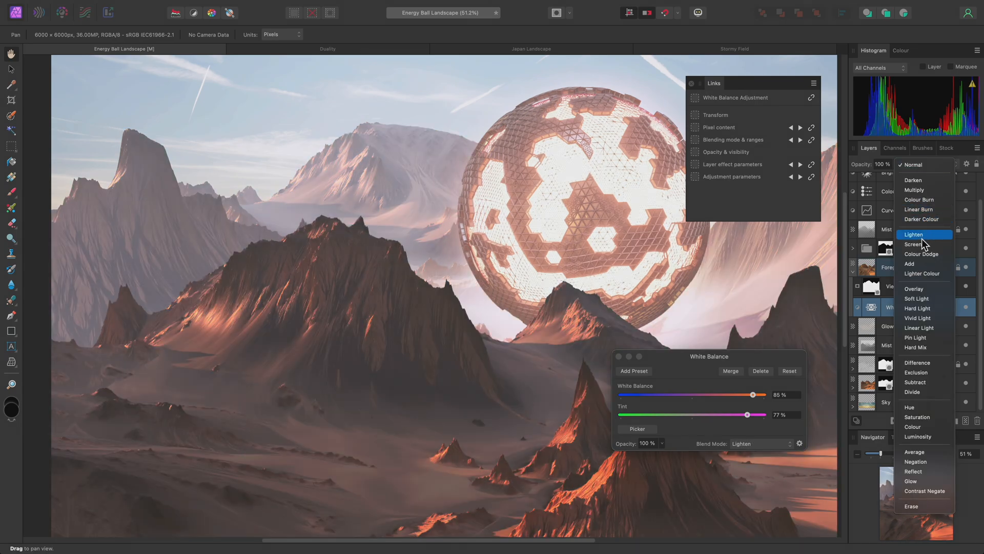
Set the linked adjustment to Screen blend mode at 50% opacity.
left_click(912, 244)
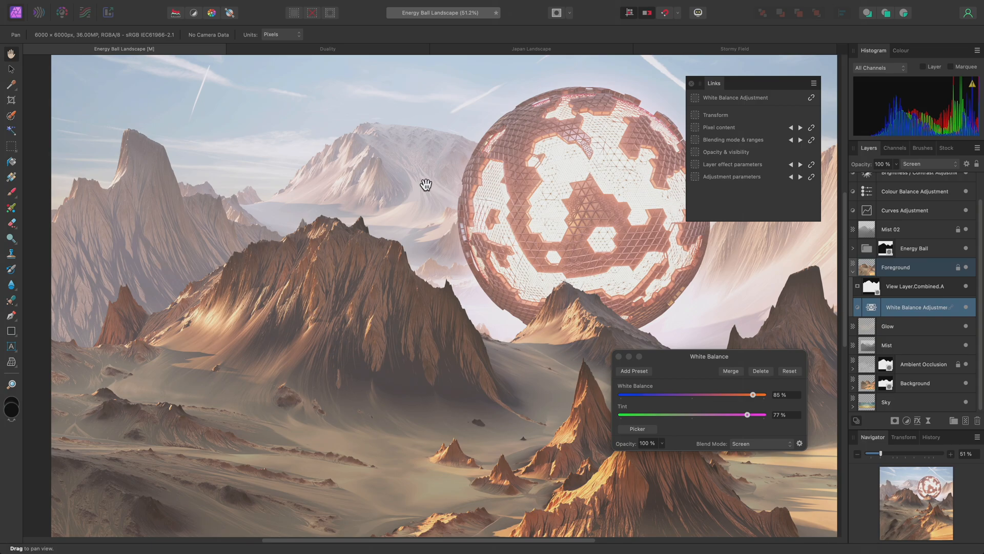
left_click_drag(425, 184, 410, 298)
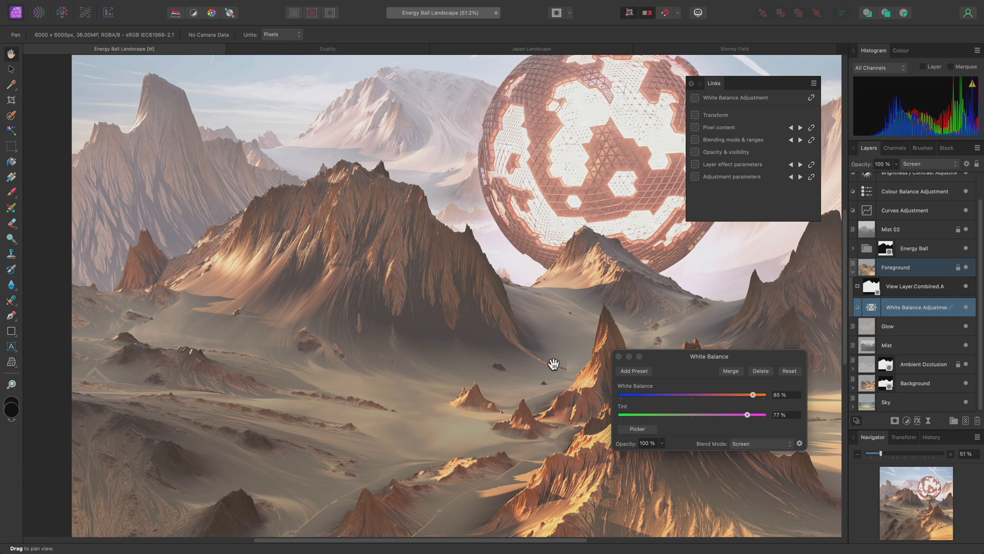
mouse_move(896, 315)
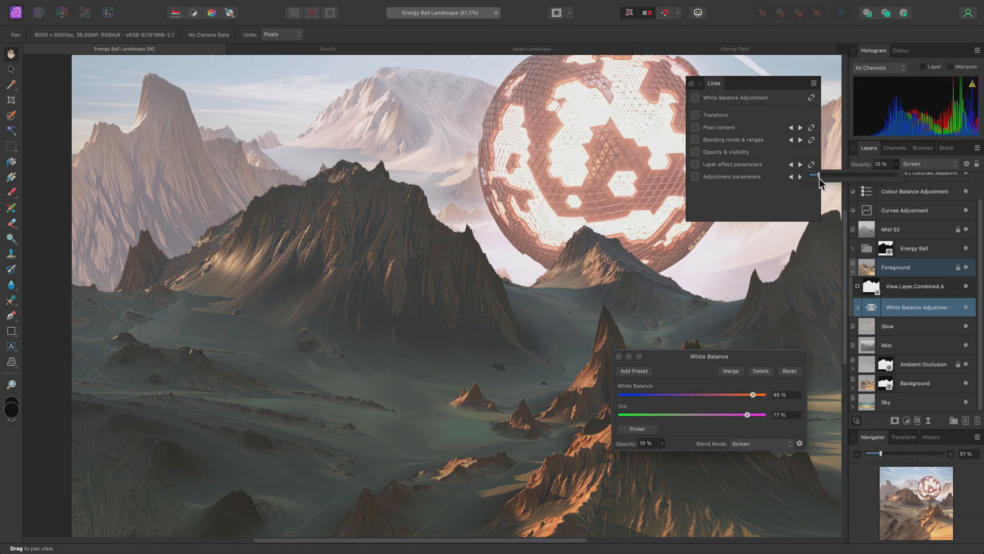
left_click_drag(816, 174, 852, 174)
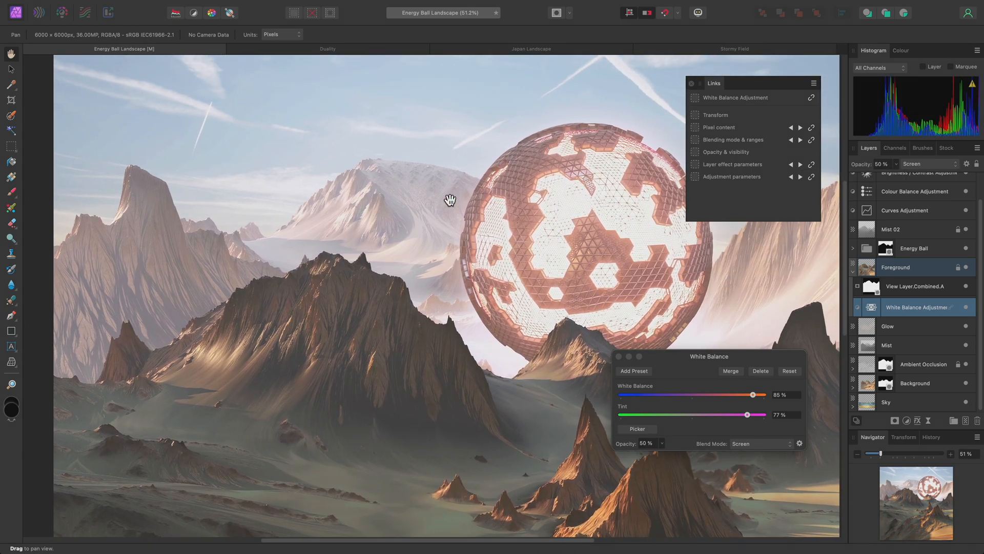
mouse_move(479, 319)
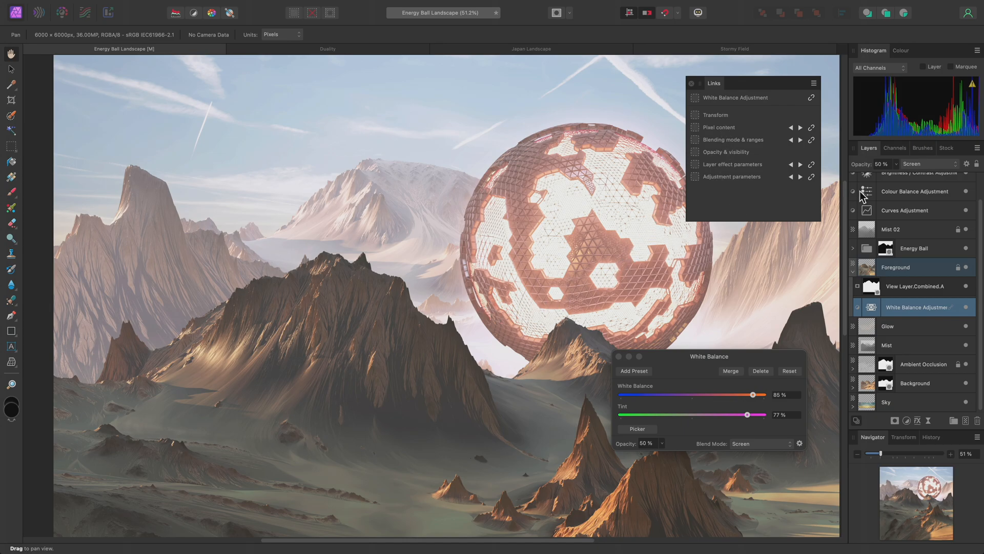
Switch to Overlay with 57% white balance and 100% tint, then close the dialog.
left_click(759, 443)
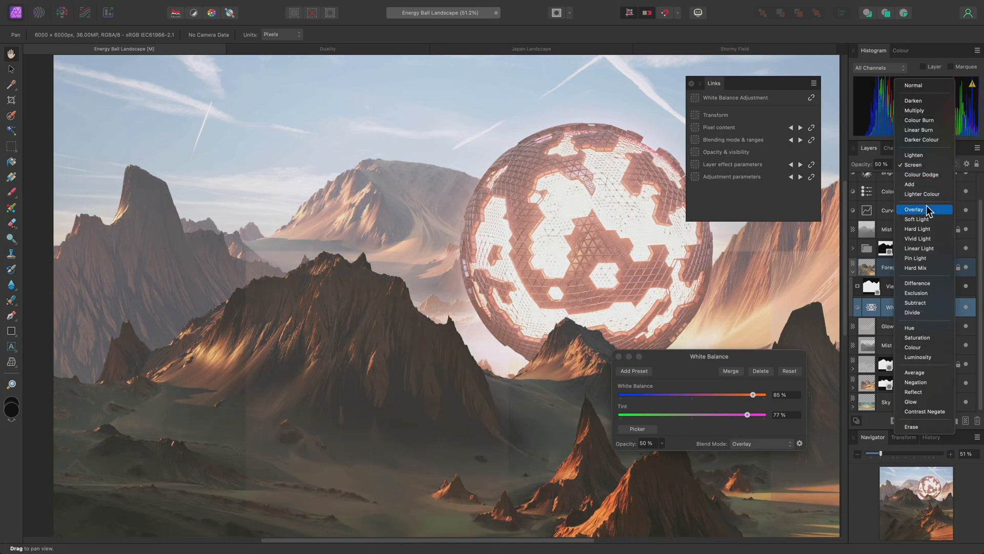
left_click(914, 209)
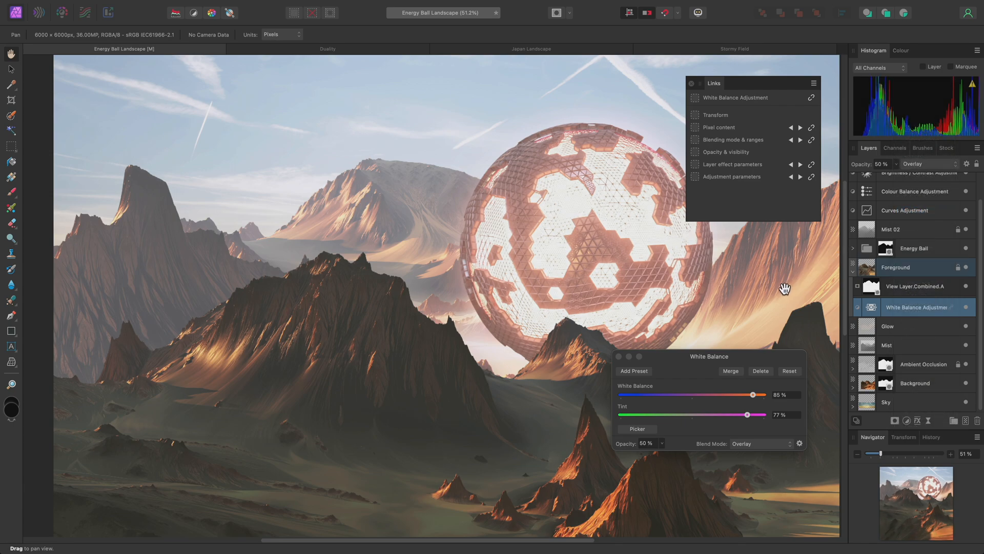
left_click_drag(748, 394, 624, 393)
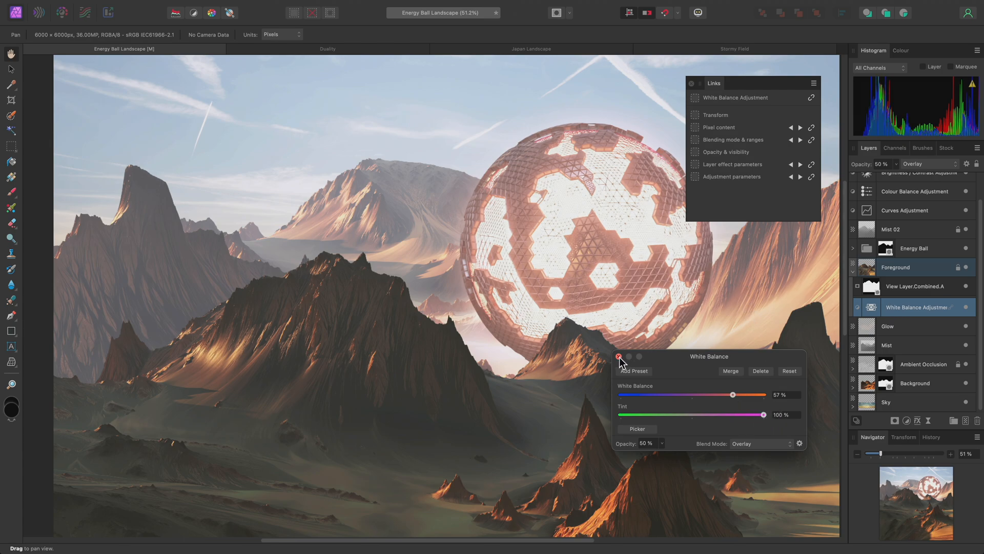
left_click(617, 356)
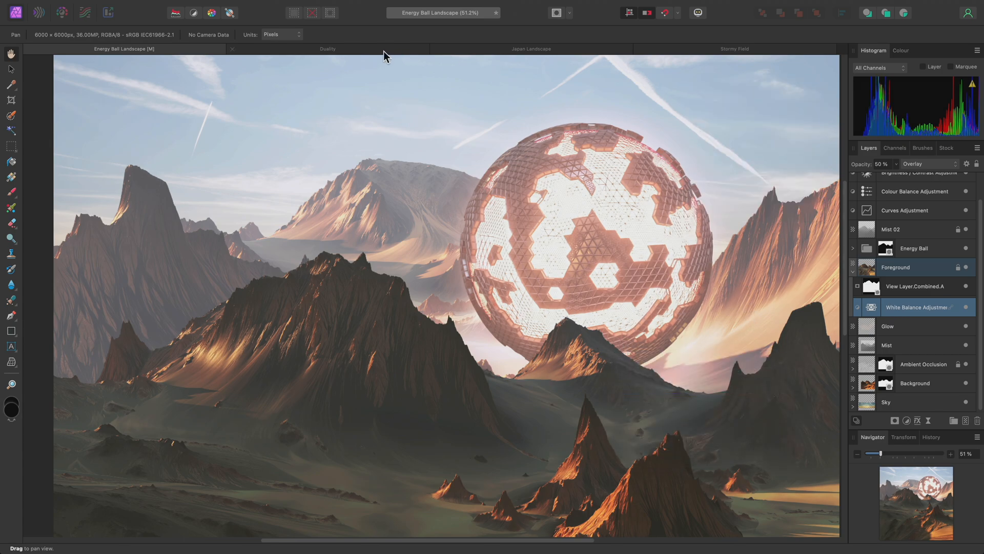
In Duality, Duplicate Linked the Silhouette and flip the copy horizontally to face the original.
left_click(327, 48)
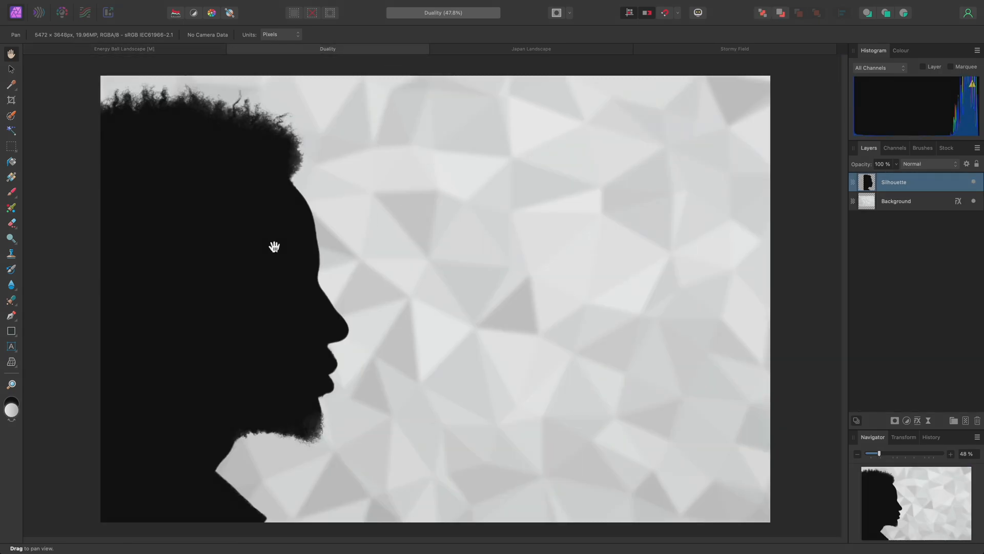
mouse_move(257, 242)
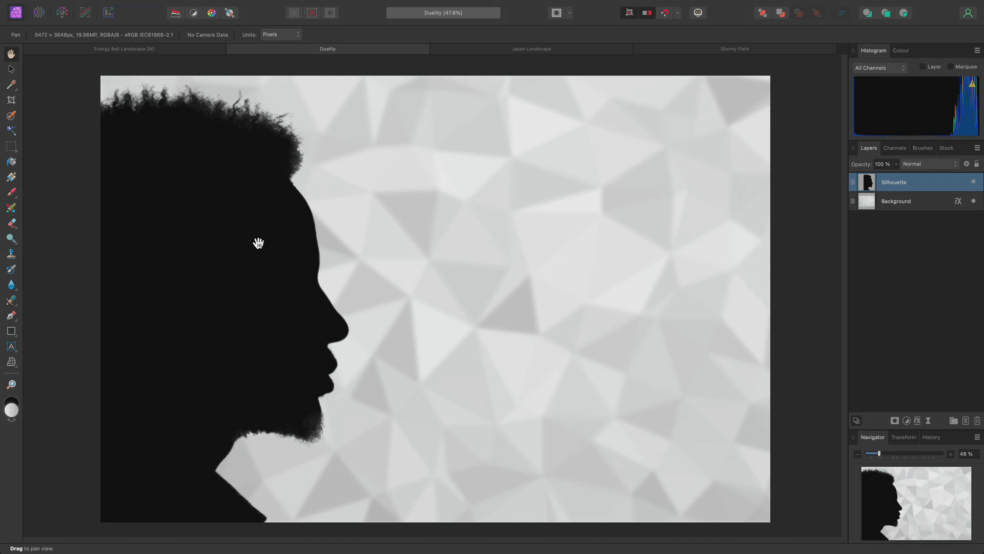
mouse_move(701, 277)
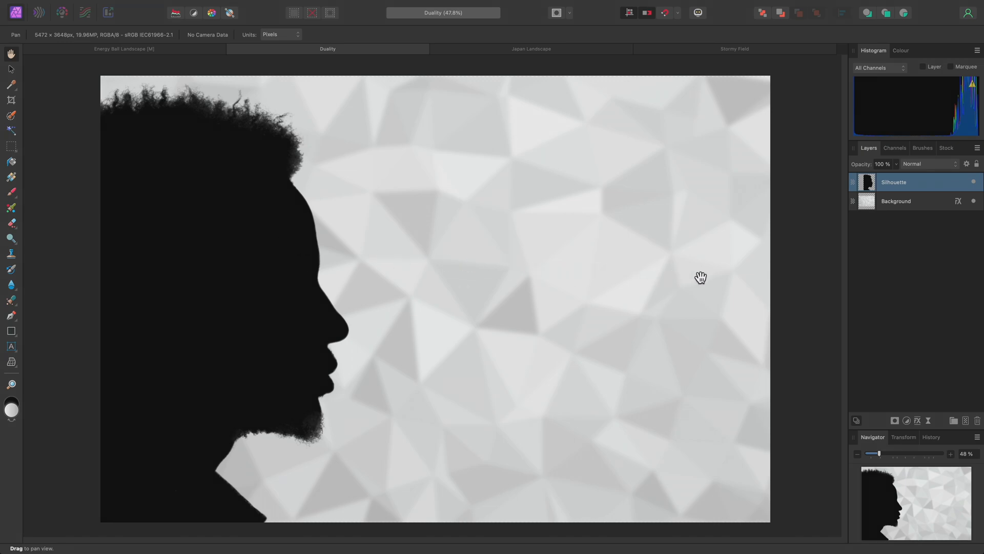
left_click(221, 6)
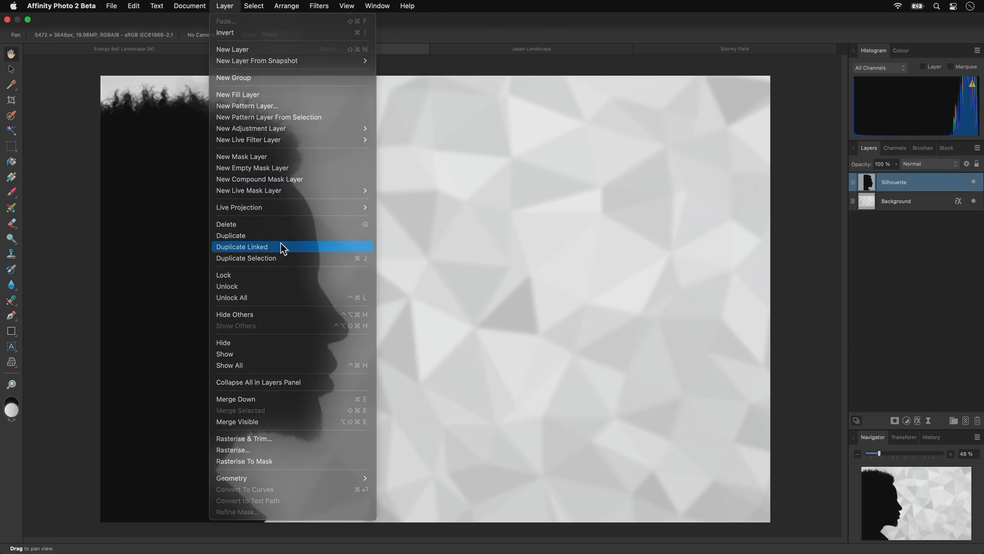
left_click(242, 246)
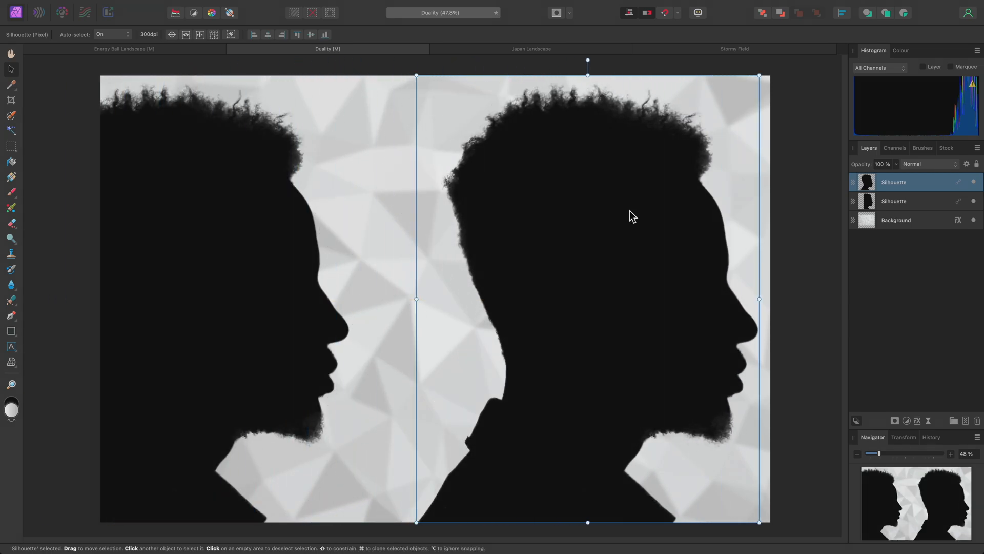
right_click(632, 215)
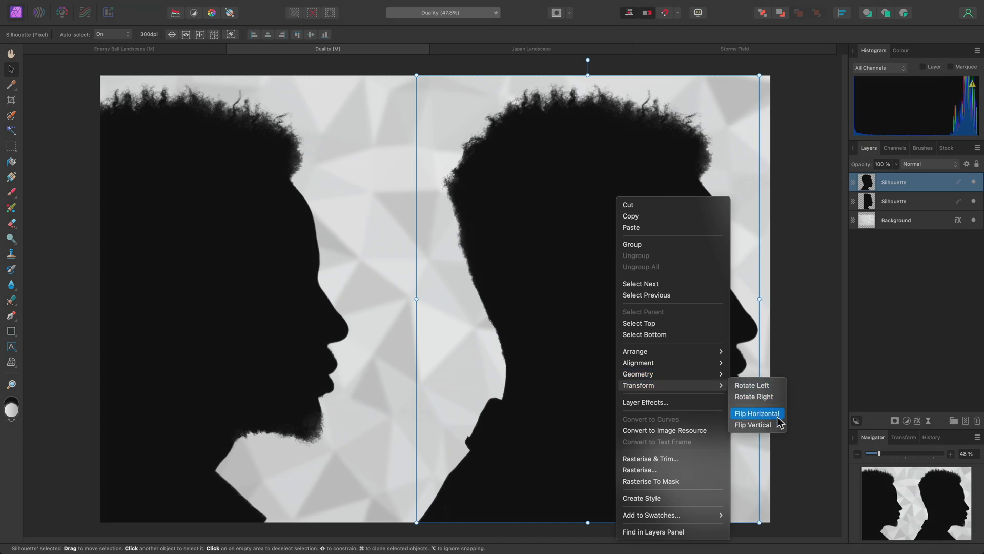
left_click(756, 413)
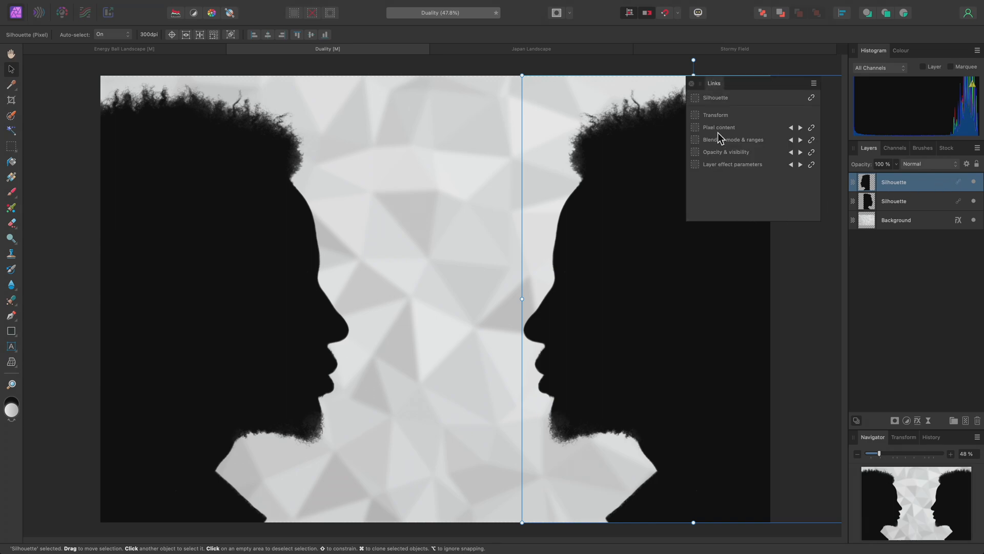
mouse_move(724, 122)
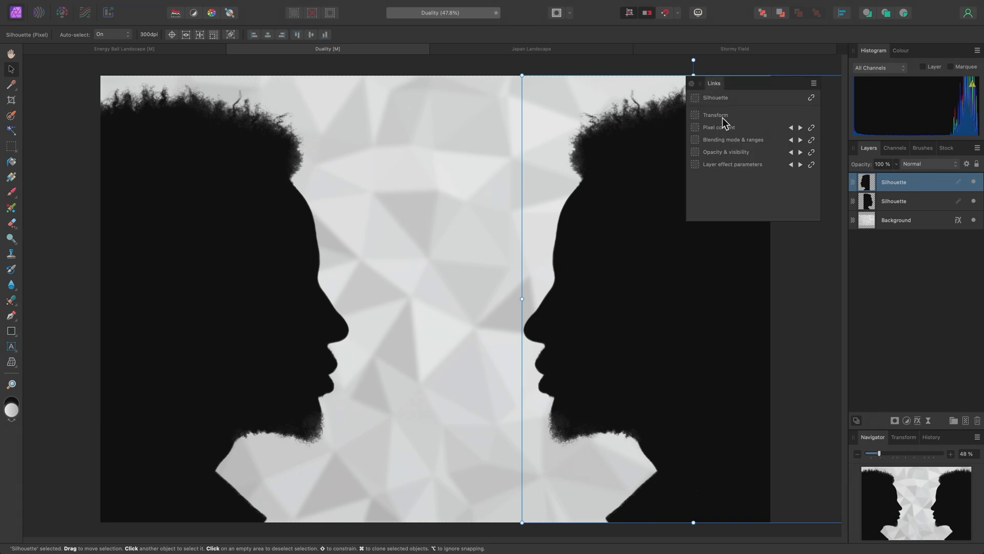
mouse_move(738, 117)
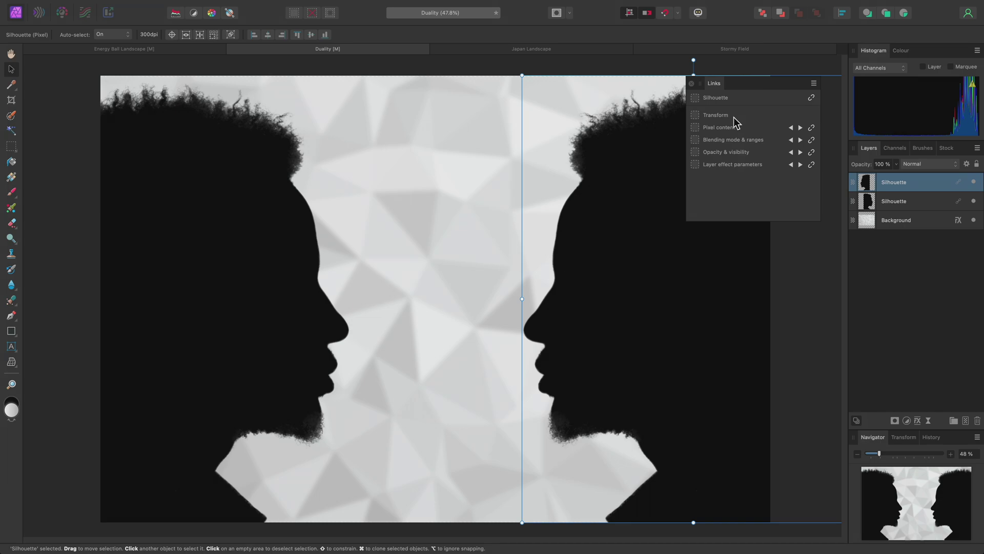
mouse_move(811, 152)
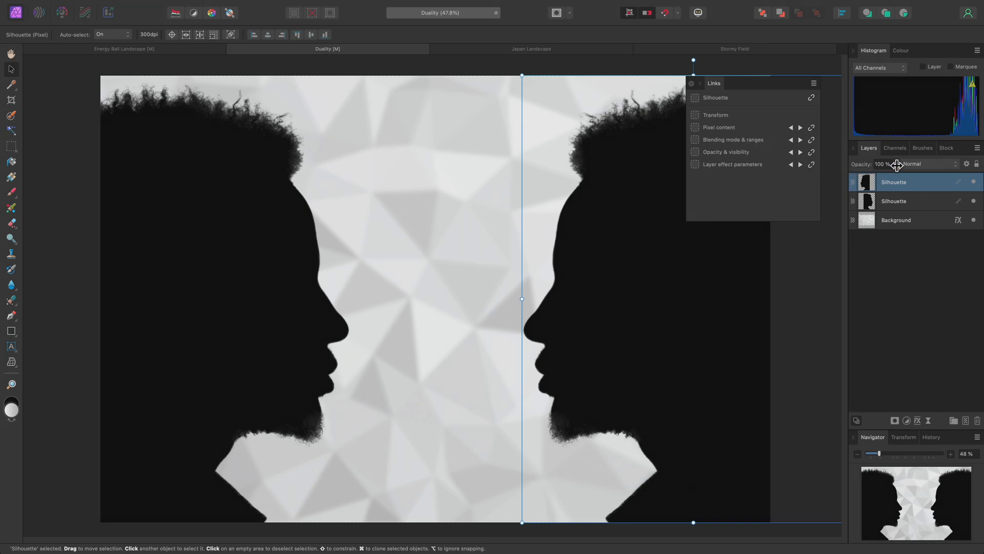
Lower the linked silhouettes' opacity to 90% in the Layers panel.
left_click_drag(898, 164, 885, 176)
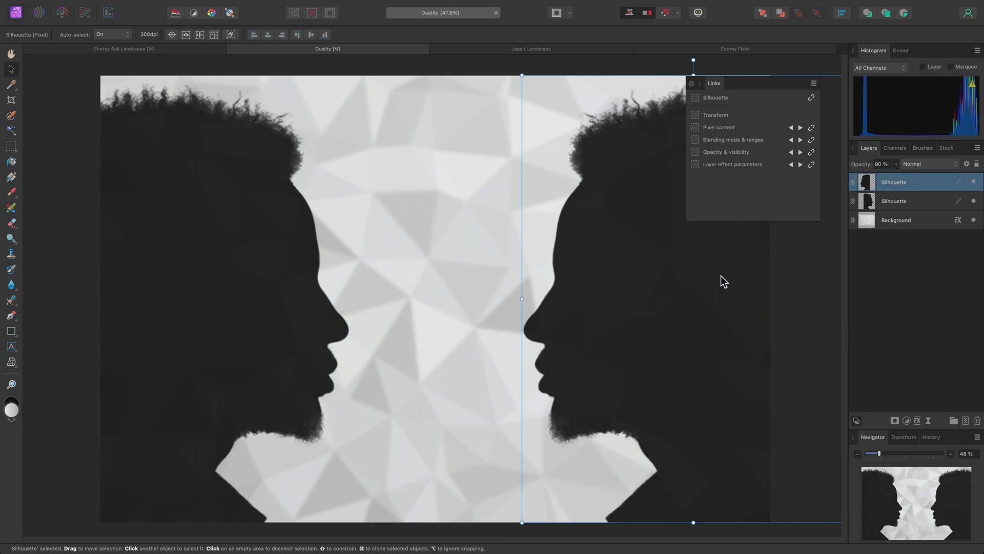
mouse_move(708, 290)
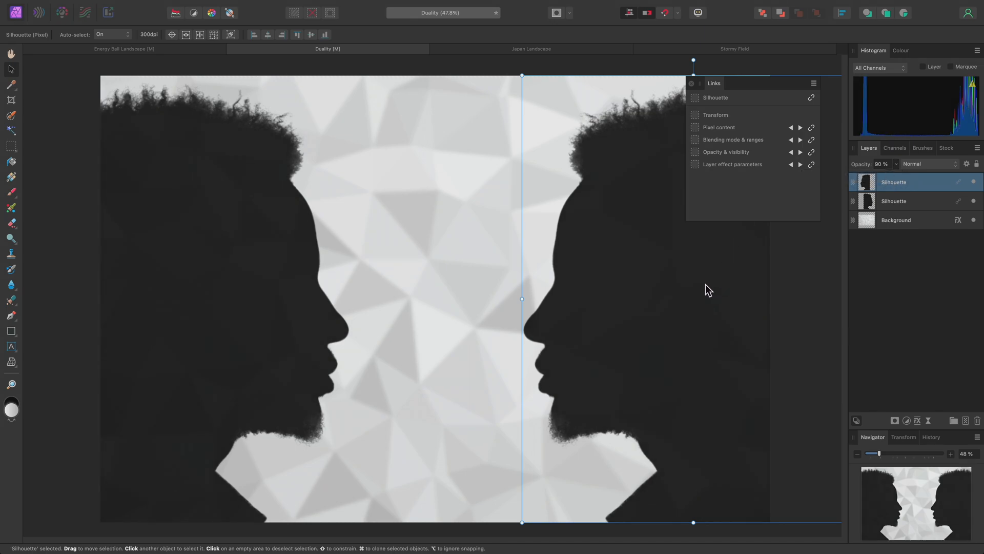
mouse_move(712, 343)
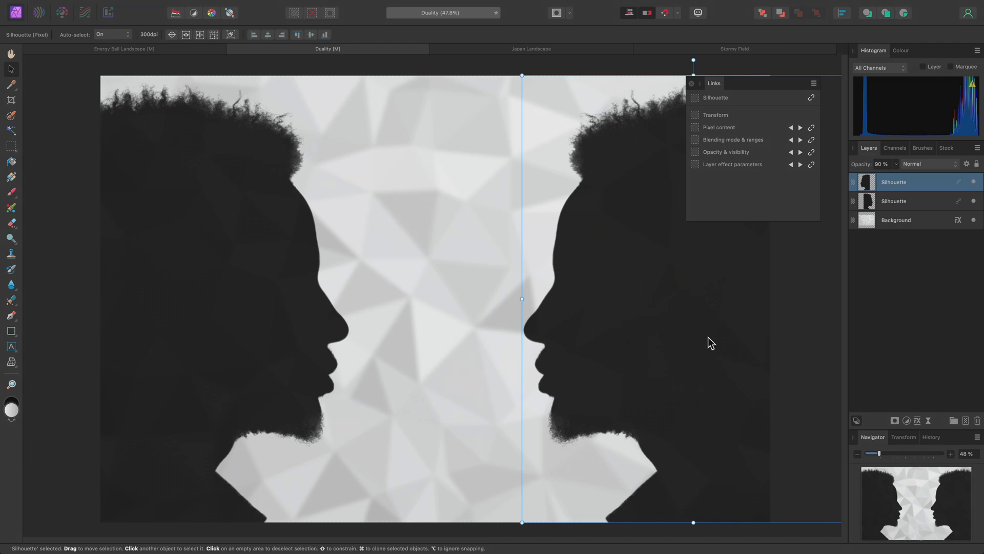
mouse_move(692, 91)
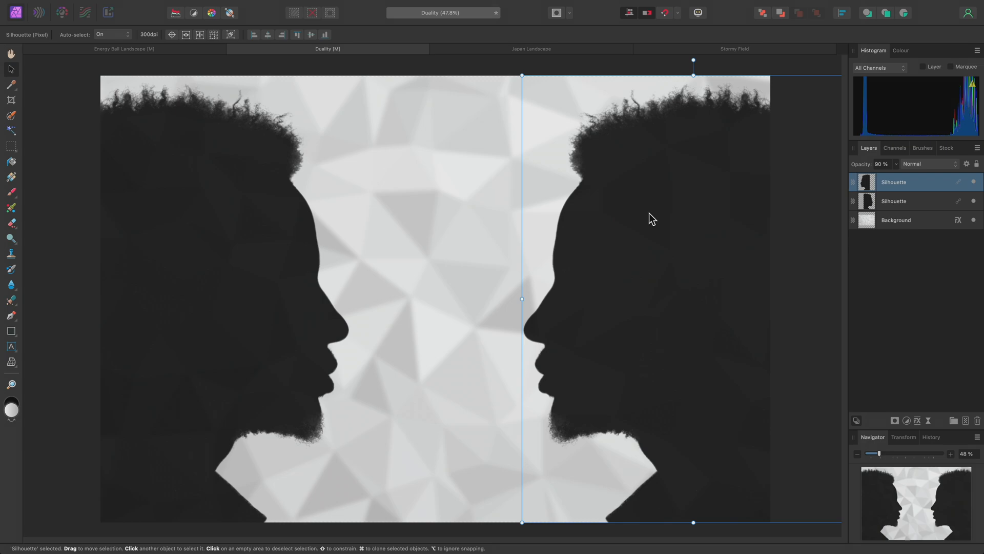
mouse_move(623, 201)
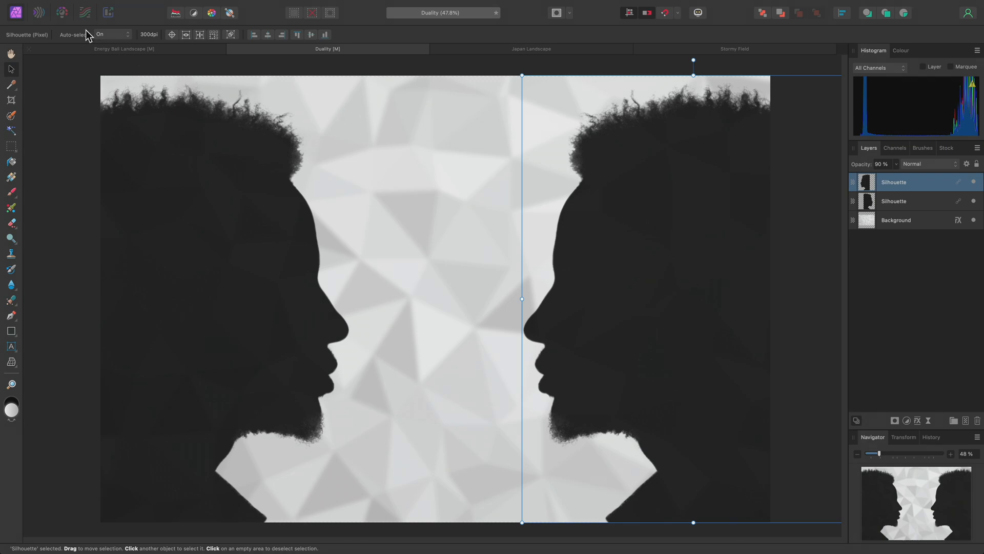
In Liquify Persona, push the right face's hair and beard outward with a smaller brush and apply.
left_click(37, 11)
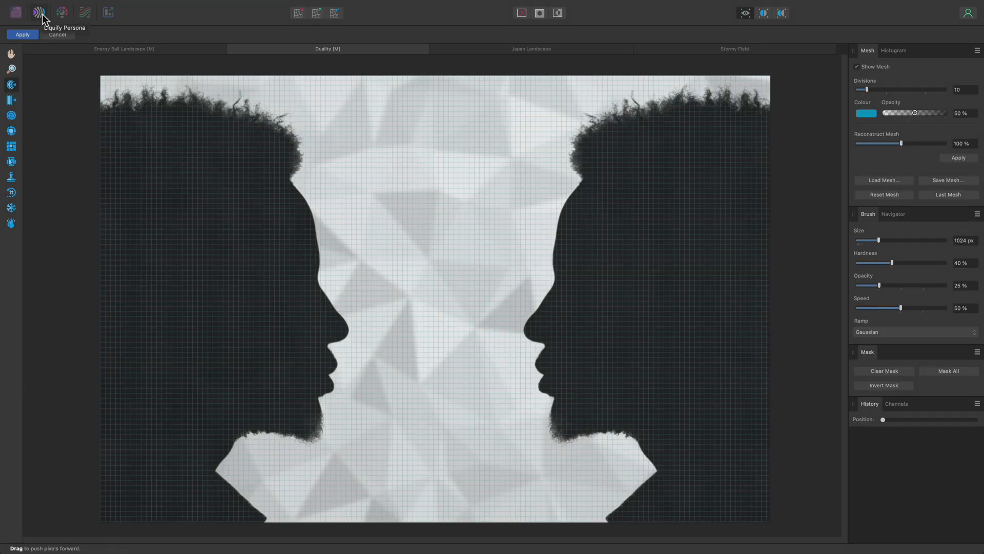
key("[")
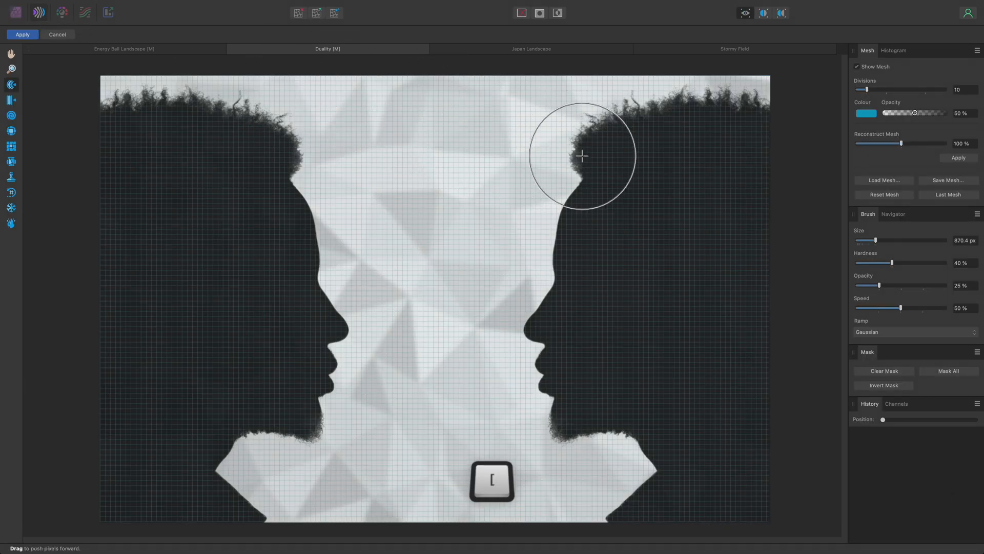
left_click_drag(582, 155, 695, 98)
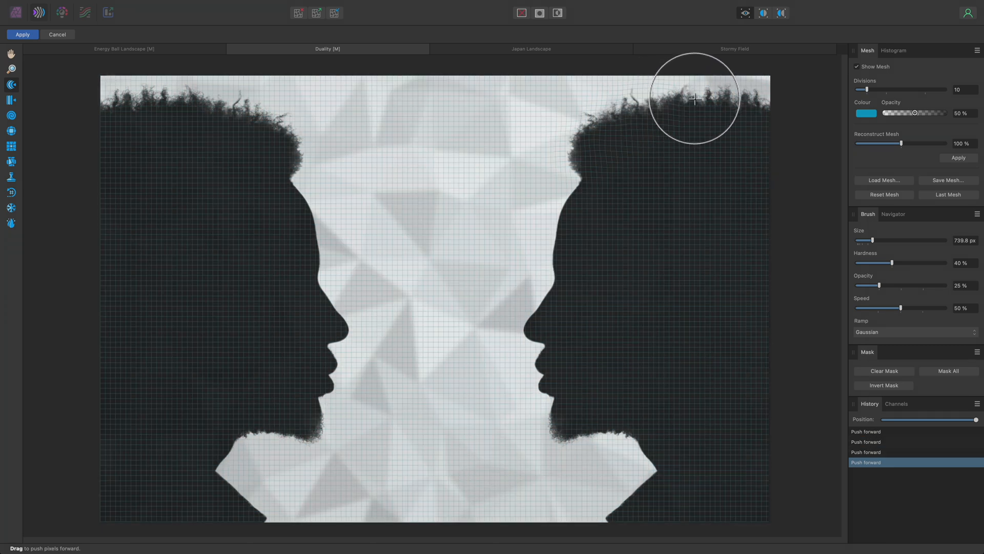
left_click_drag(695, 98, 575, 239)
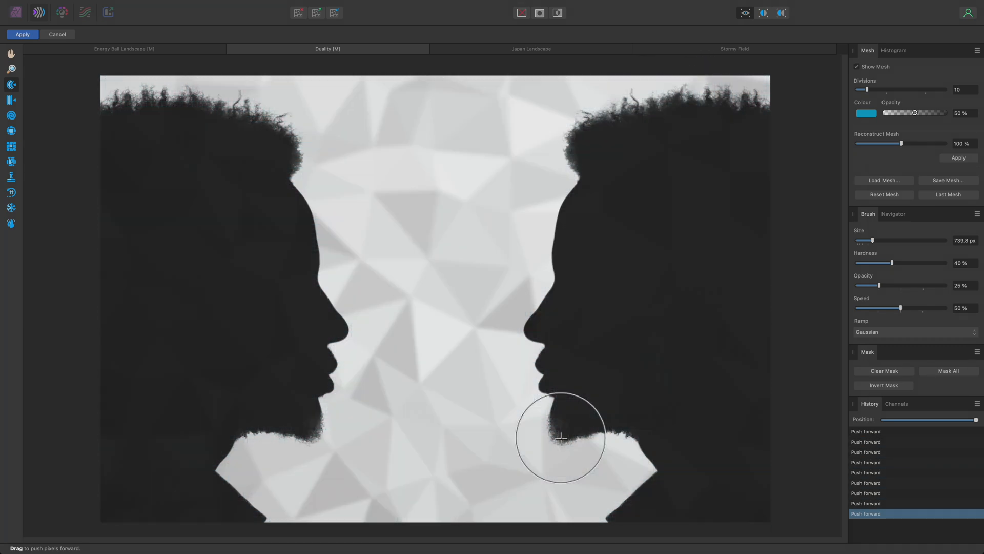
left_click_drag(562, 438, 562, 432)
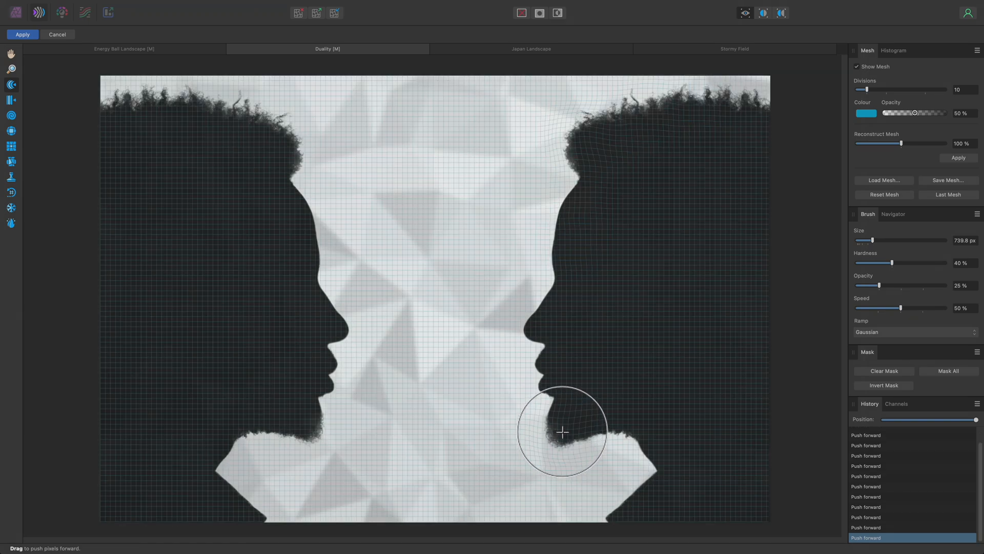
left_click_drag(562, 432, 600, 188)
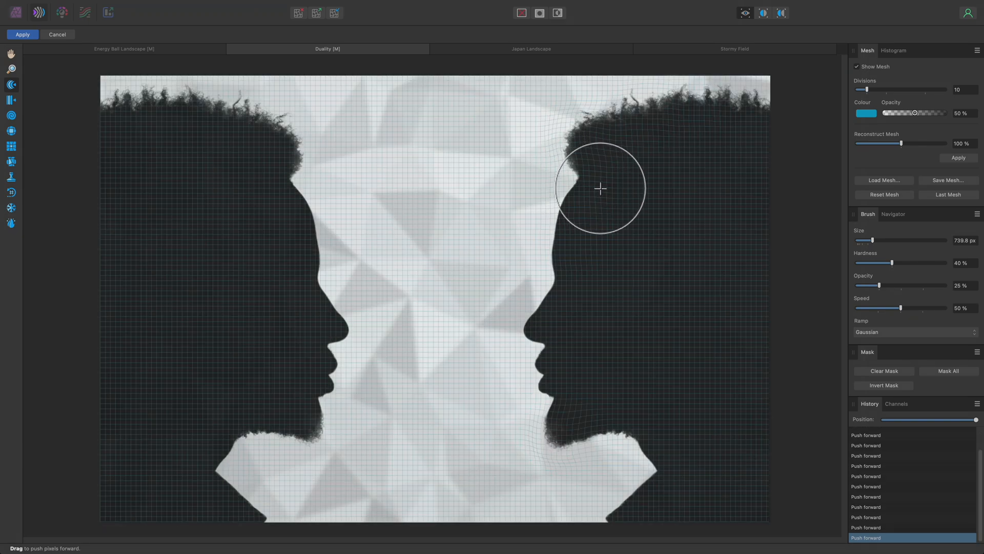
left_click_drag(600, 187, 479, 252)
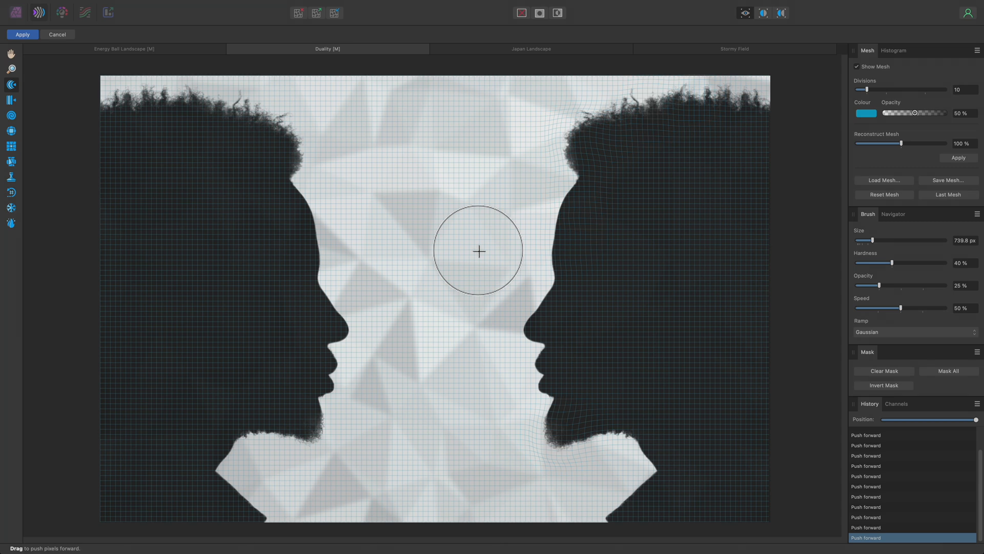
left_click(23, 35)
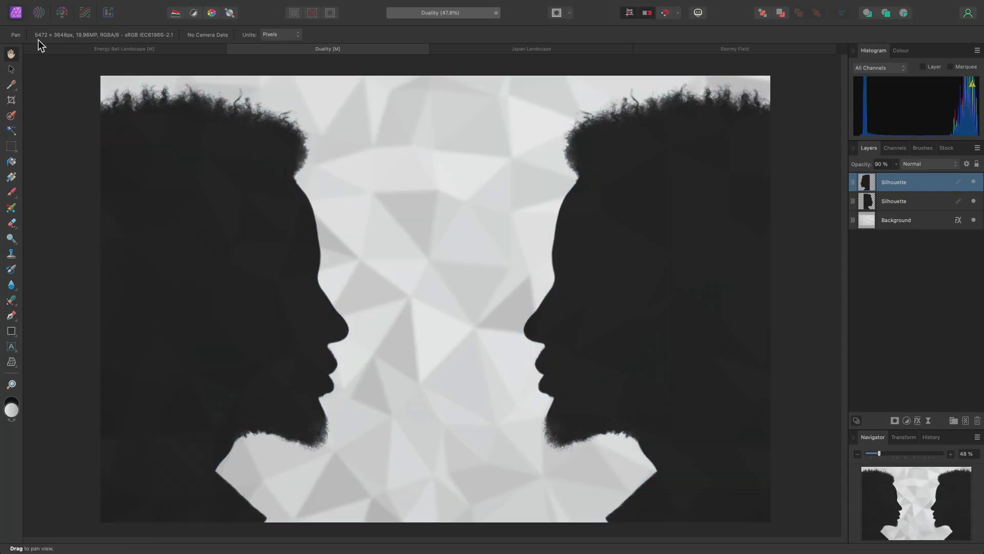
mouse_move(191, 174)
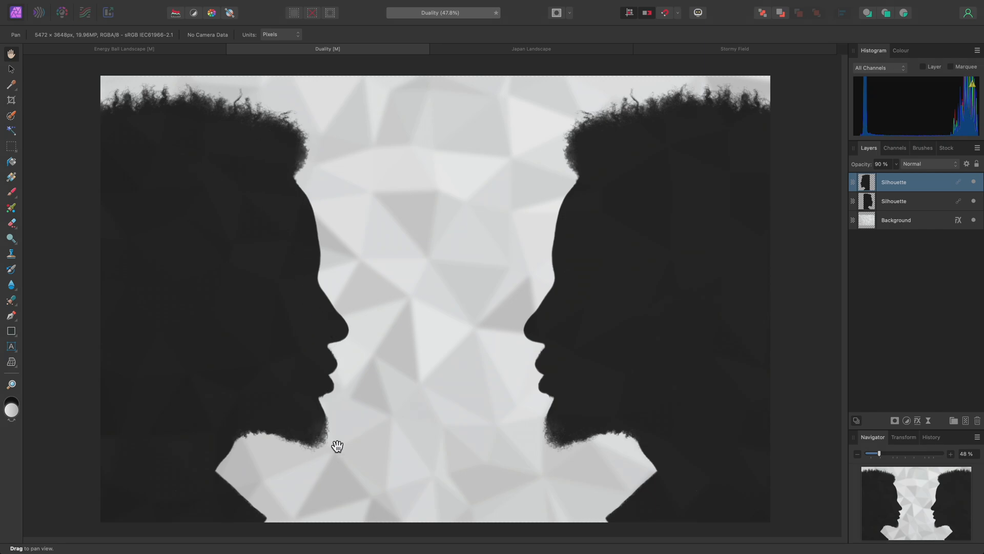
mouse_move(437, 366)
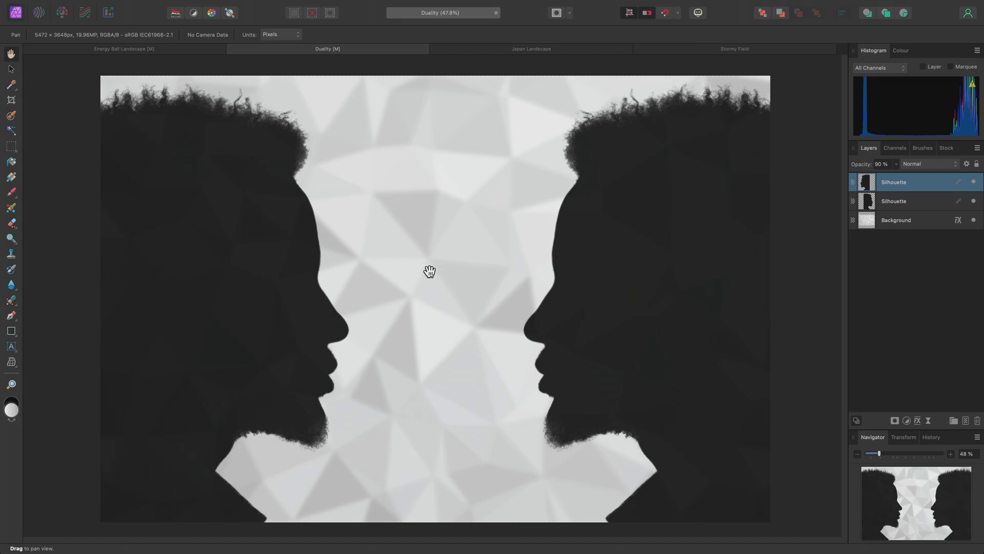
Draw a triangle with the Pen Tool between the faces and fill it solid black.
key("p")
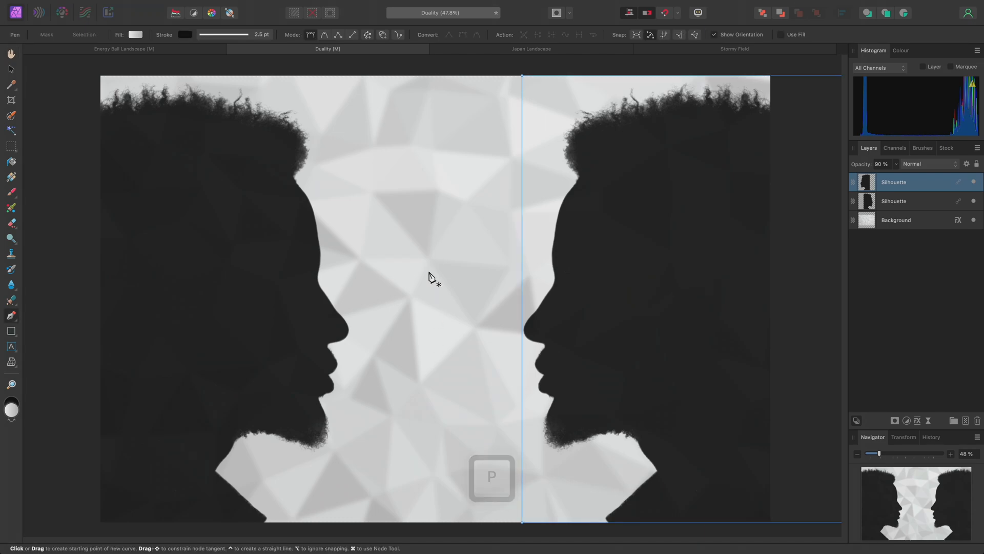
left_click_drag(405, 225, 456, 249)
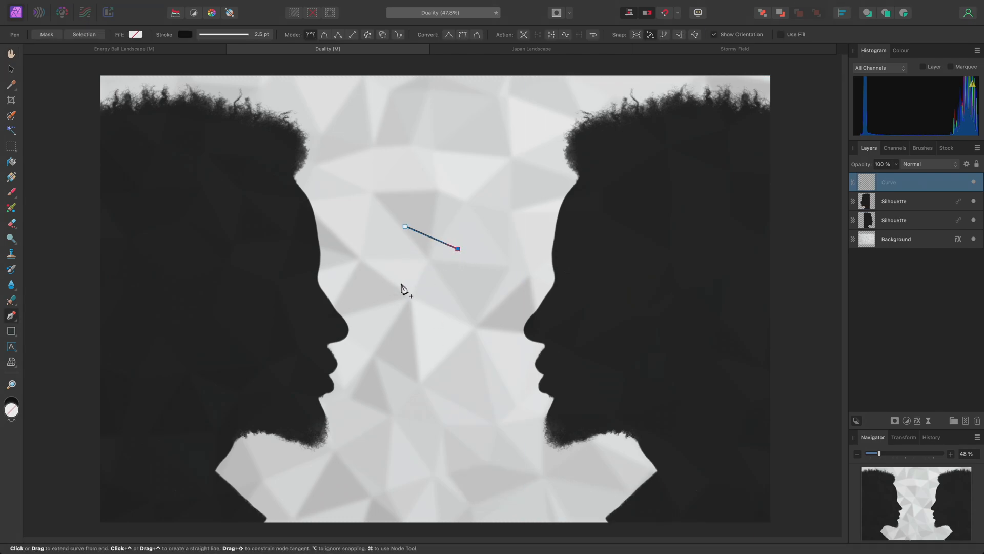
left_click(377, 314)
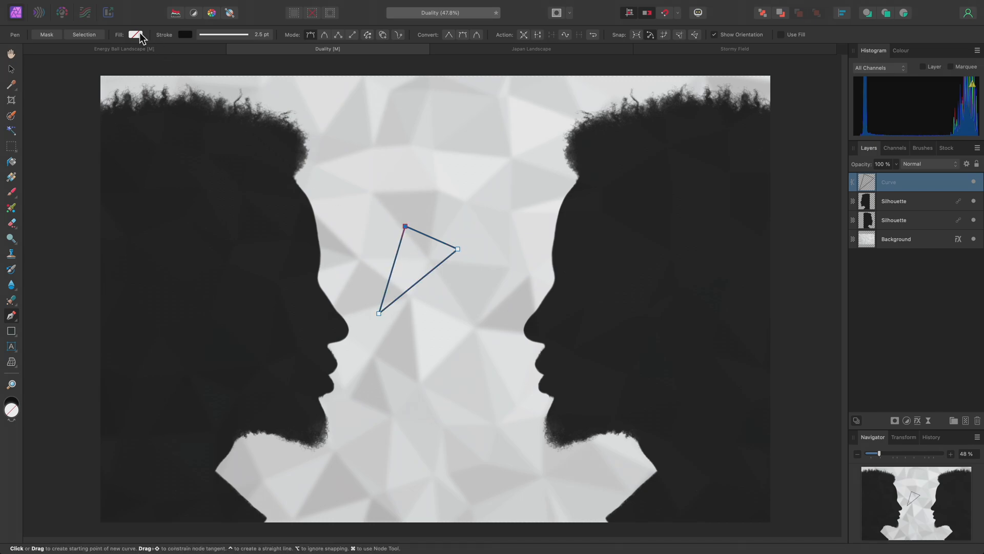
left_click(135, 35)
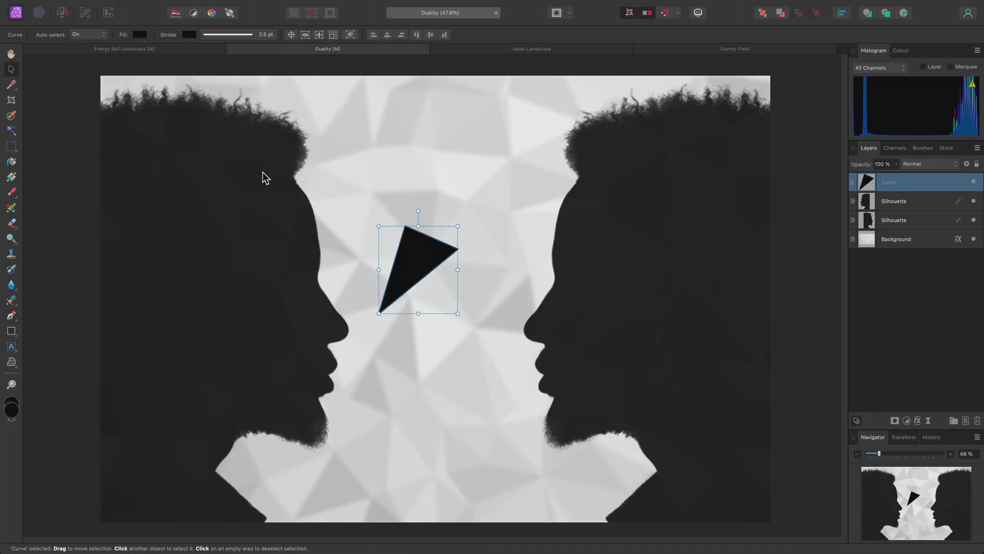
Cmd-drag a copy of the triangle below it and select both triangles.
left_click_drag(417, 268, 444, 307)
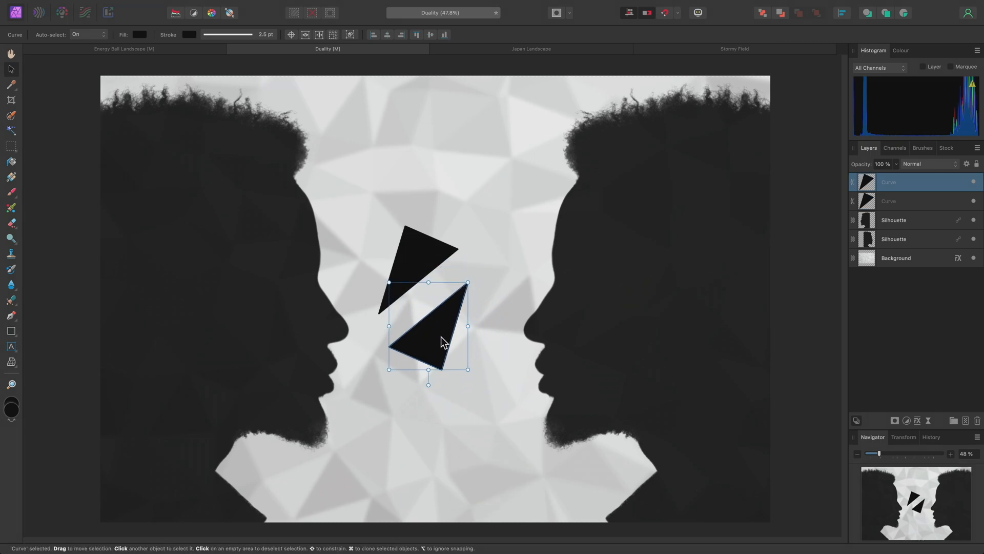
left_click(421, 266)
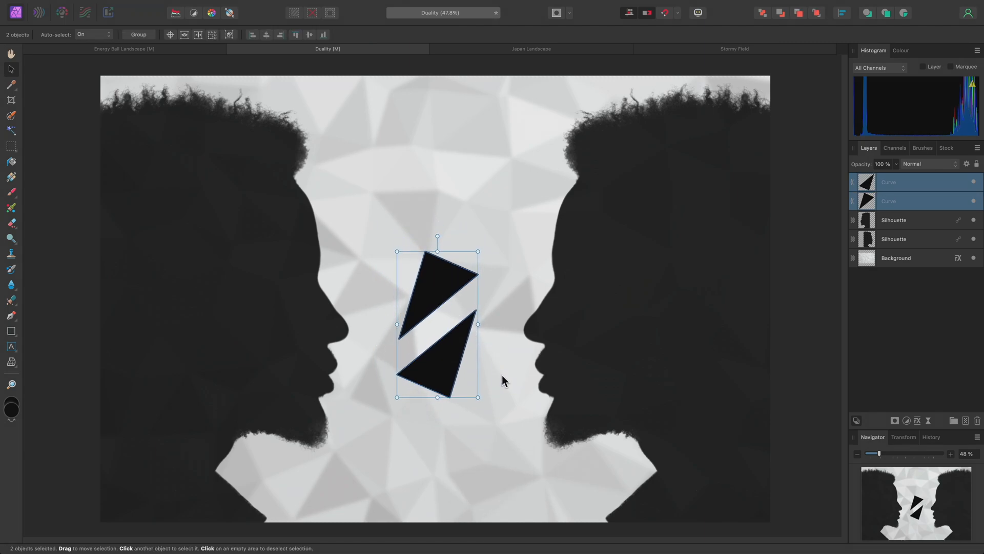
left_click(375, 5)
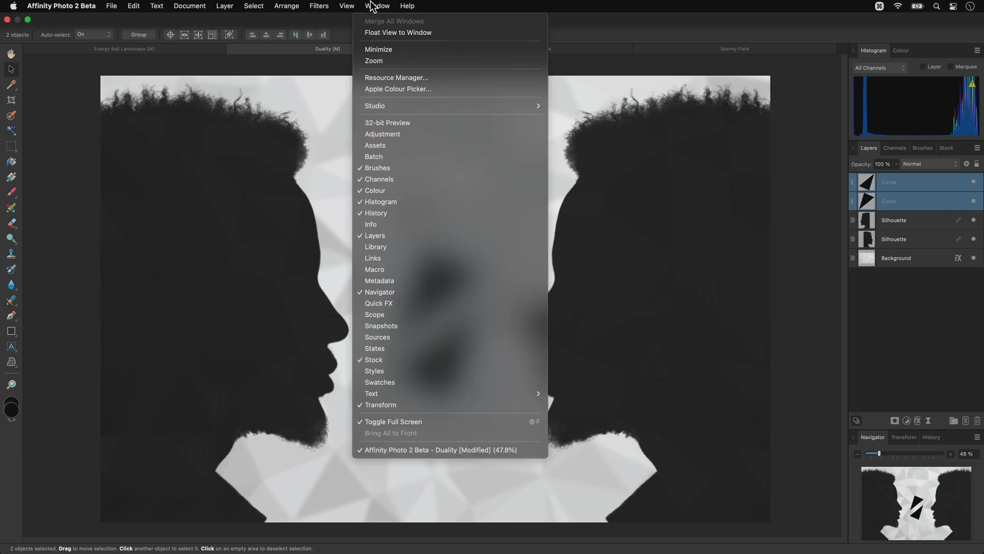
In the Links panel, link the two triangles' vector curves so they share one shape.
left_click(373, 258)
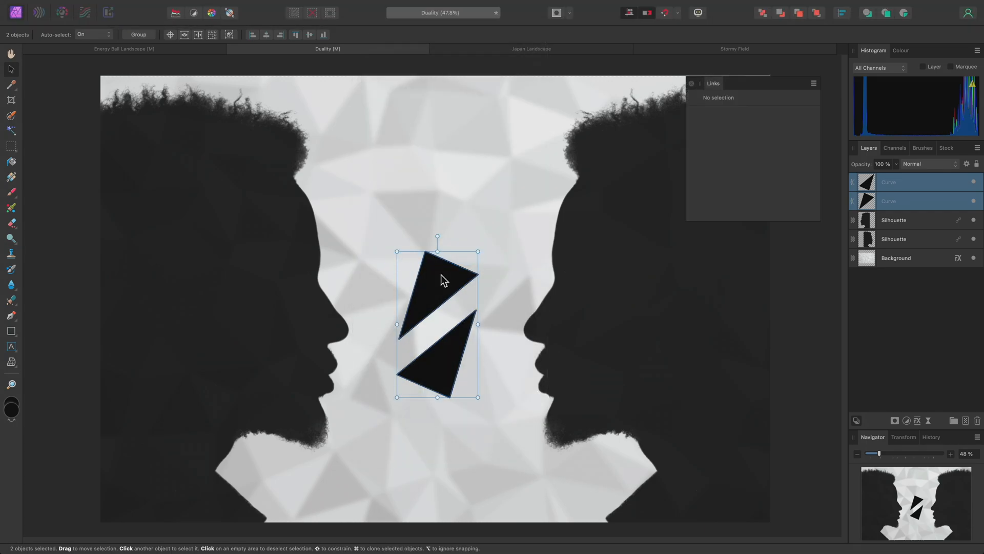
left_click(443, 280)
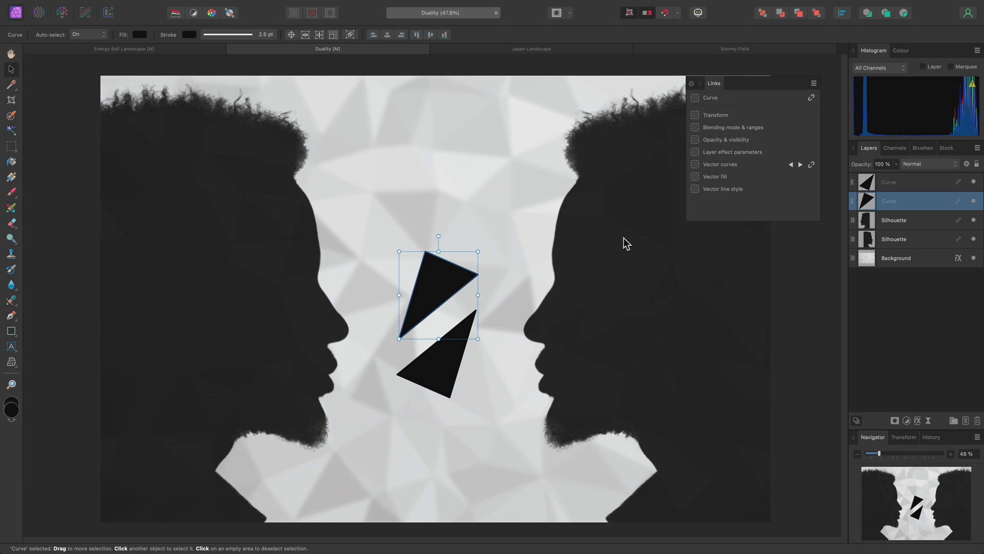
Drag the upper triangle's top node with the Node Tool so both linked triangles grow taller and pointier.
key("p")
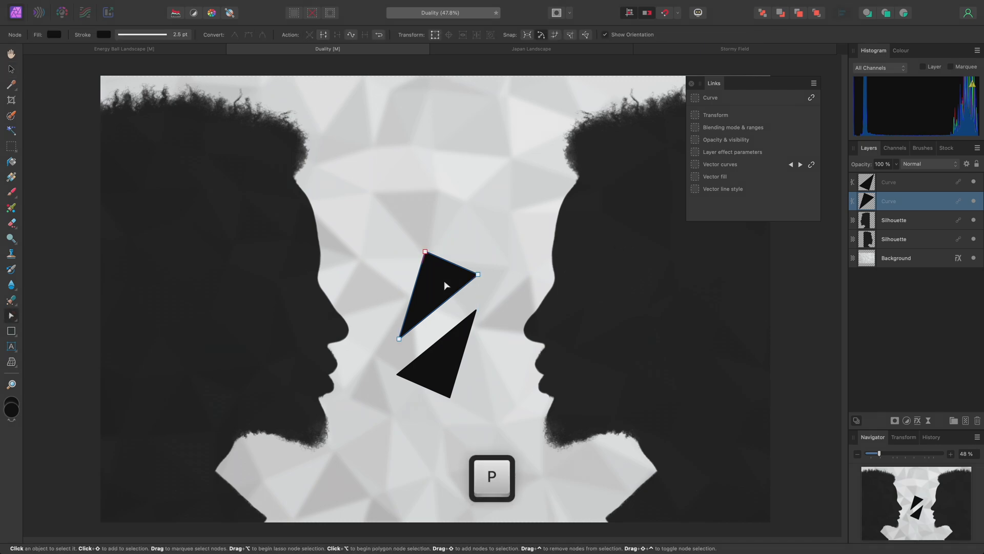
key("p")
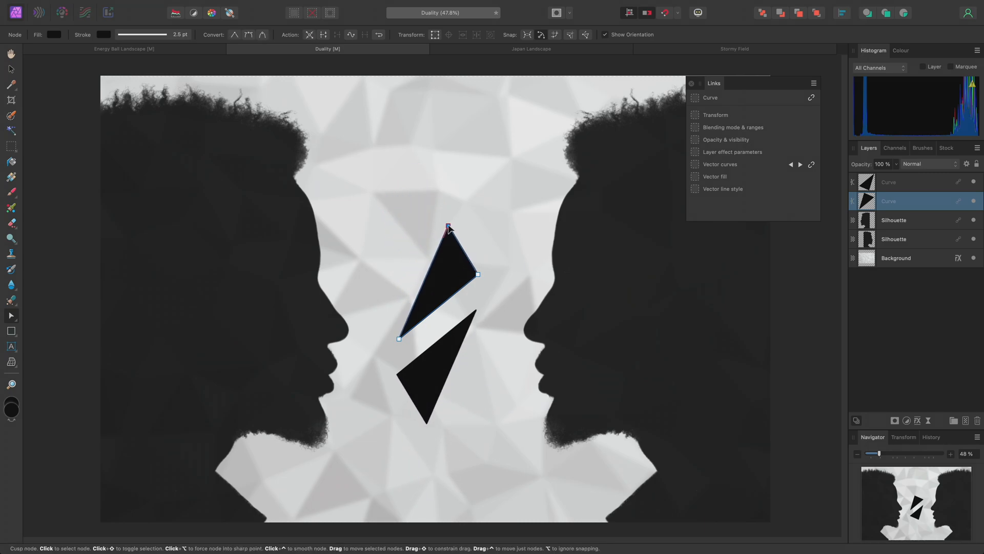
left_click_drag(448, 226, 431, 292)
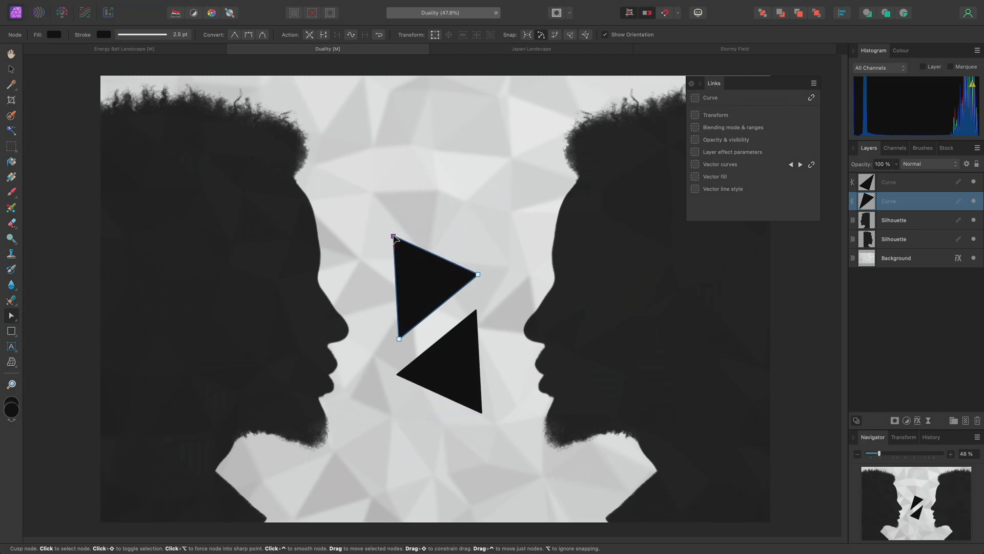
left_click_drag(396, 237, 416, 209)
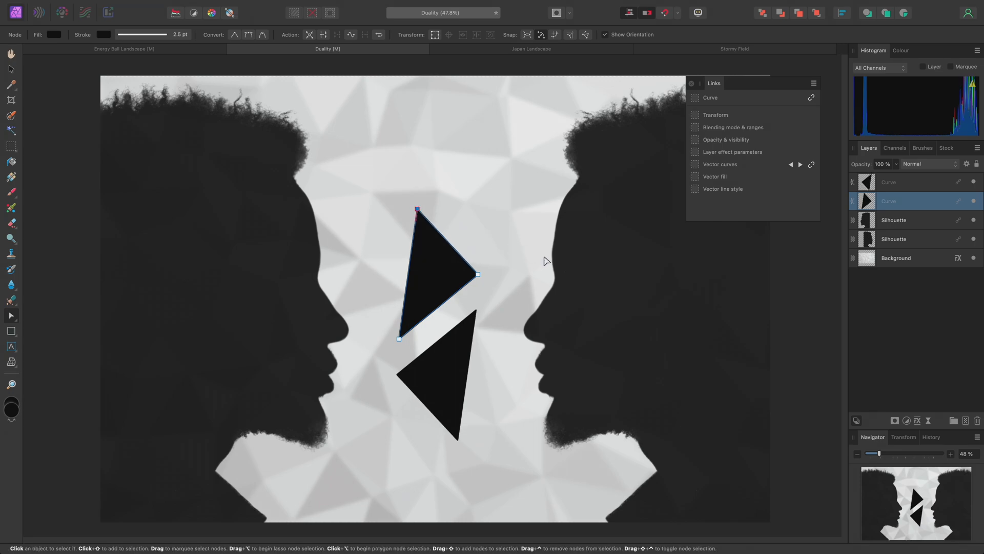
left_click_drag(540, 257, 443, 311)
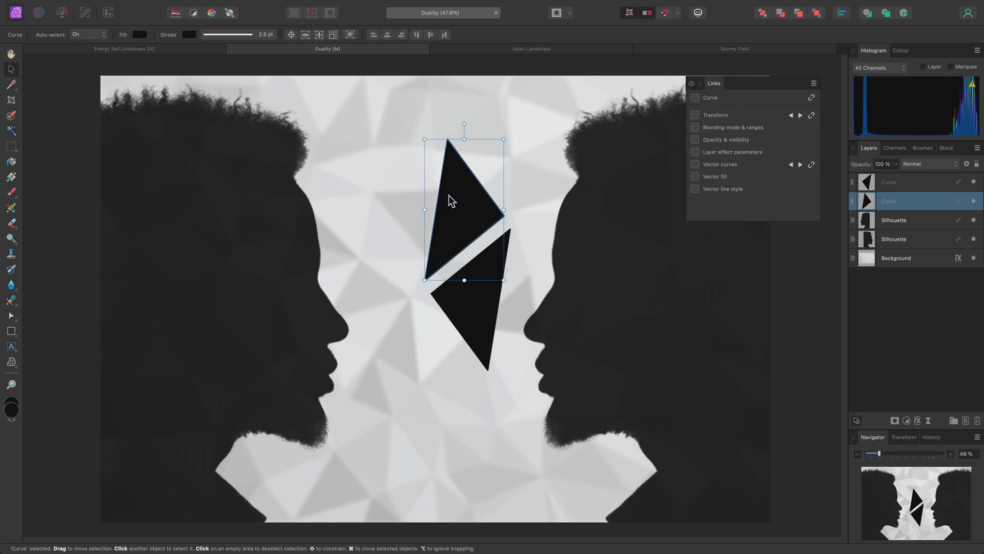
Rotate the triangle slightly with the Move Tool so its linked partner tilts along with it.
left_click_drag(463, 208, 387, 283)
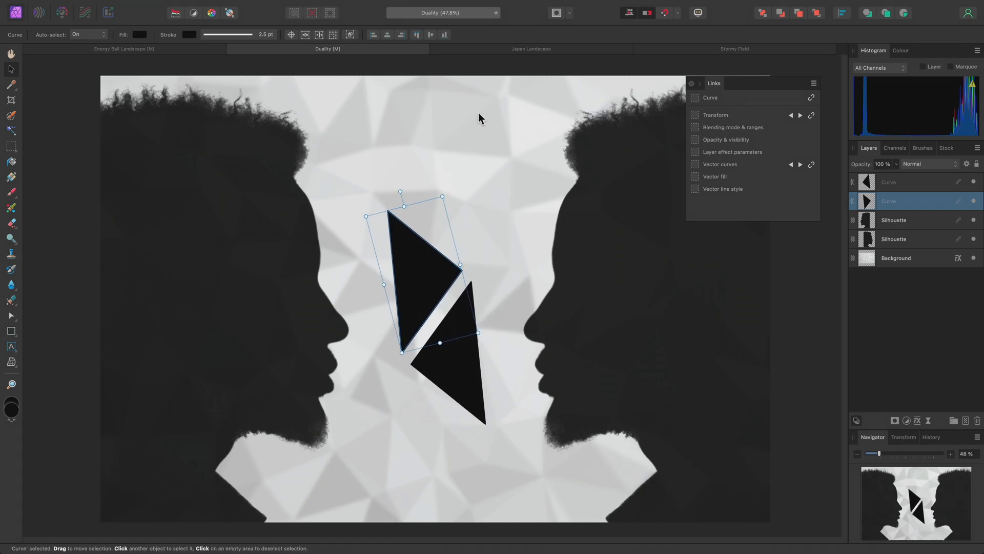
Go to the Japan Landscape document and inspect the Mist, Foreground Tone and EntireScene.AO.RGB layers.
left_click(531, 48)
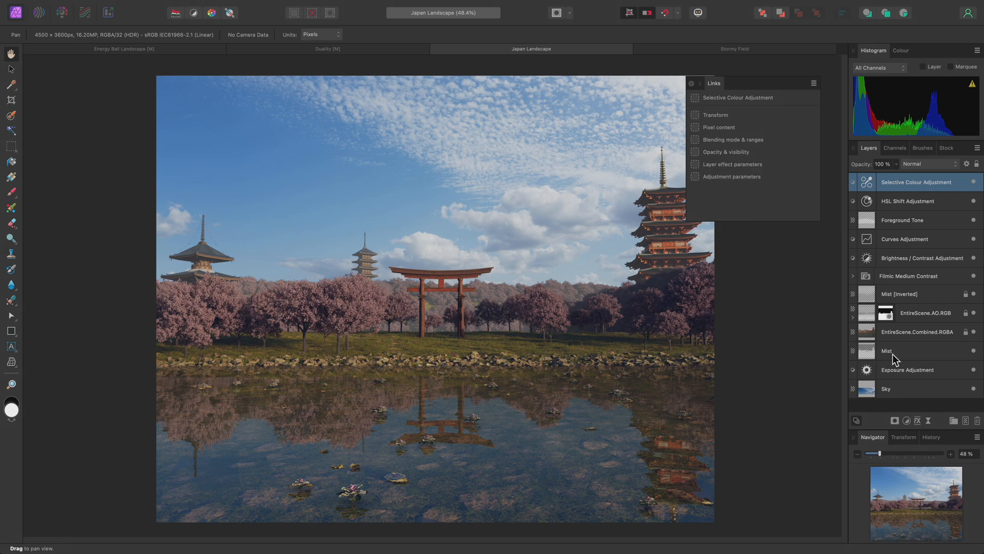
left_click(886, 351)
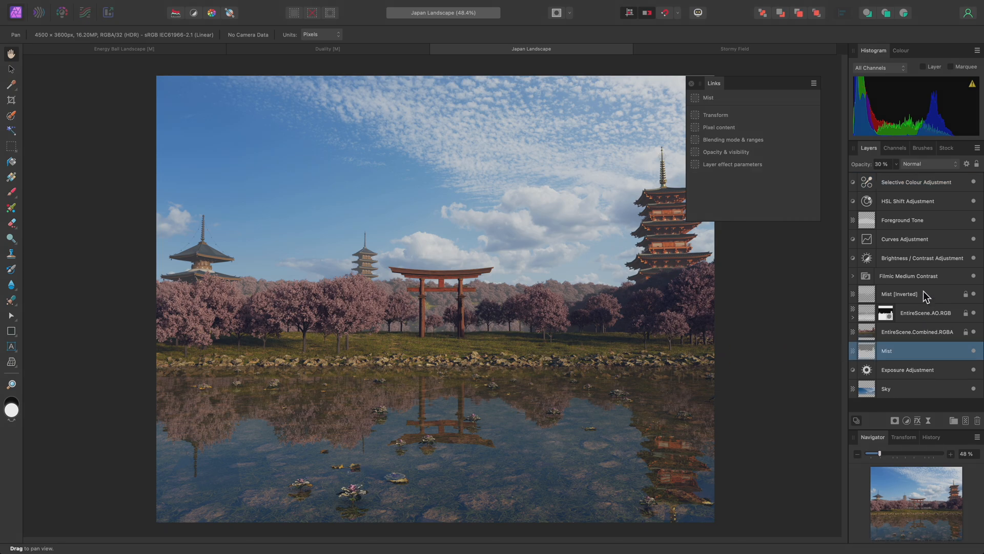
left_click(902, 219)
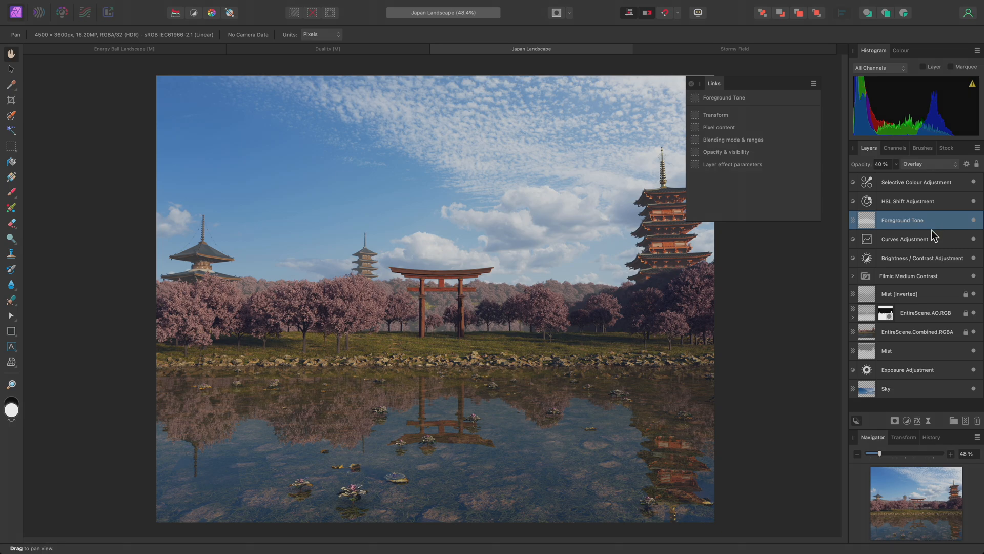
left_click(924, 313)
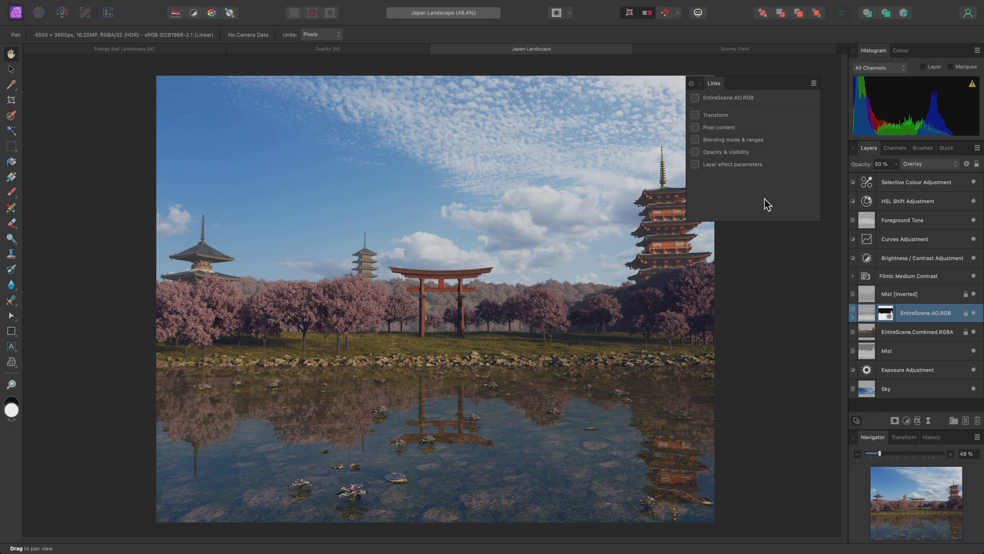
left_click(379, 6)
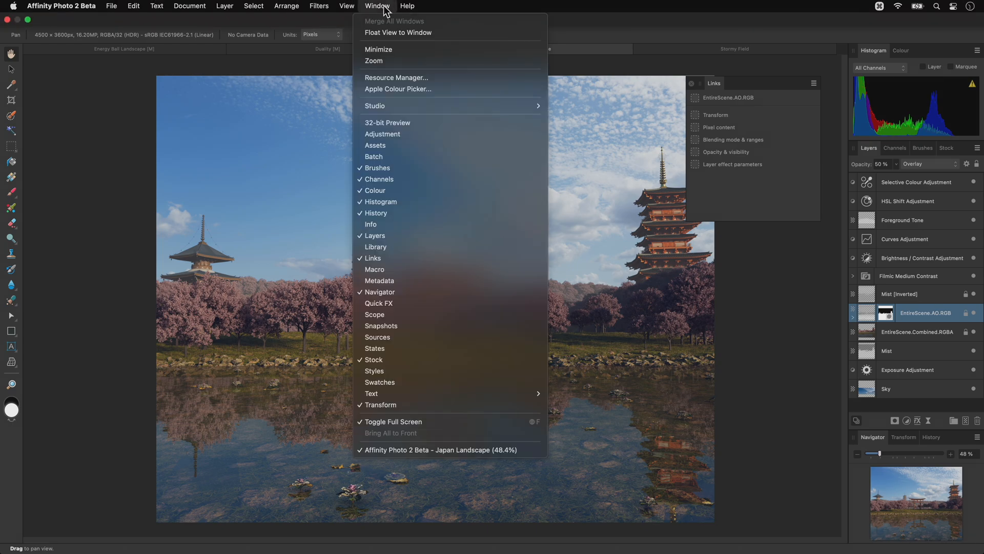
mouse_move(424, 258)
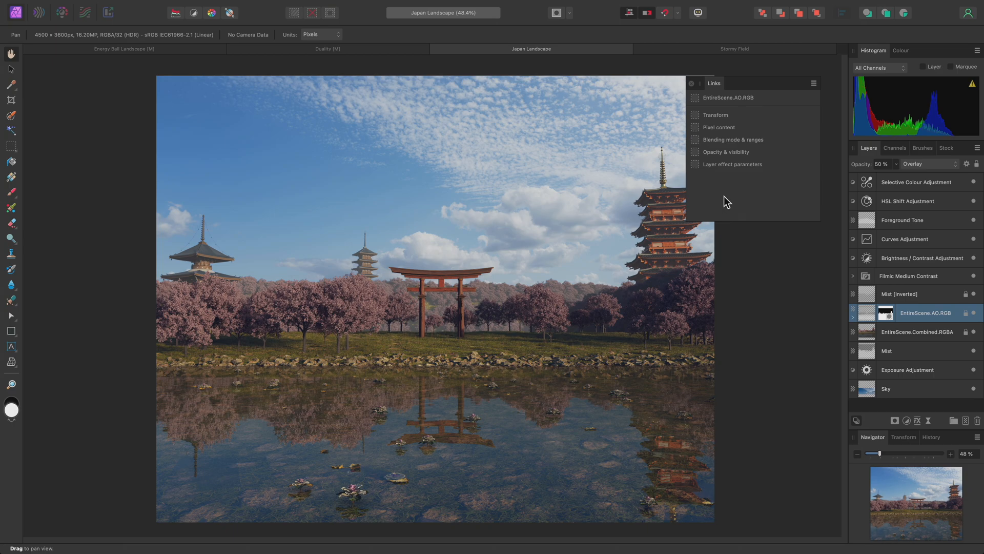
Enable the Opacity & visibility link and step through Mist, Foreground Tone and EntireScene.AO.RGB at 10%.
left_click(886, 350)
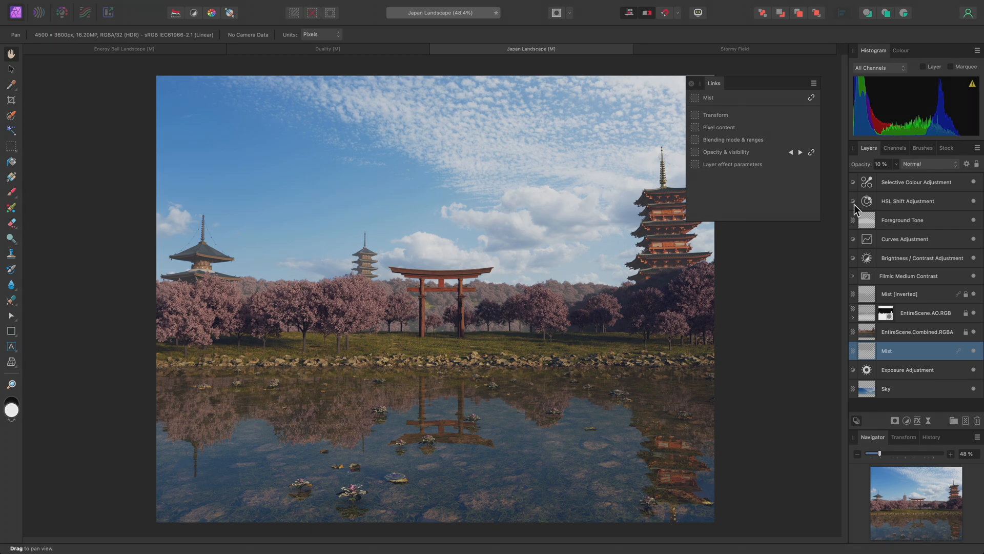
left_click(902, 219)
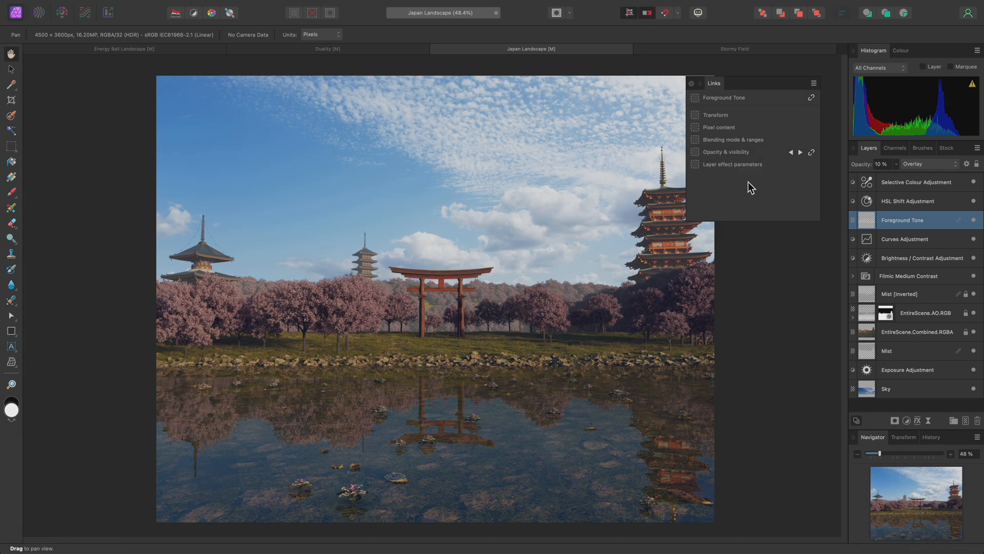
mouse_move(793, 238)
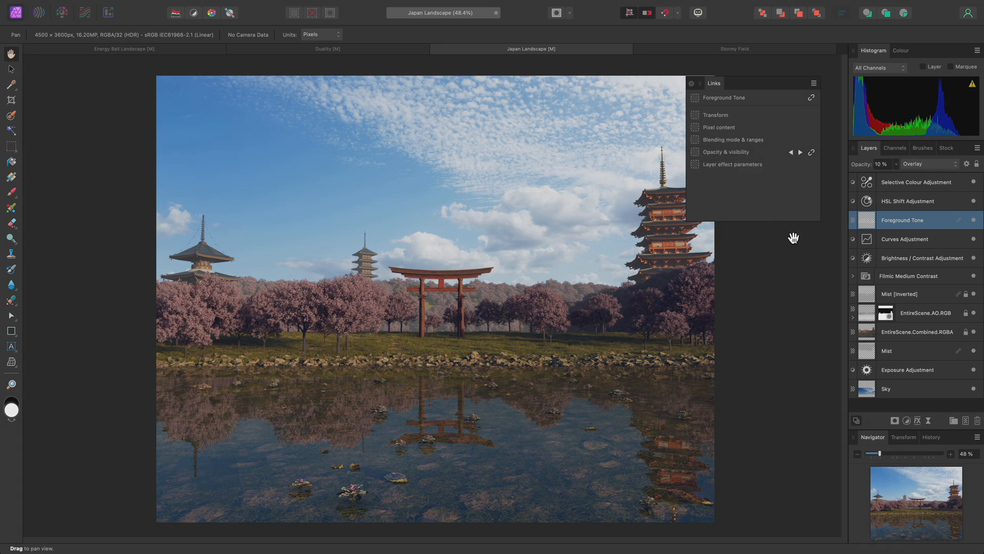
left_click(917, 311)
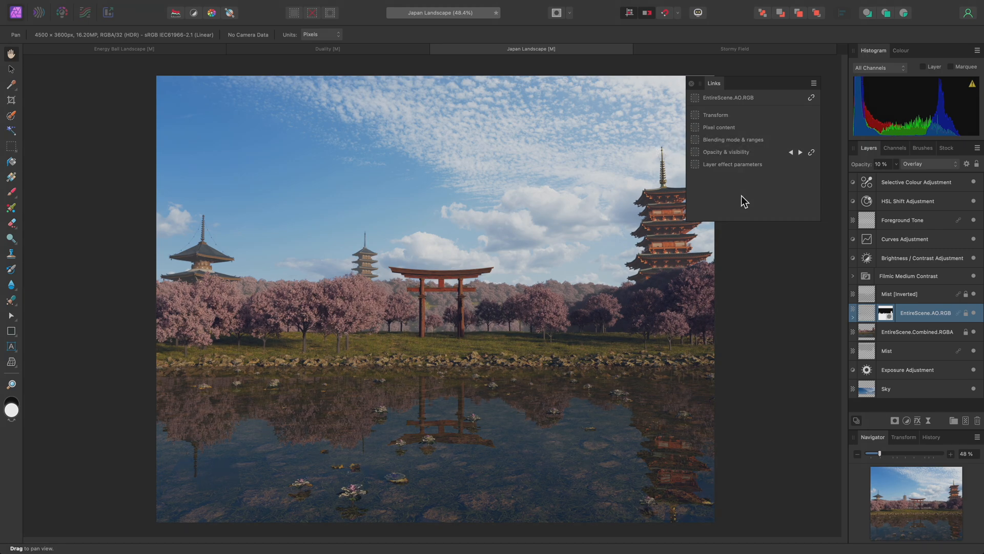
mouse_move(761, 192)
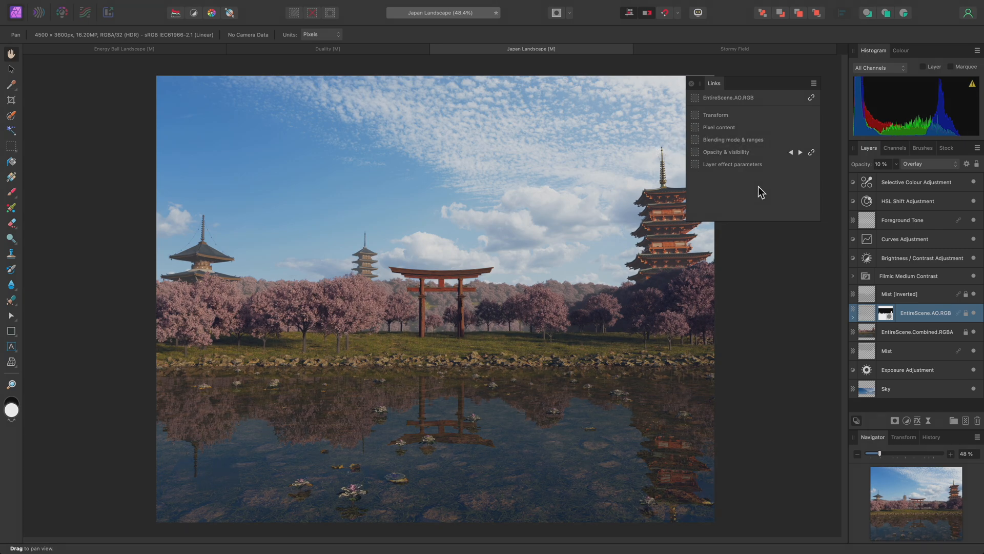
left_click(800, 151)
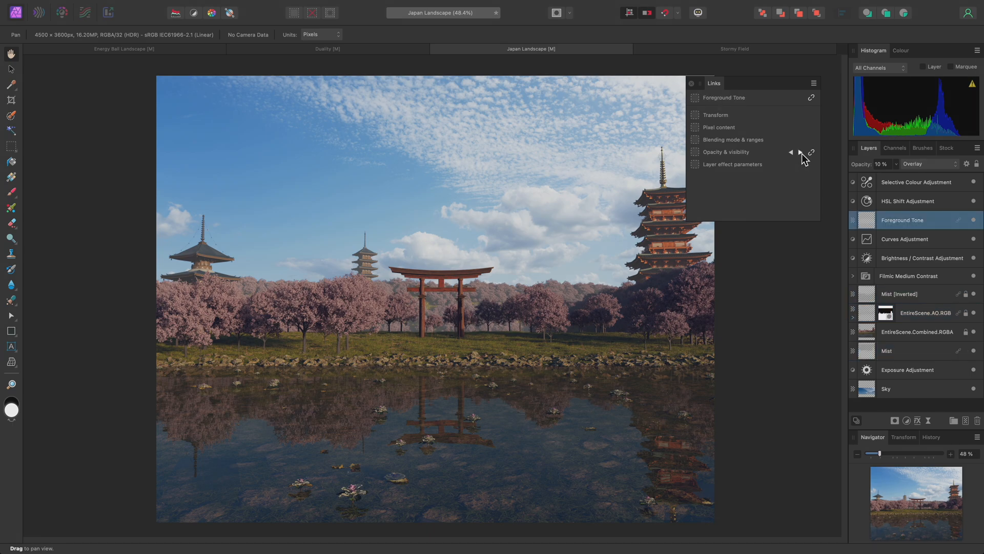
Scrub the Mist layer's linked opacity up and back down to settle at 25%.
left_click(800, 152)
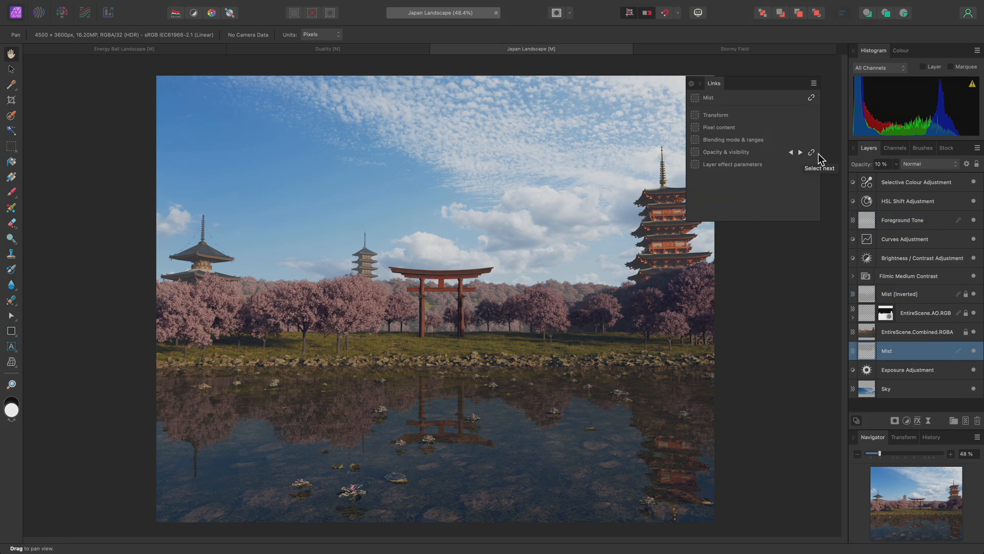
mouse_move(899, 168)
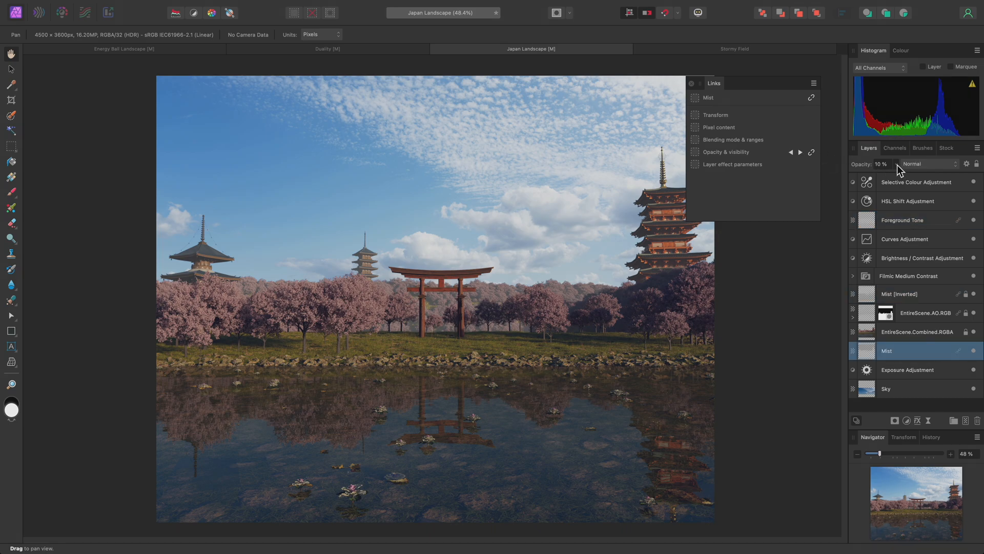
left_click_drag(878, 174, 948, 174)
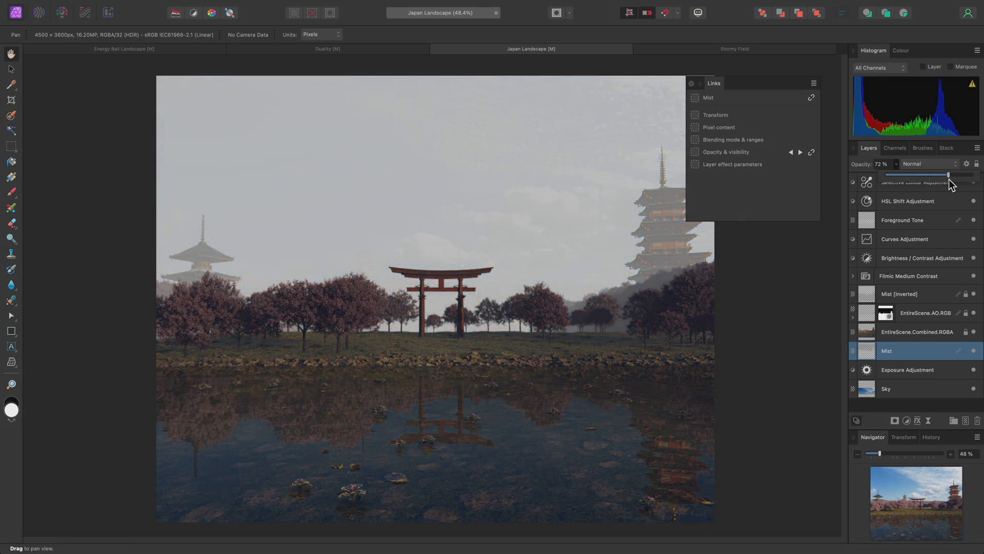
left_click_drag(949, 174, 969, 174)
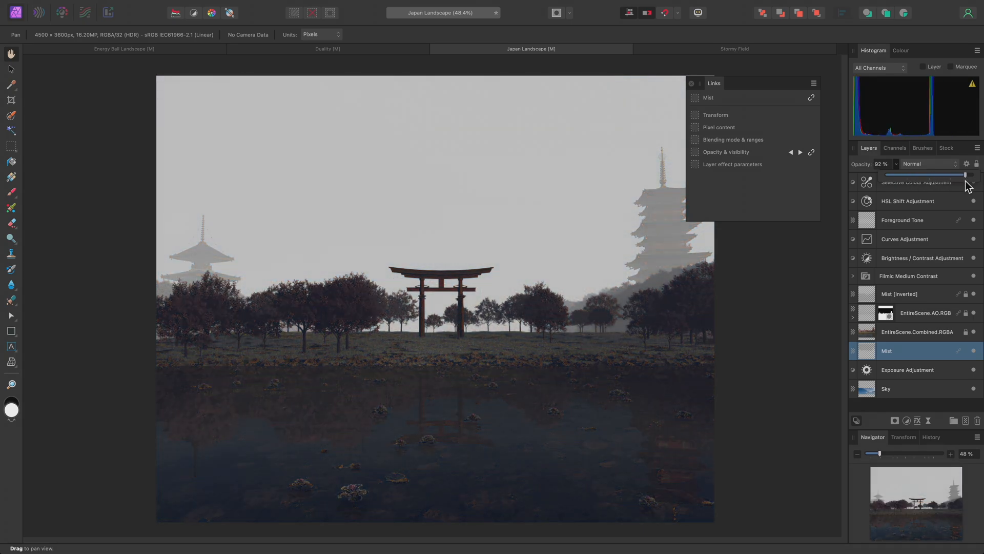
left_click_drag(966, 174, 920, 174)
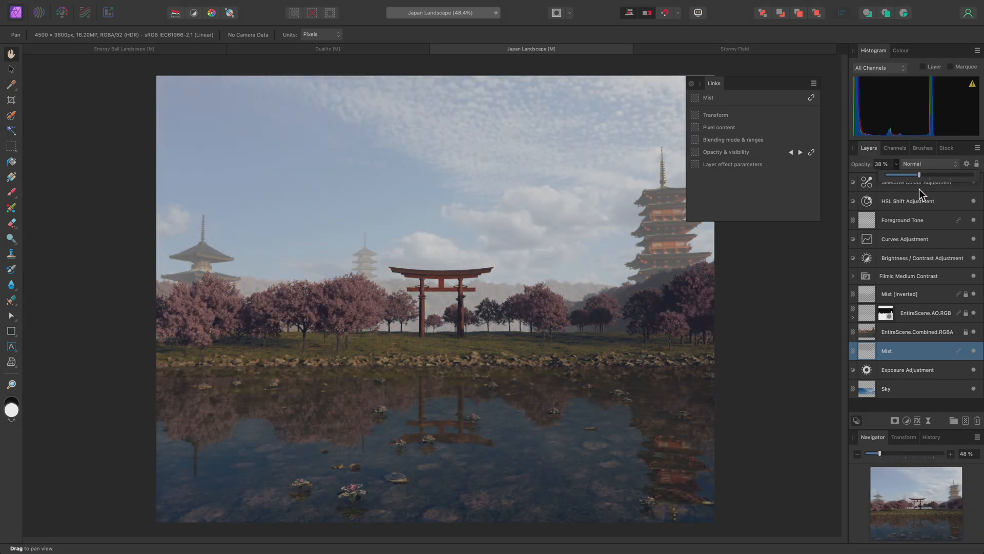
left_click_drag(919, 174, 938, 174)
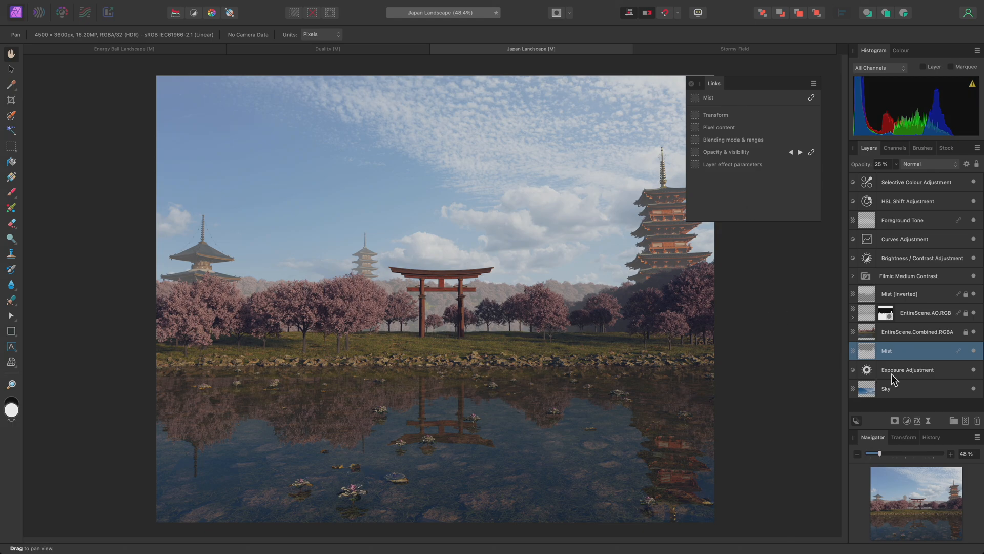
mouse_move(922, 174)
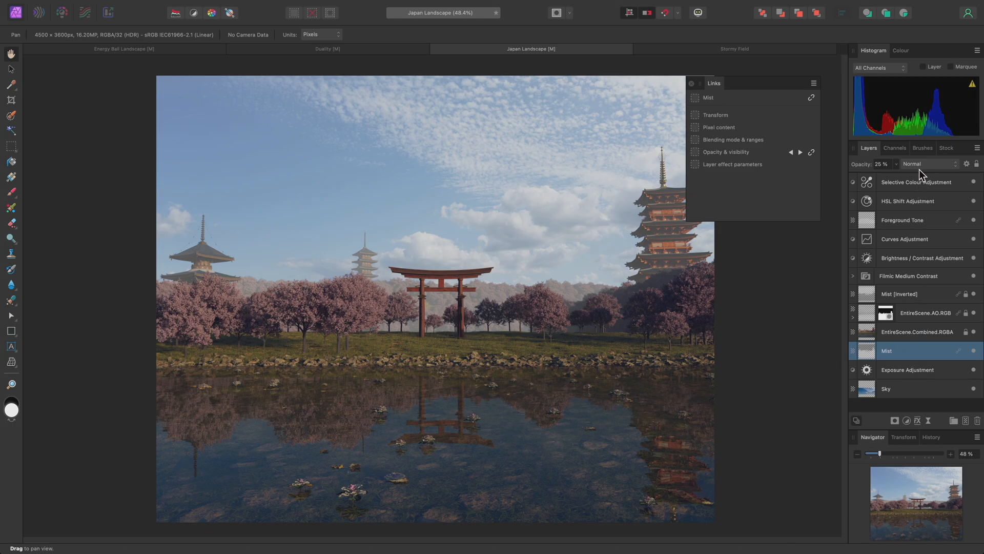
Blend the Mist layer in Screen mode, then switch to the Stormy Field document.
left_click(930, 163)
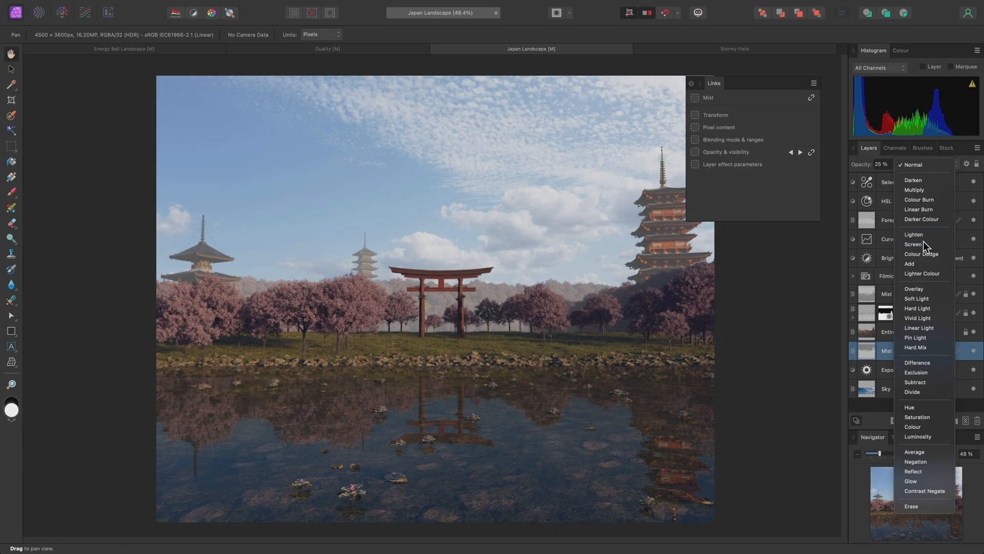
left_click(912, 244)
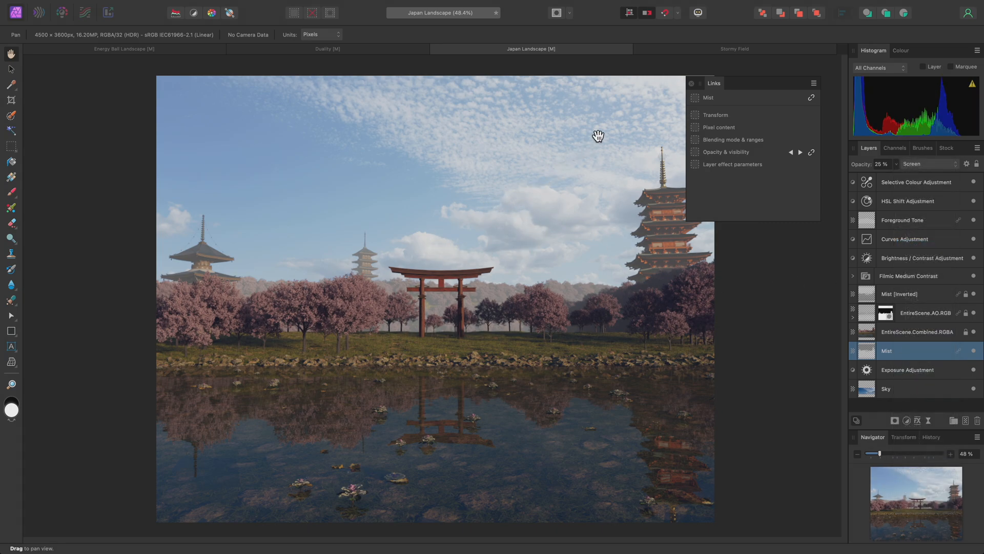
left_click(734, 48)
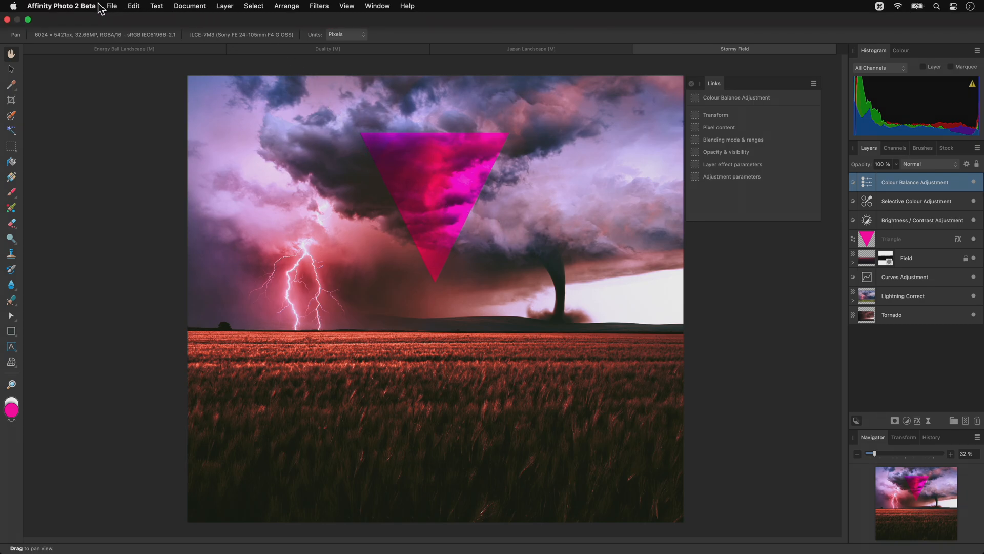
left_click(66, 5)
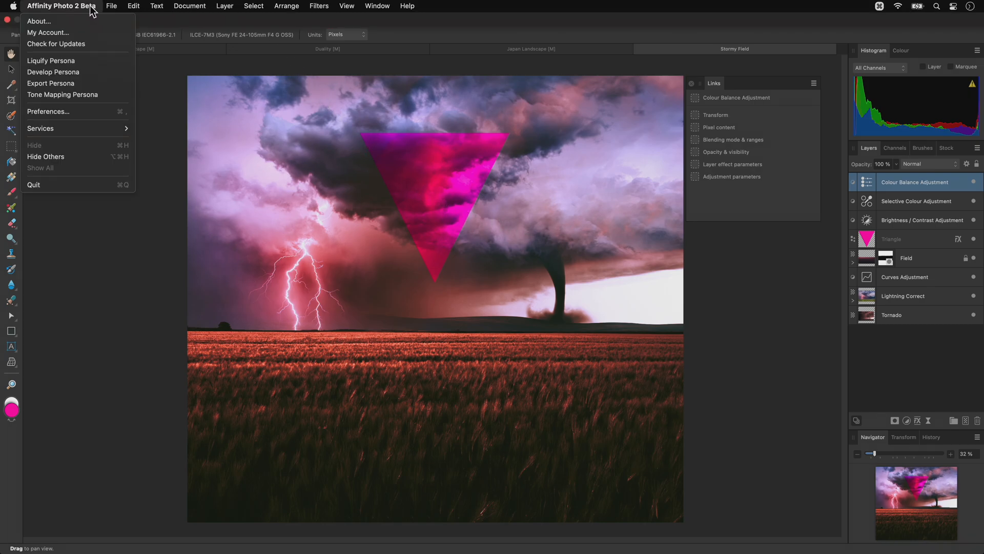
mouse_move(86, 114)
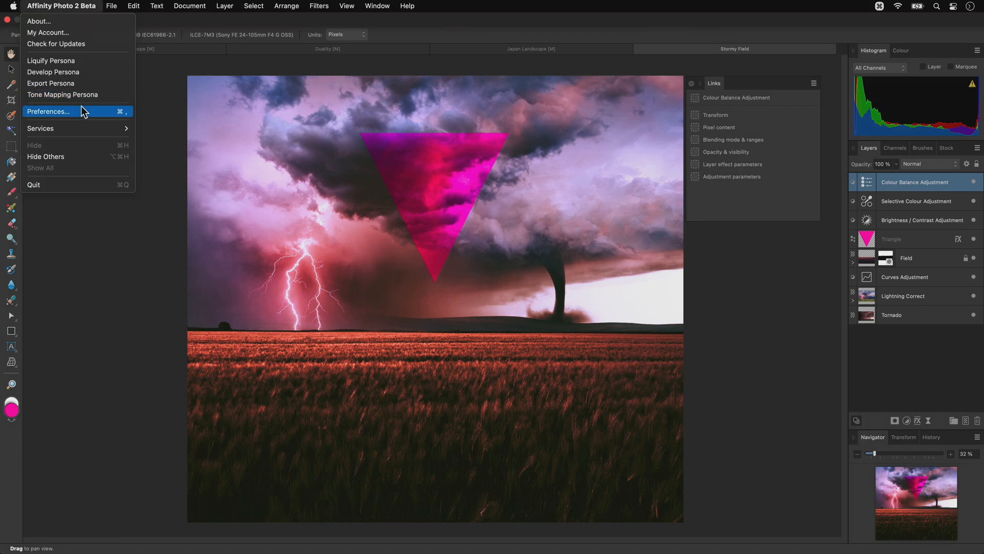
mouse_move(94, 14)
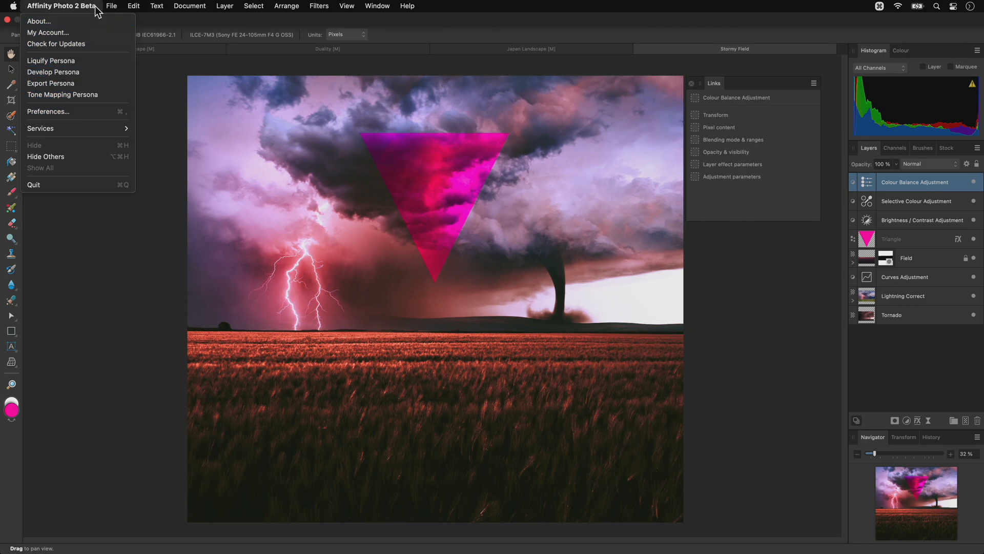
left_click(133, 6)
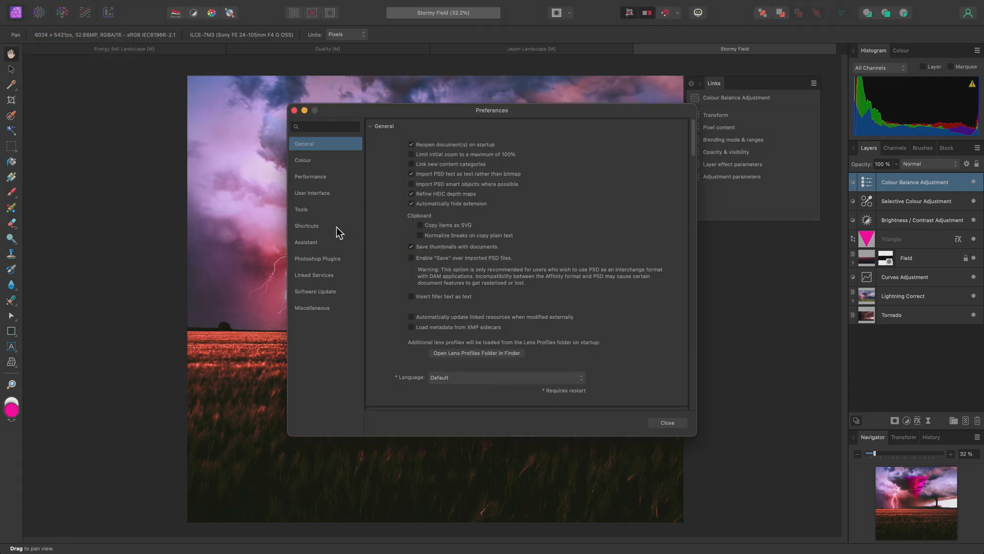
left_click(307, 226)
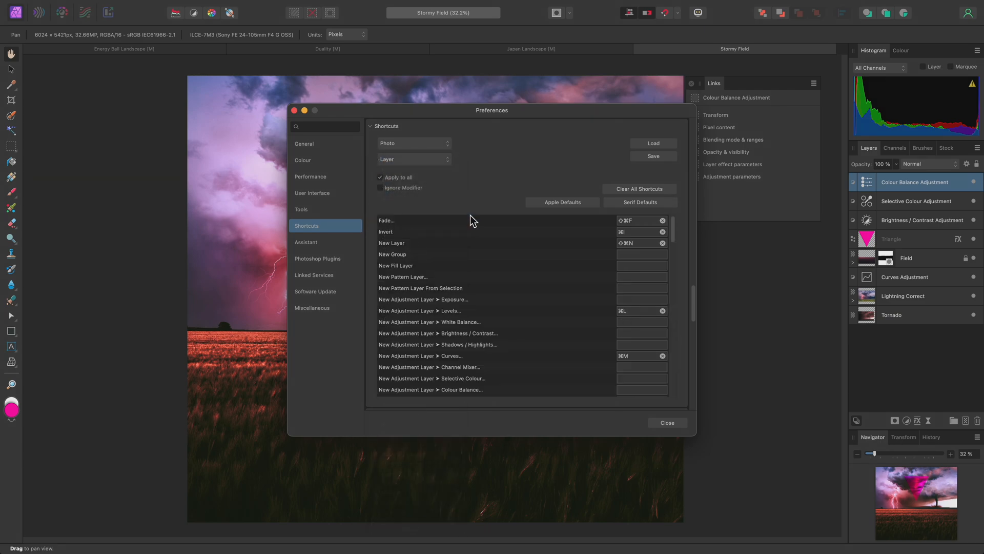
scroll("down", 3)
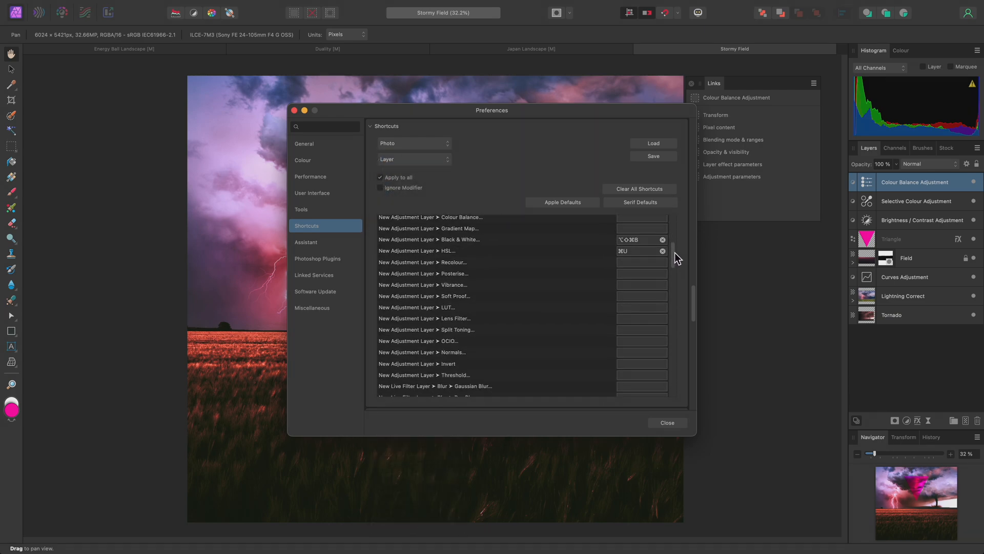
scroll("down", 3)
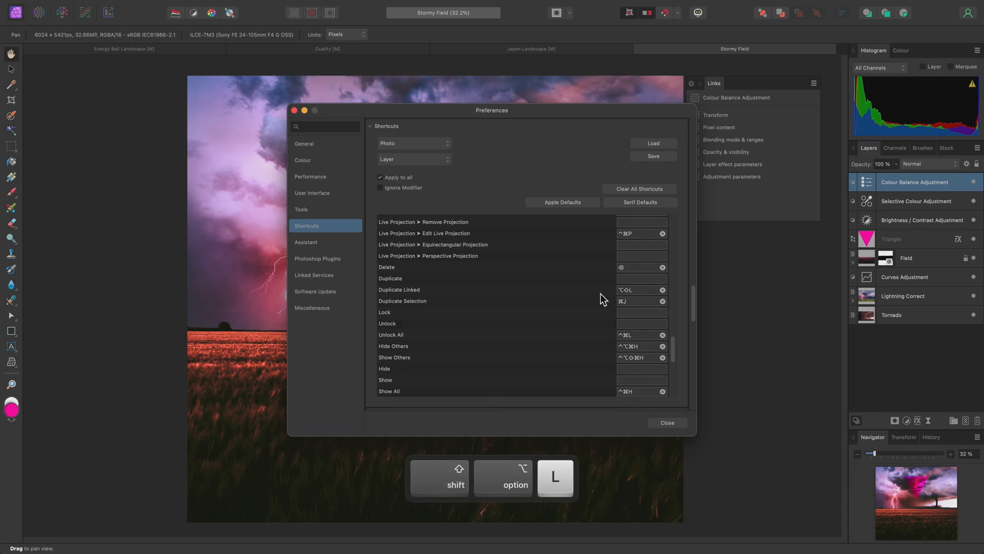
key("escape")
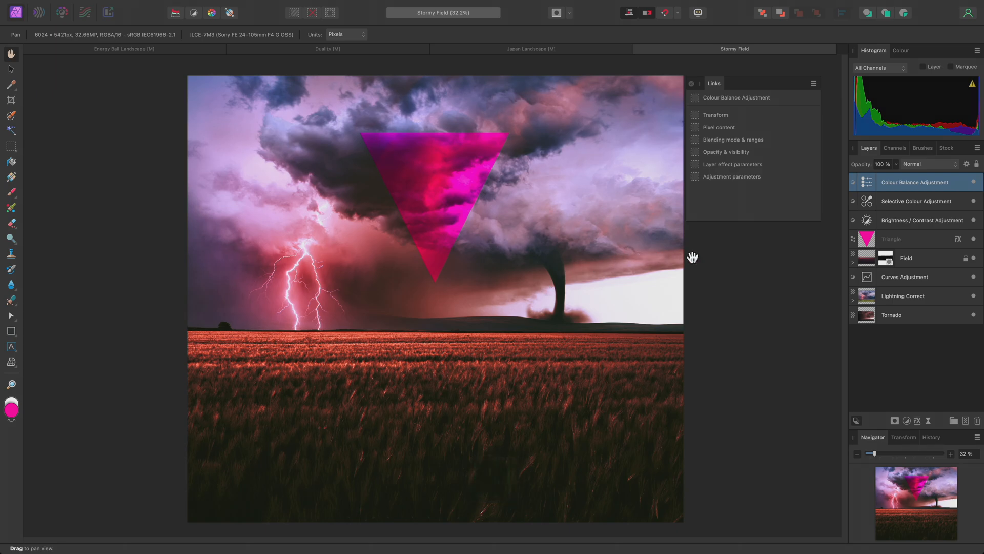
mouse_move(740, 256)
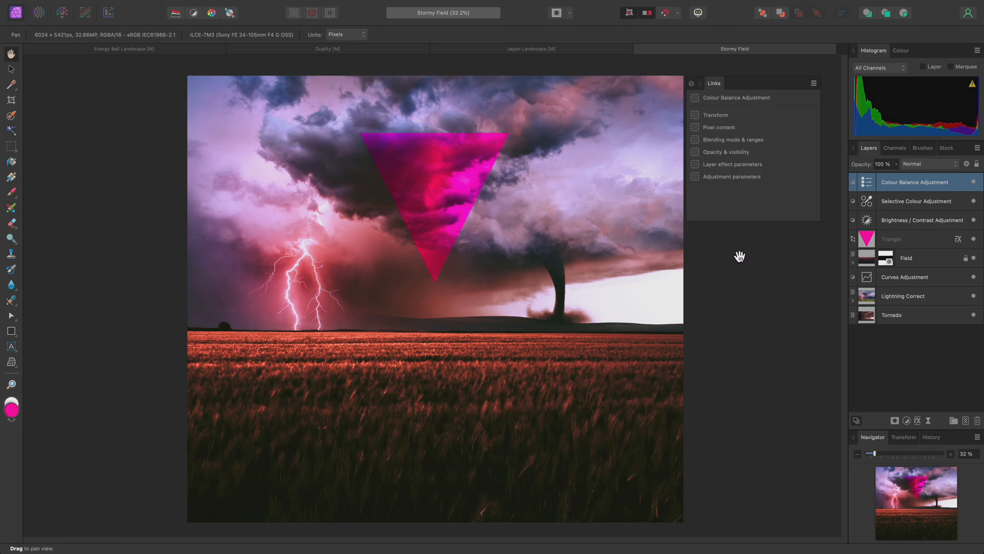
Select the Triangle layer, unlink Opacity & visibility, and select its linked copies in turn.
left_click(910, 239)
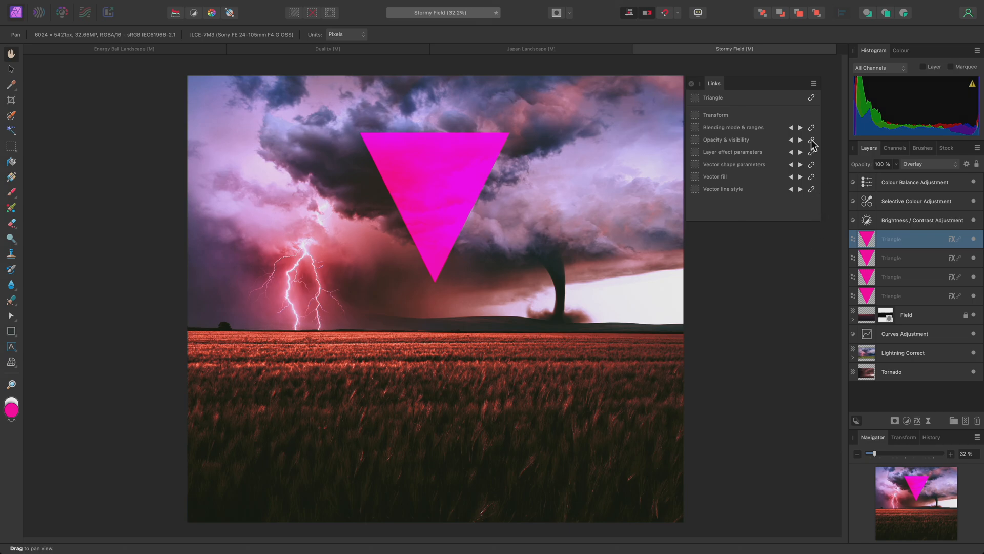
left_click(892, 258)
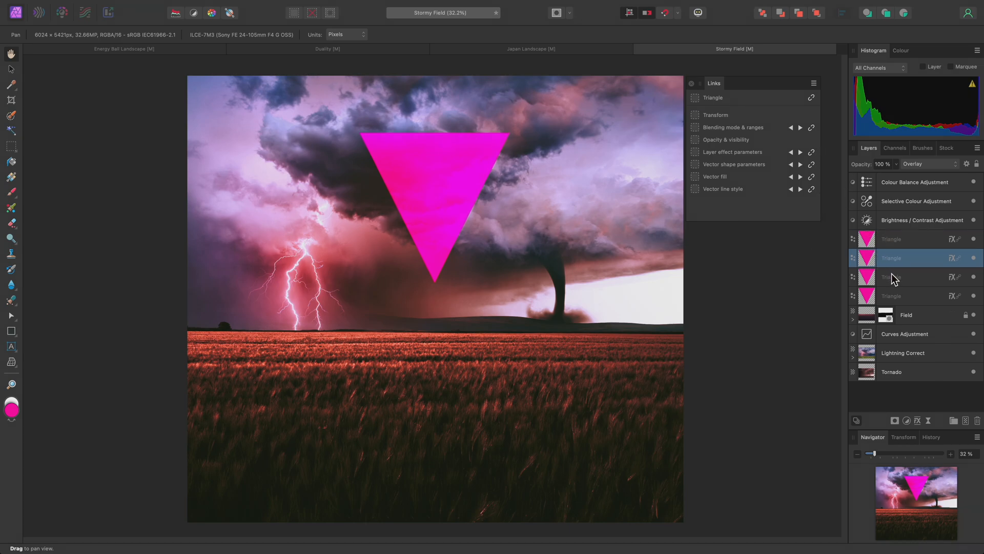
left_click(901, 277)
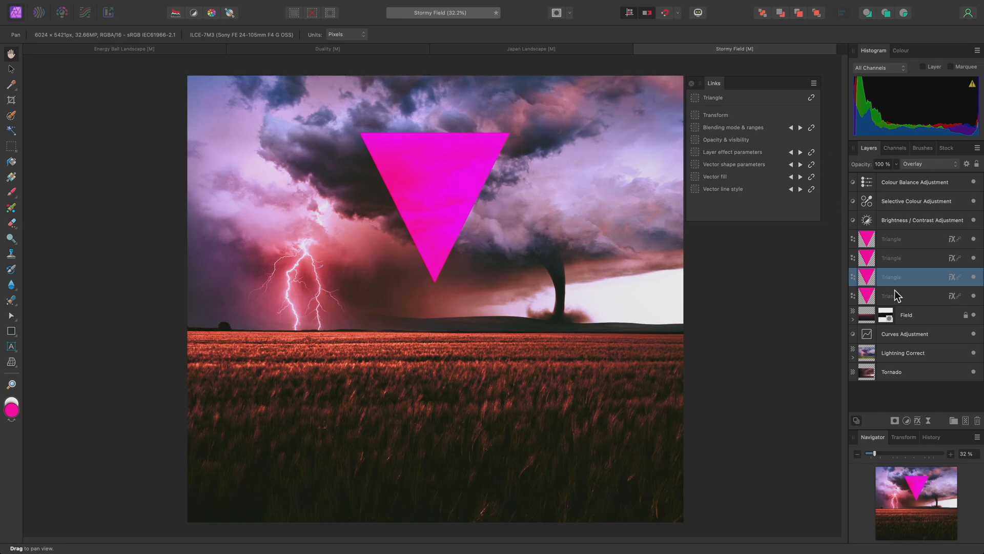
left_click(898, 296)
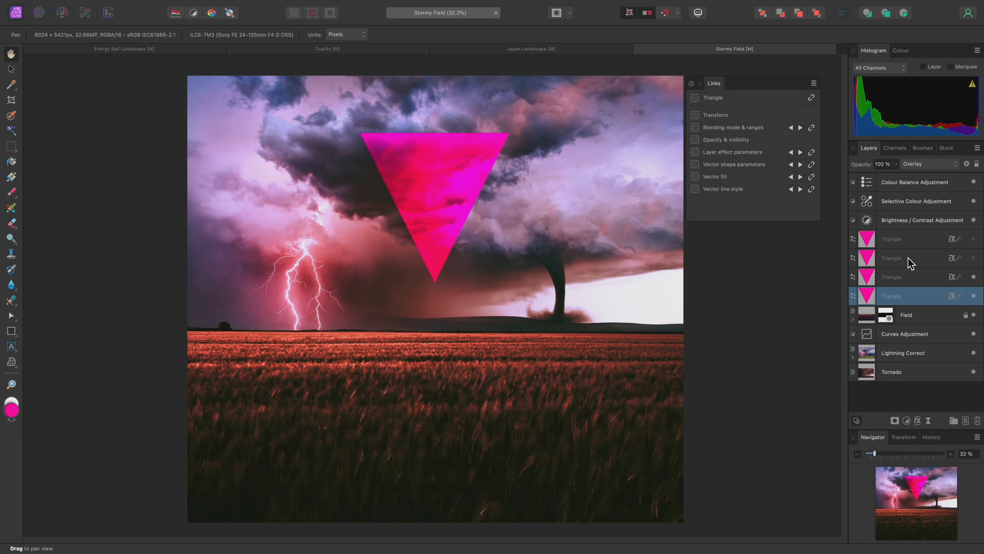
mouse_move(906, 299)
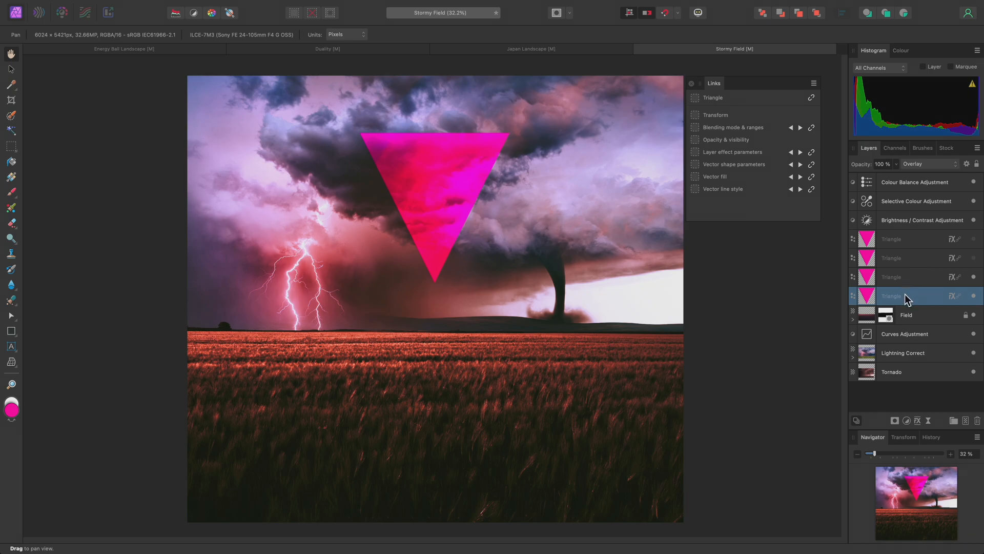
mouse_move(812, 156)
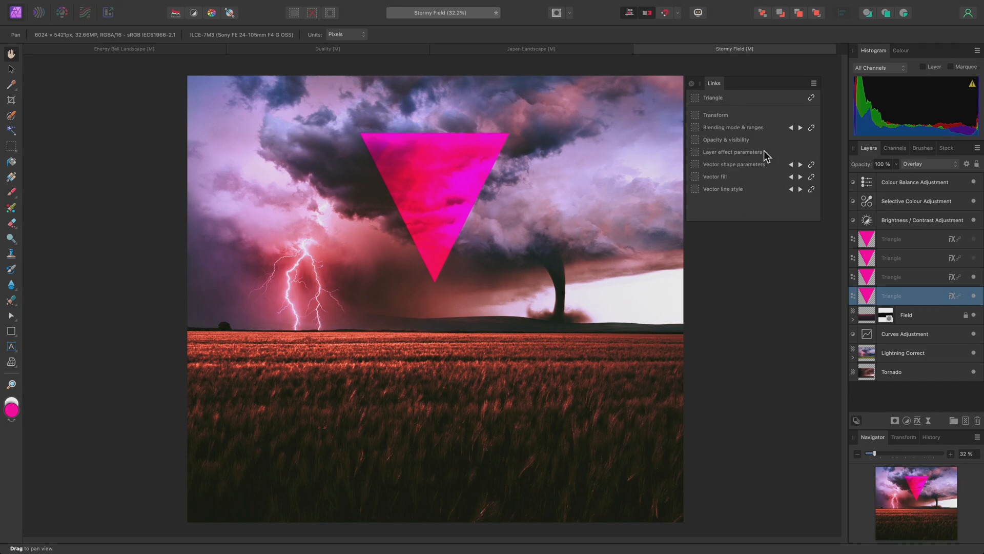
Show the Quick FX panel and give this triangle copy a Gaussian Blur of 100 px radius.
left_click(380, 5)
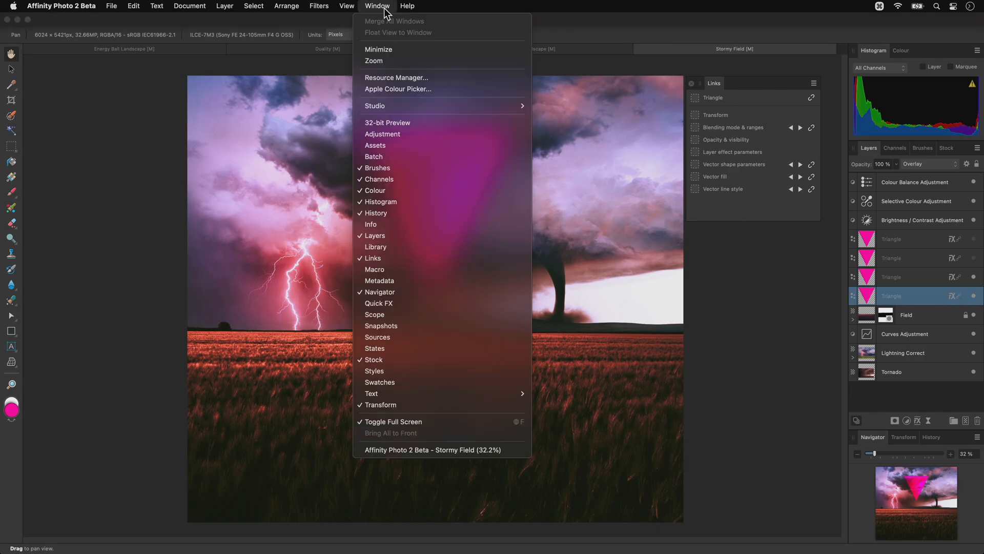
mouse_move(428, 303)
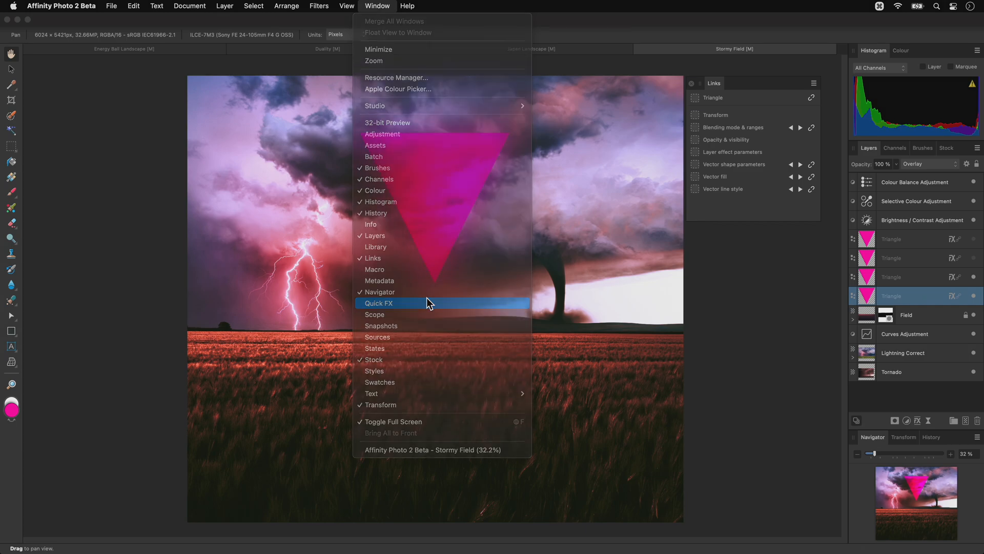
left_click(379, 302)
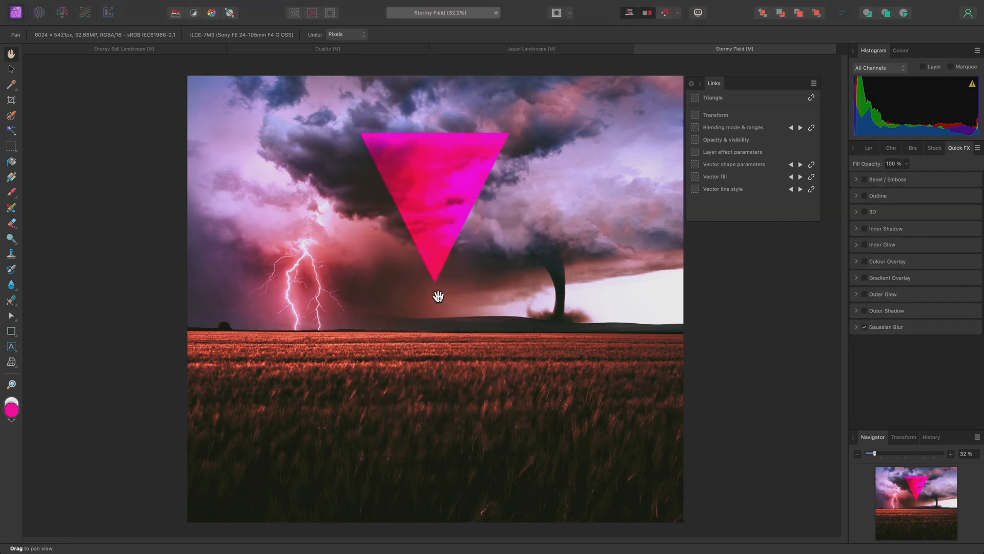
left_click(856, 327)
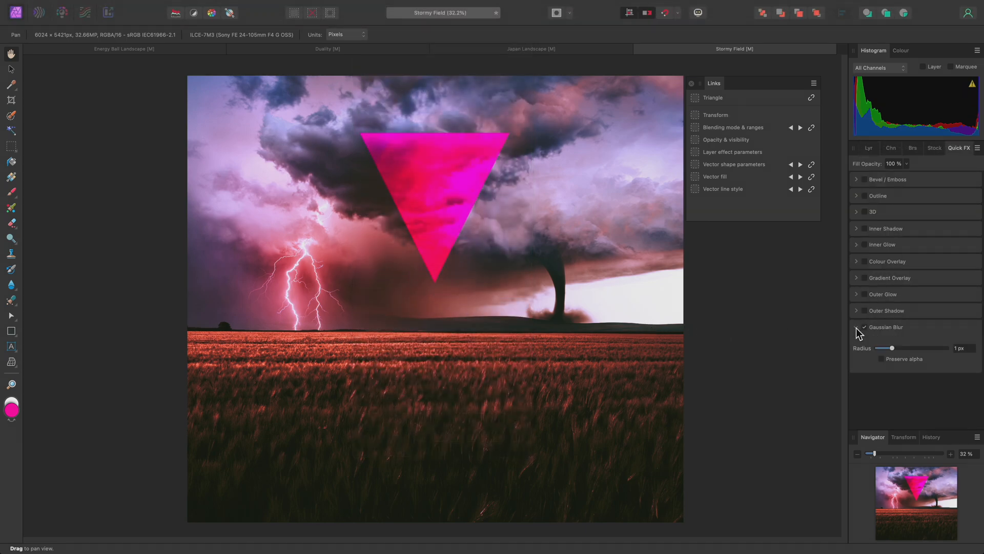
left_click_drag(885, 348, 969, 347)
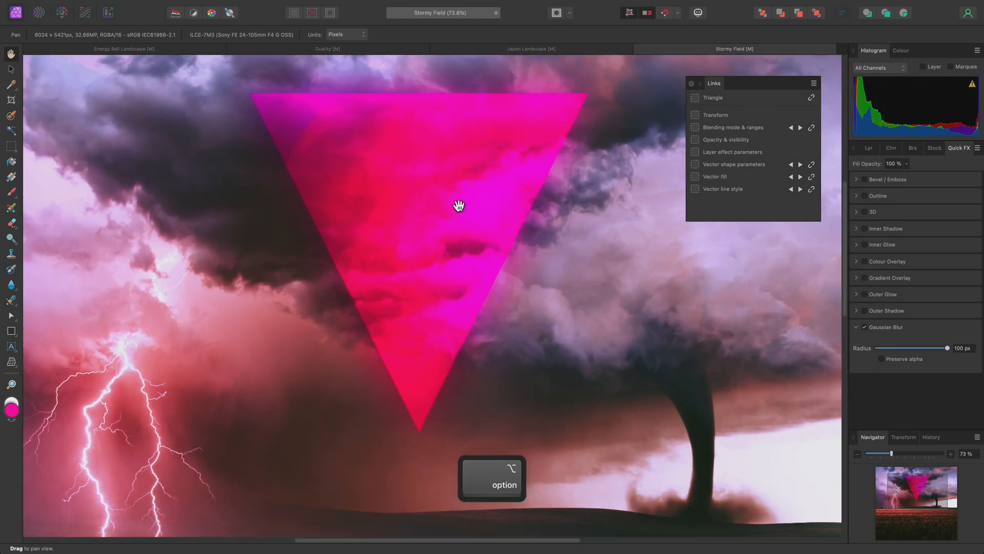
left_click_drag(458, 206, 468, 233)
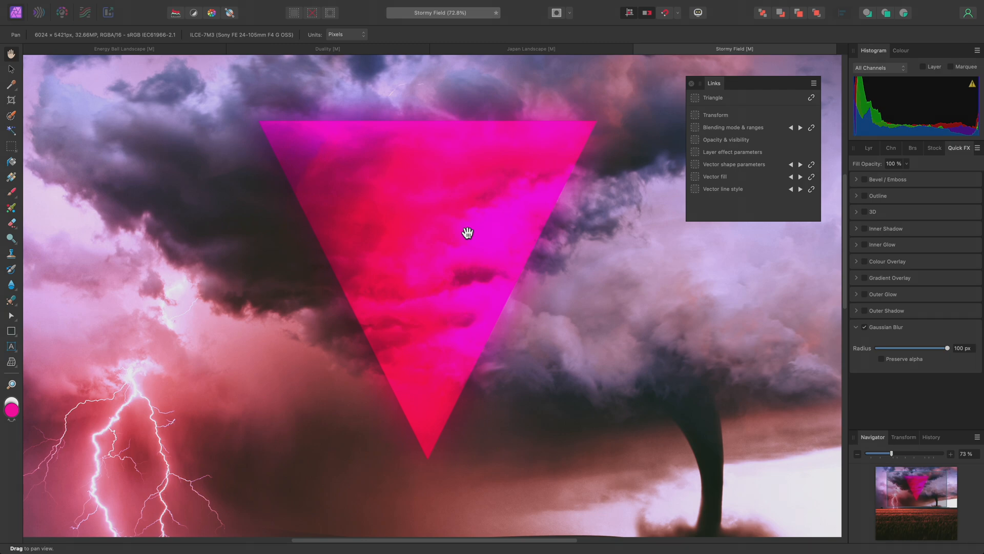
mouse_move(570, 219)
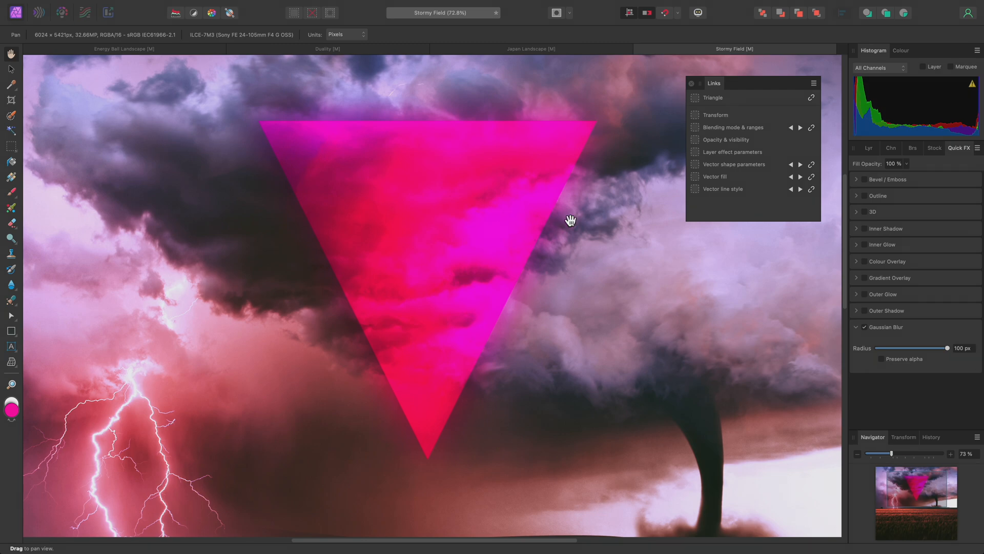
left_click(869, 148)
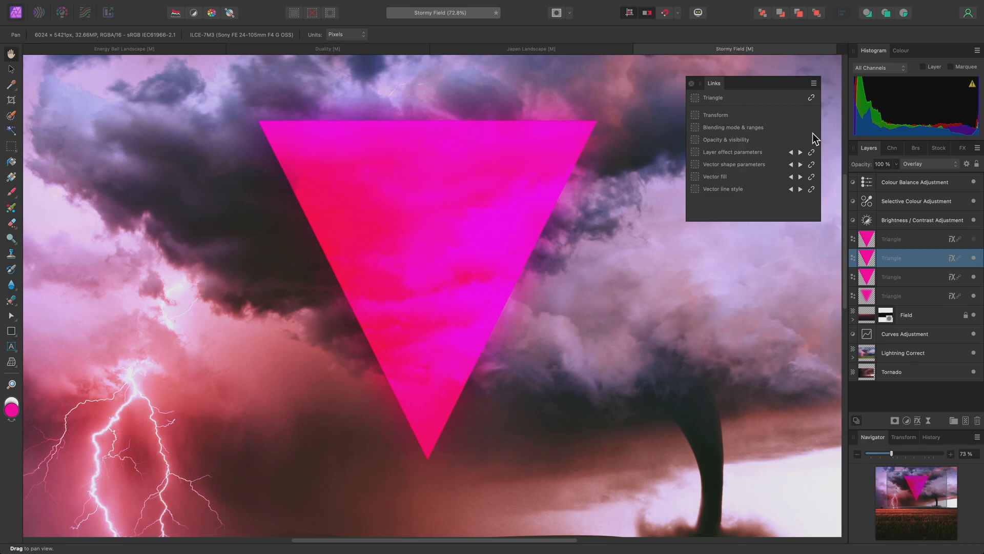
Set the second triangle to Glow blend mode at 30% opacity, then select the top triangle layer.
left_click(928, 164)
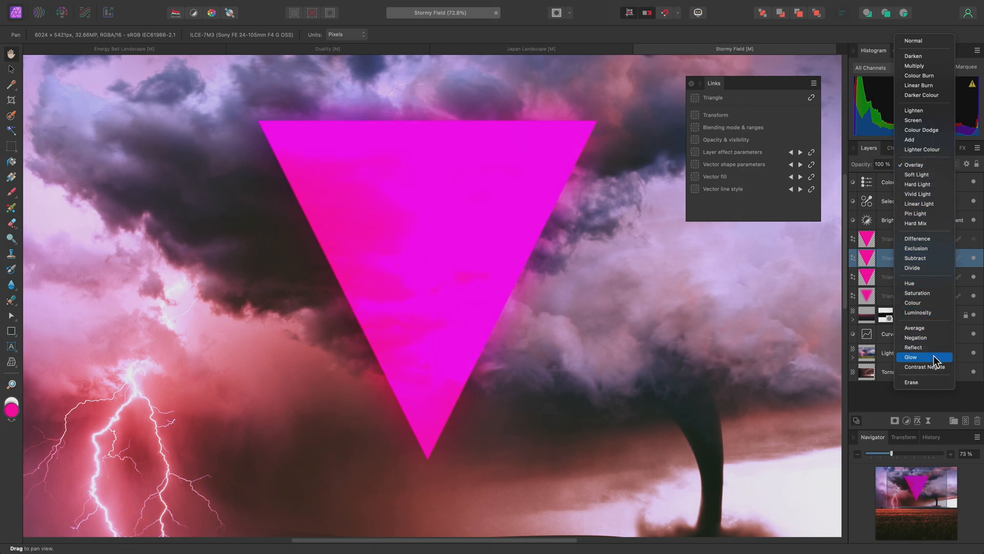
left_click(910, 356)
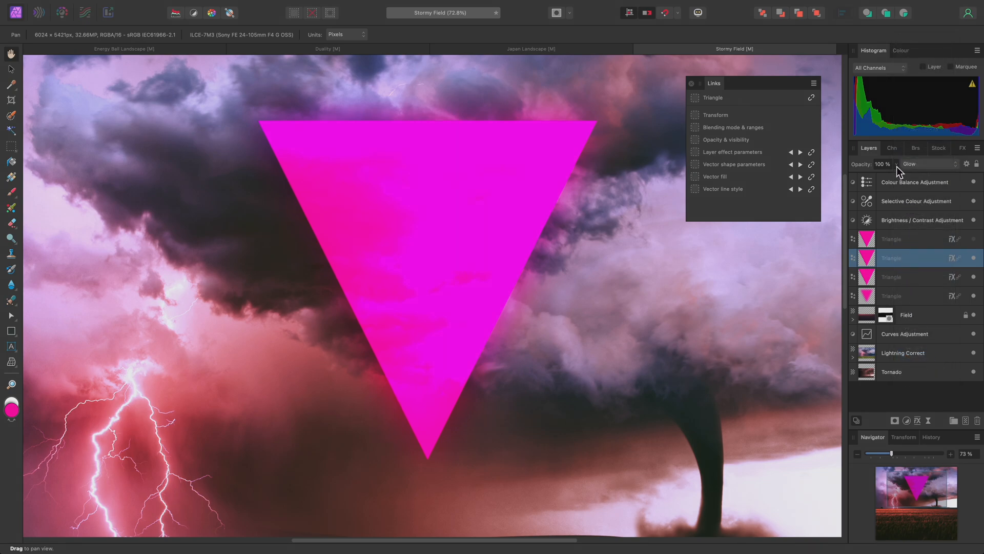
left_click_drag(891, 176, 837, 175)
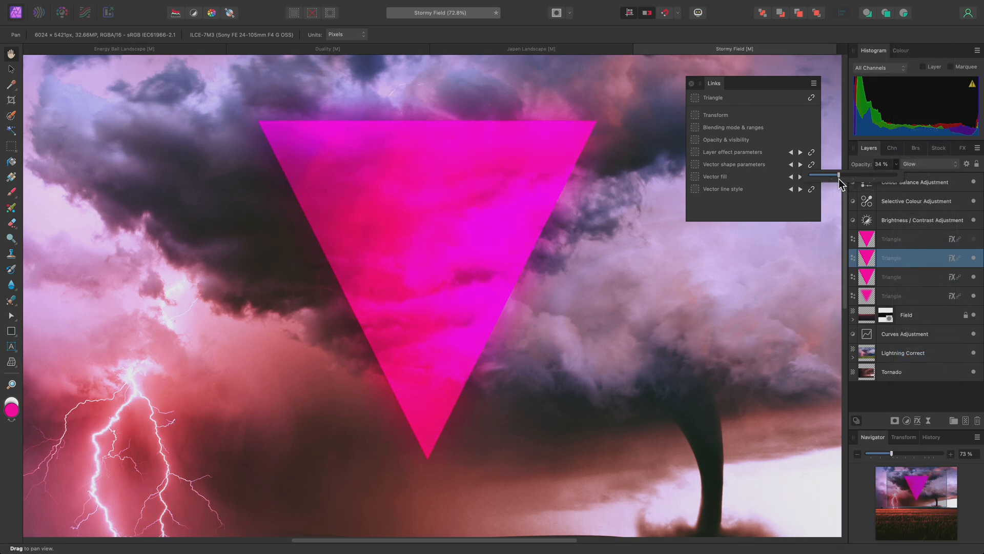
left_click_drag(831, 175, 816, 175)
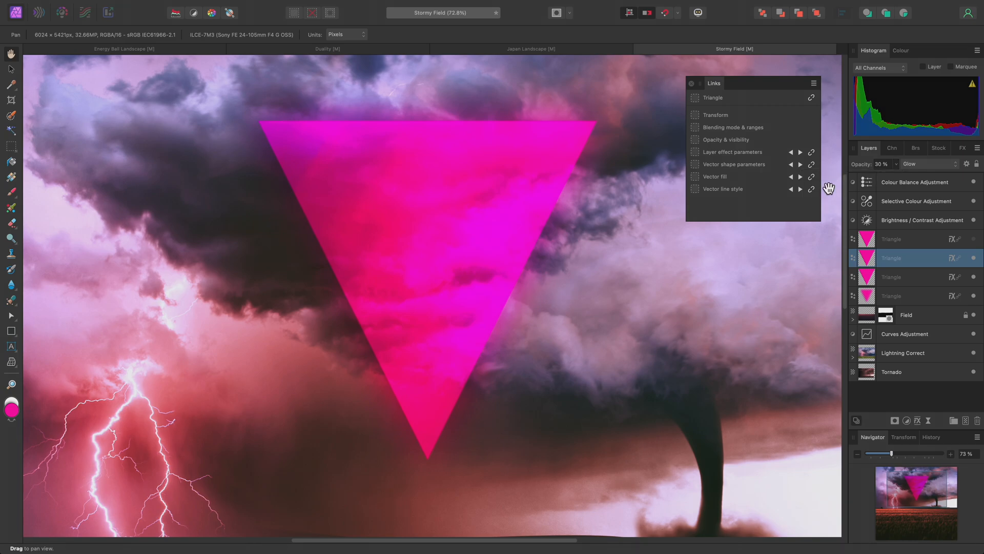
left_click(920, 239)
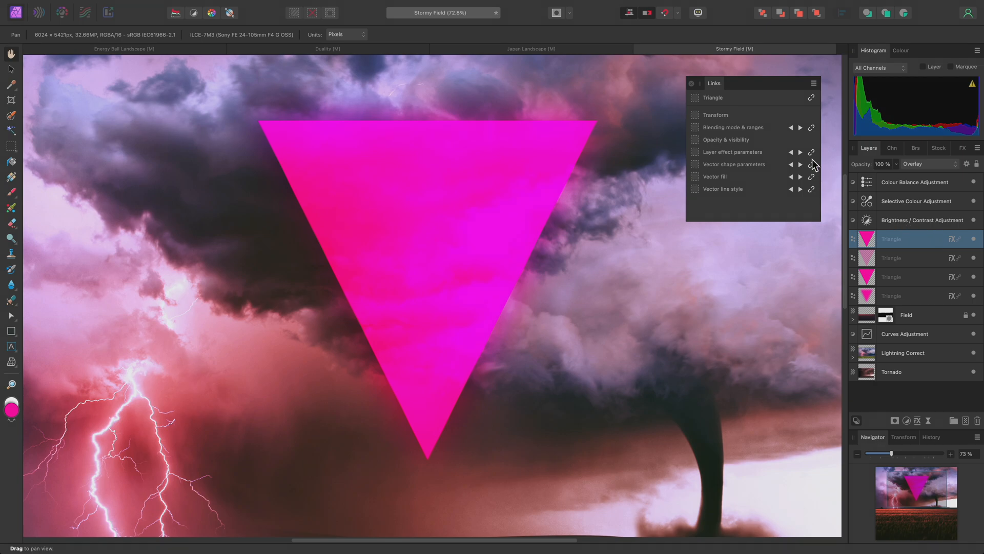
mouse_move(816, 138)
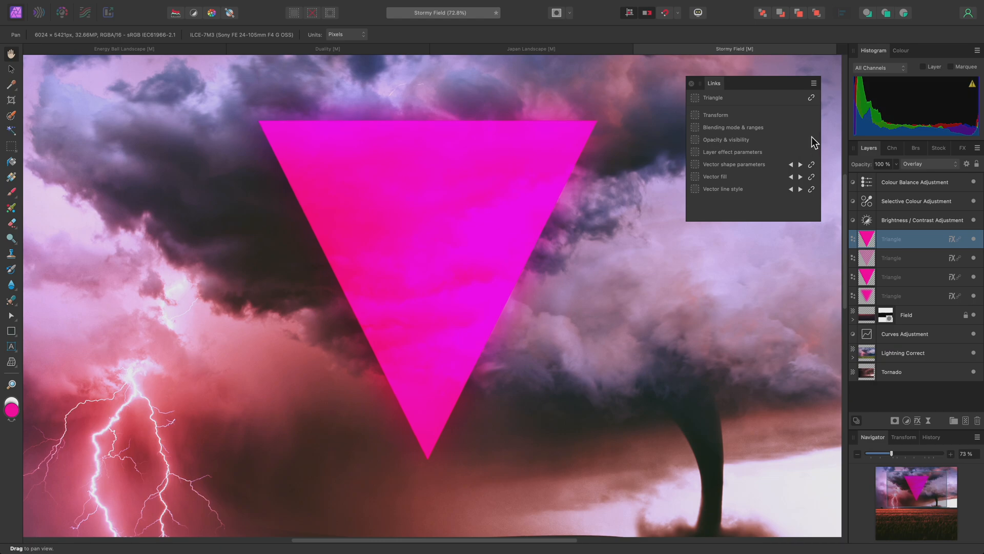
mouse_move(970, 152)
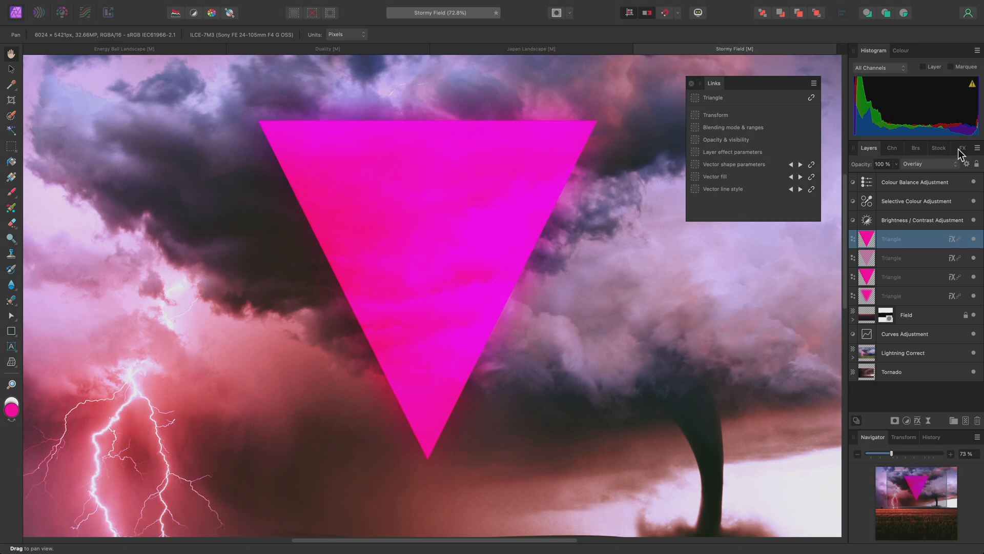
Give the top triangle a 100 px Gaussian Blur in Quick FX and set its blend mode to Multiply.
left_click(964, 148)
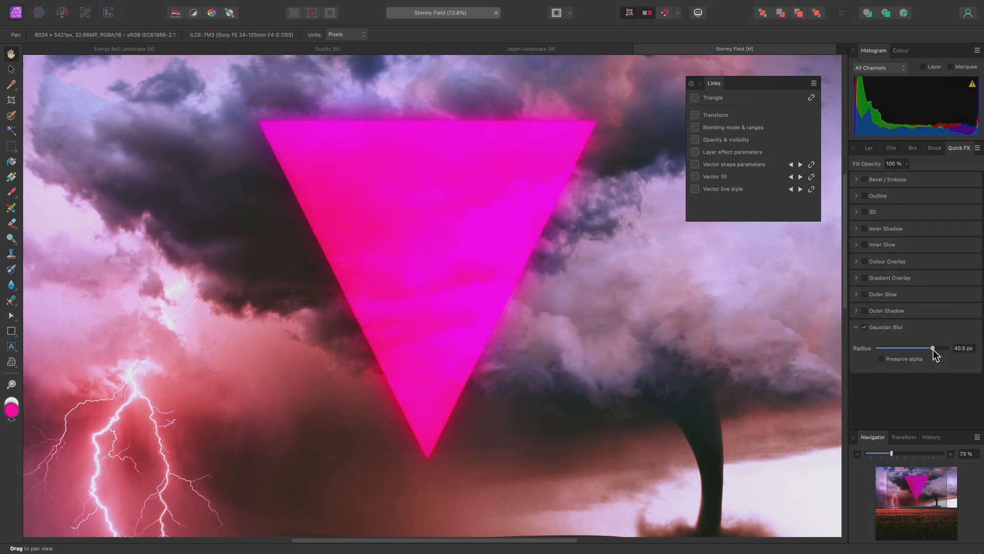
left_click_drag(932, 348, 947, 349)
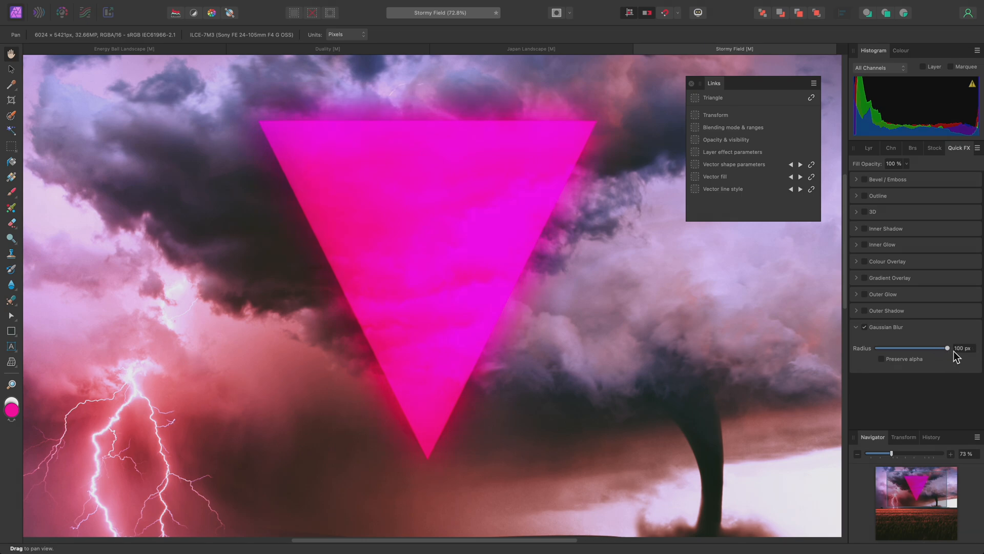
left_click(870, 148)
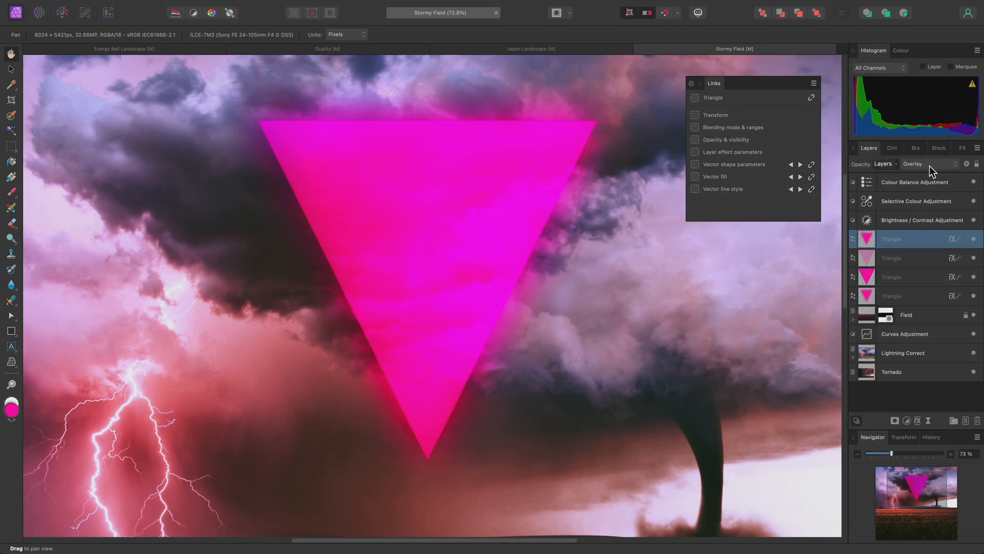
left_click(915, 163)
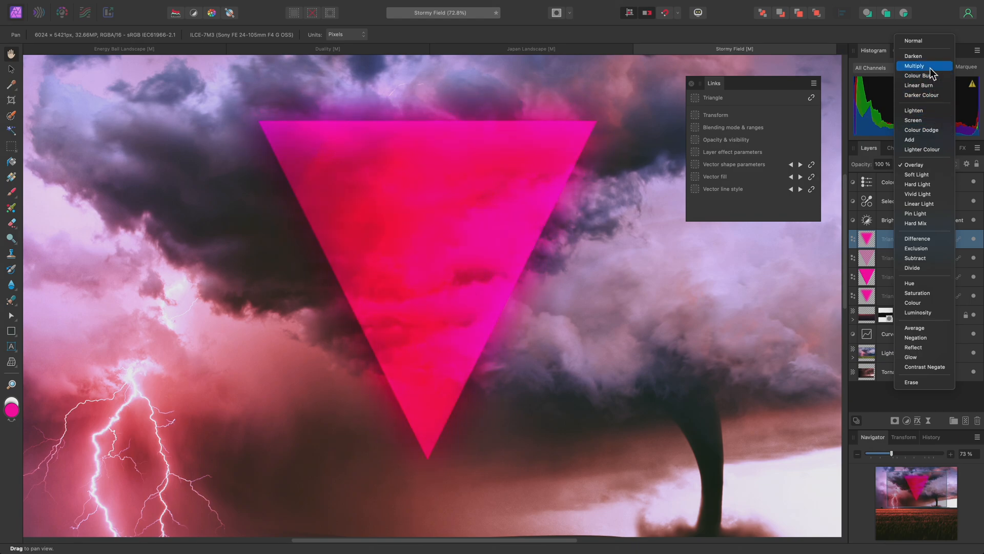
left_click(921, 65)
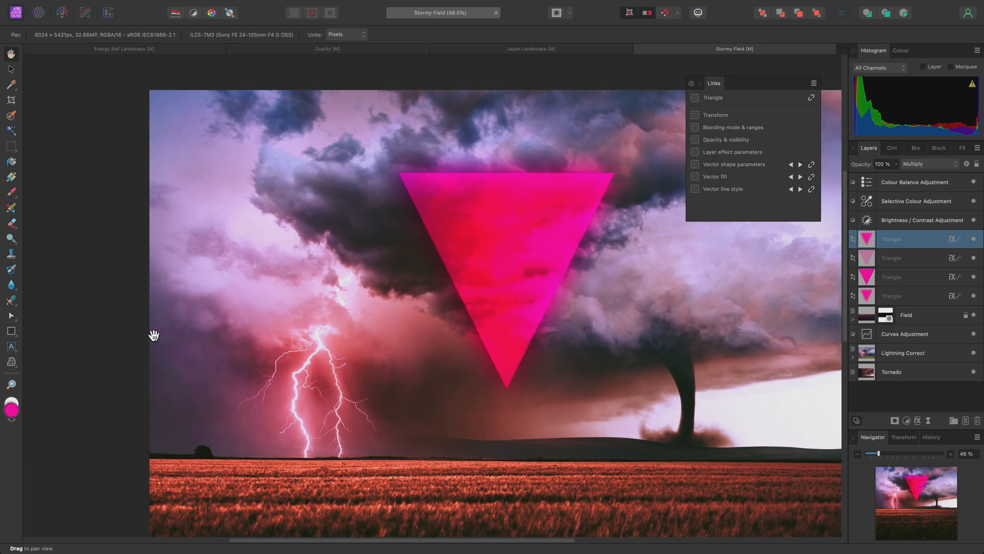
Switch to the Triangle Tool and shift the linked triangles' top point to 75%, skewing them.
left_click(10, 330)
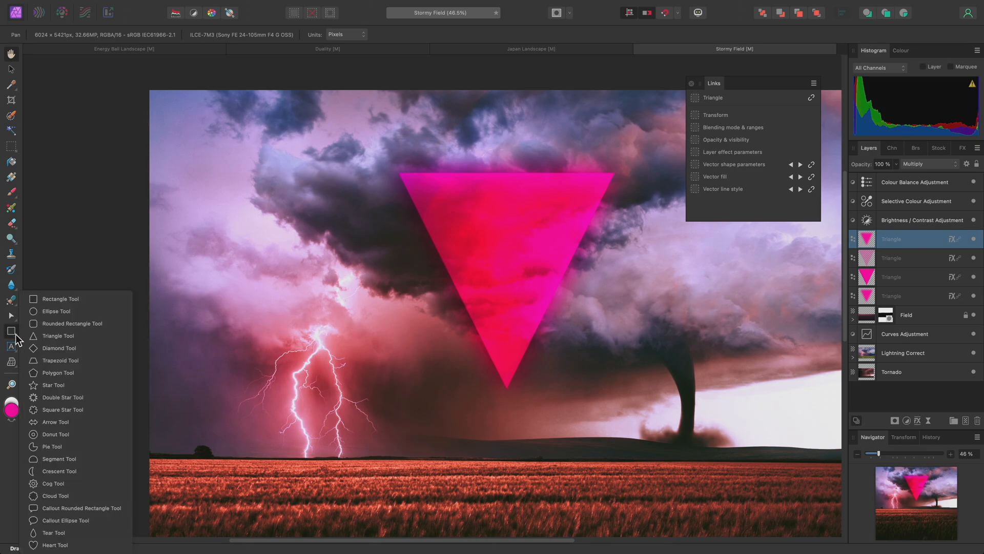
left_click(58, 335)
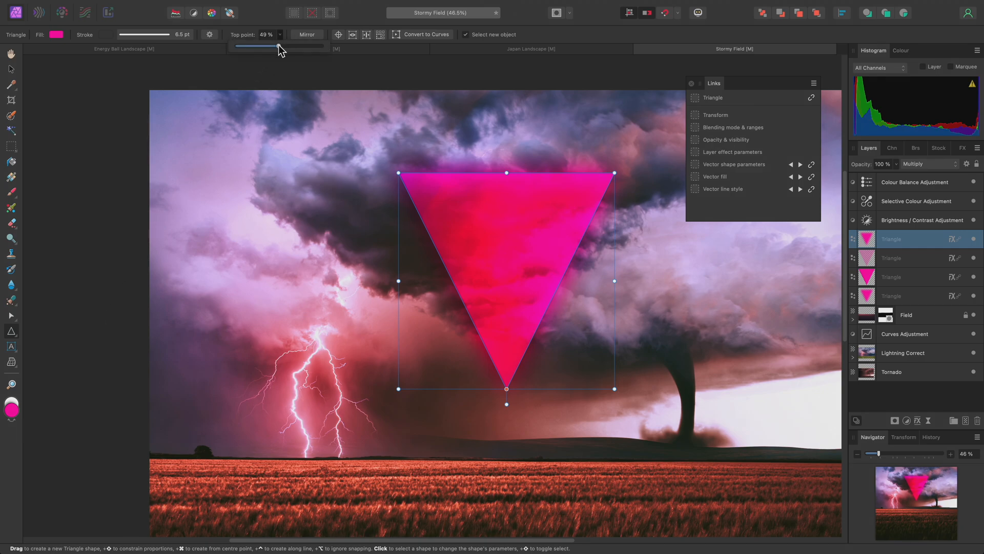
left_click_drag(276, 46, 293, 46)
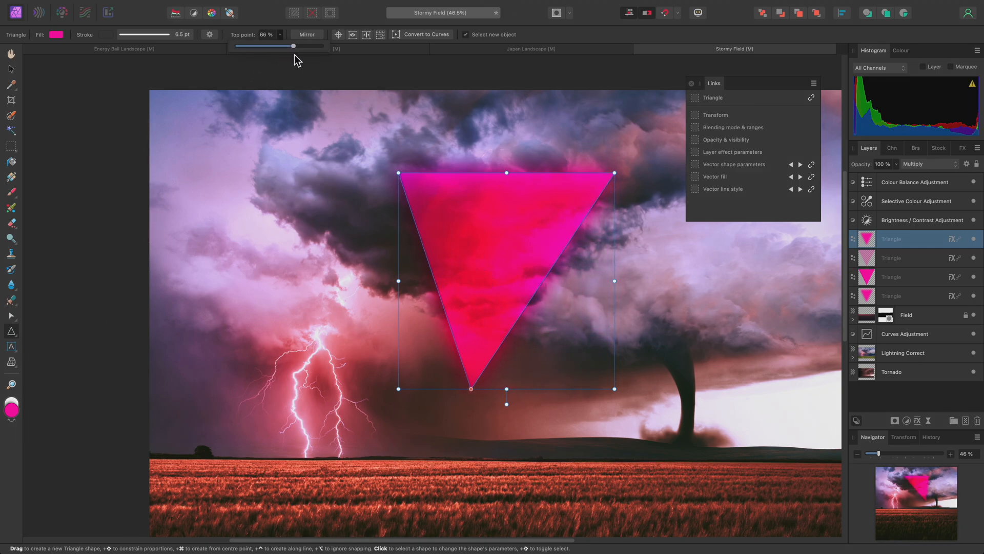
left_click_drag(292, 45, 313, 45)
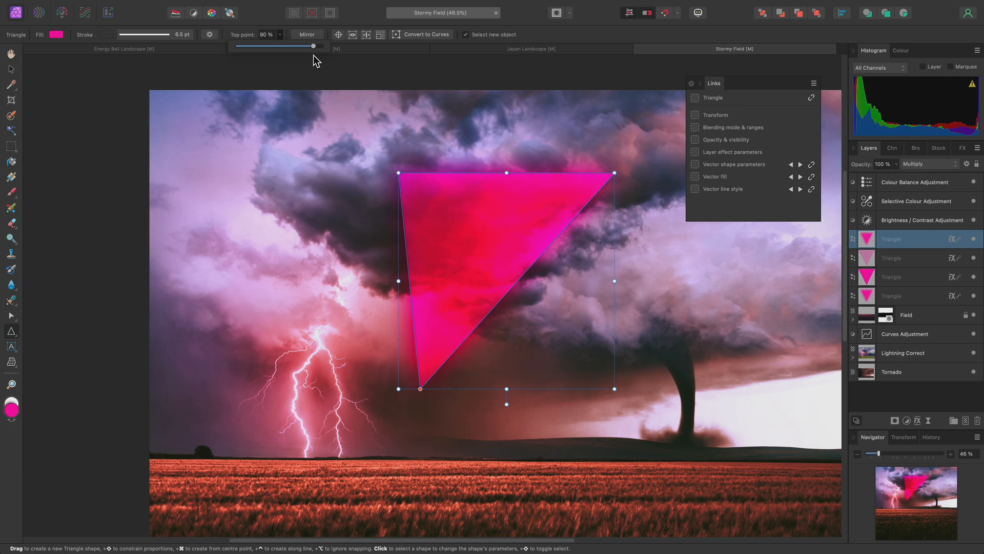
left_click_drag(307, 46, 263, 46)
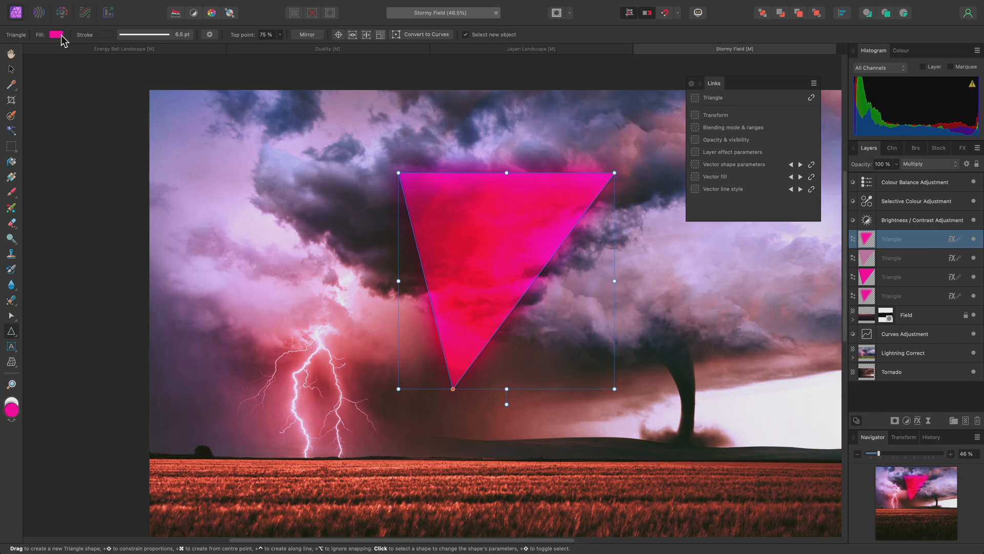
Pick a more purple magenta on the HSL wheel as the triangles' fill colour.
left_click(56, 35)
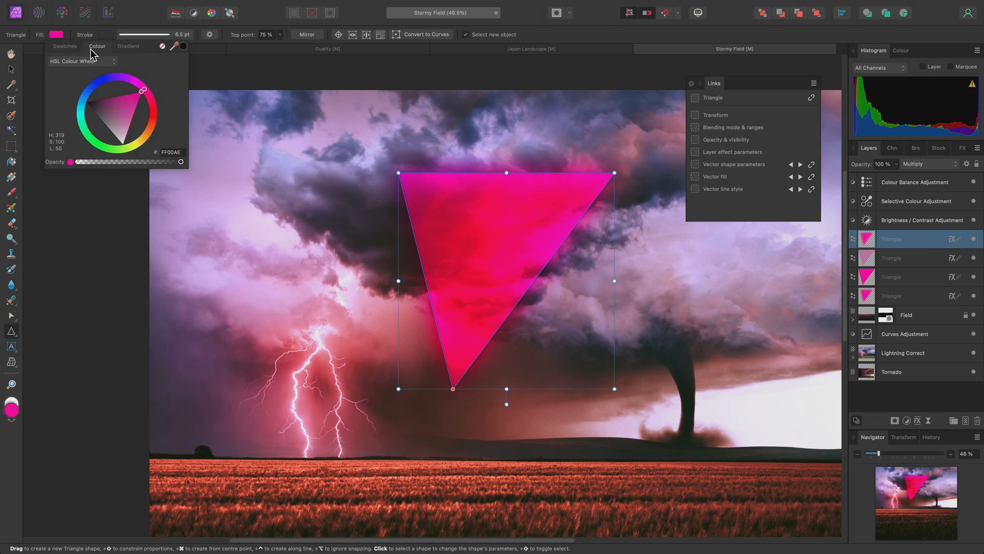
left_click(87, 130)
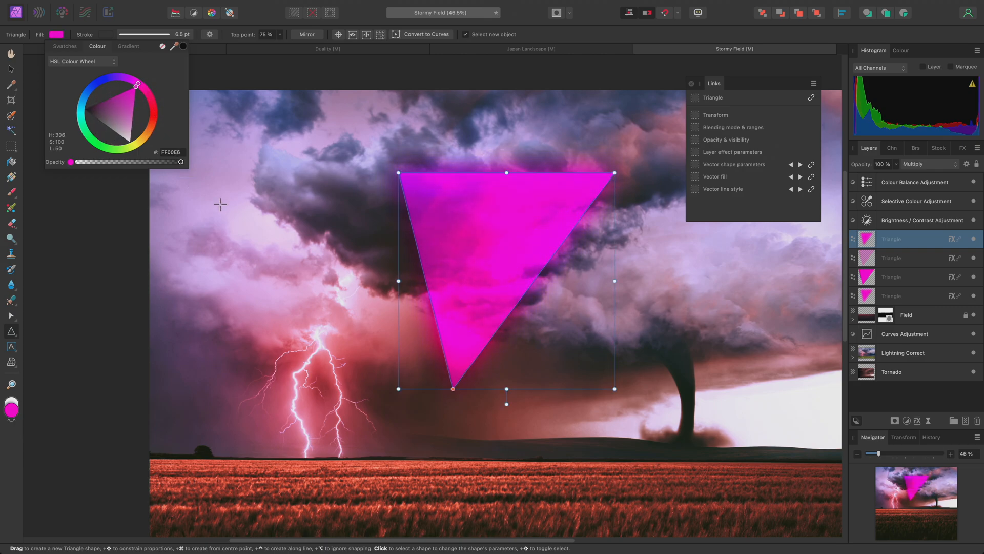
mouse_move(921, 286)
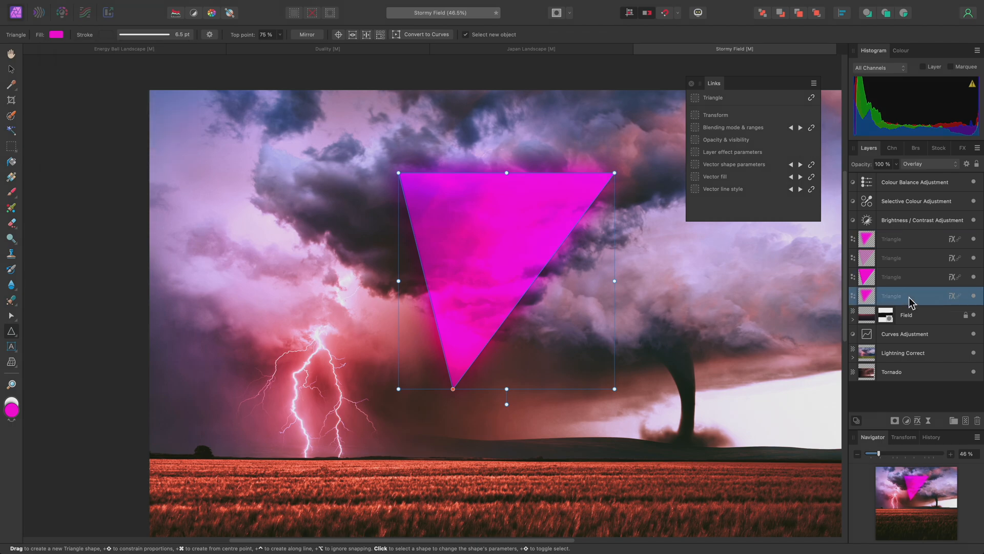
Give the third Triangle layer Negation blending, then pan the view.
left_click(912, 276)
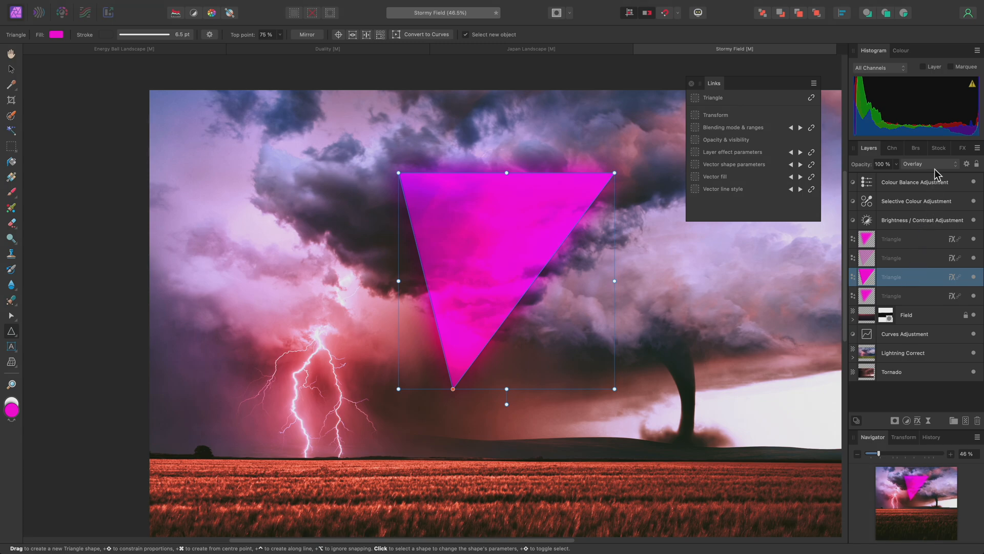
left_click(927, 163)
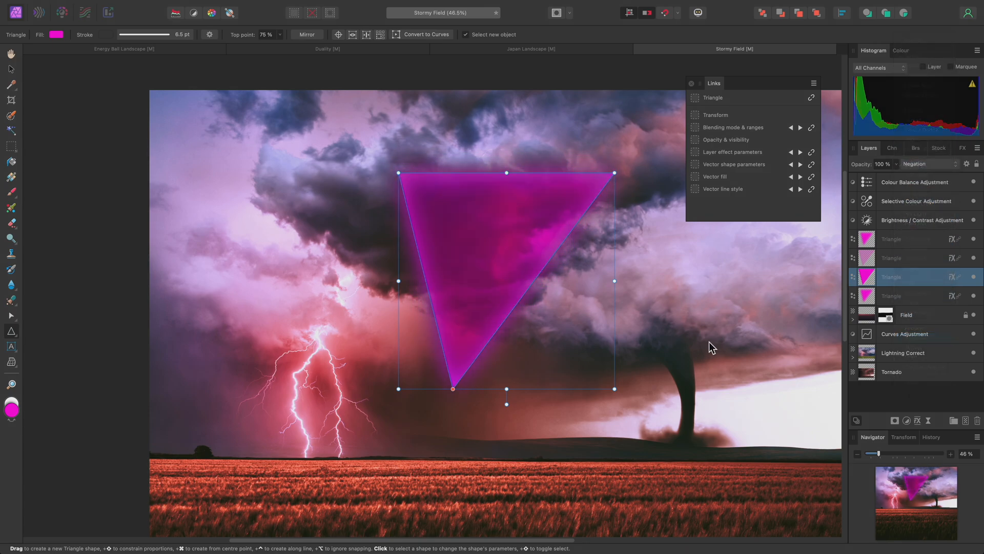
key("h")
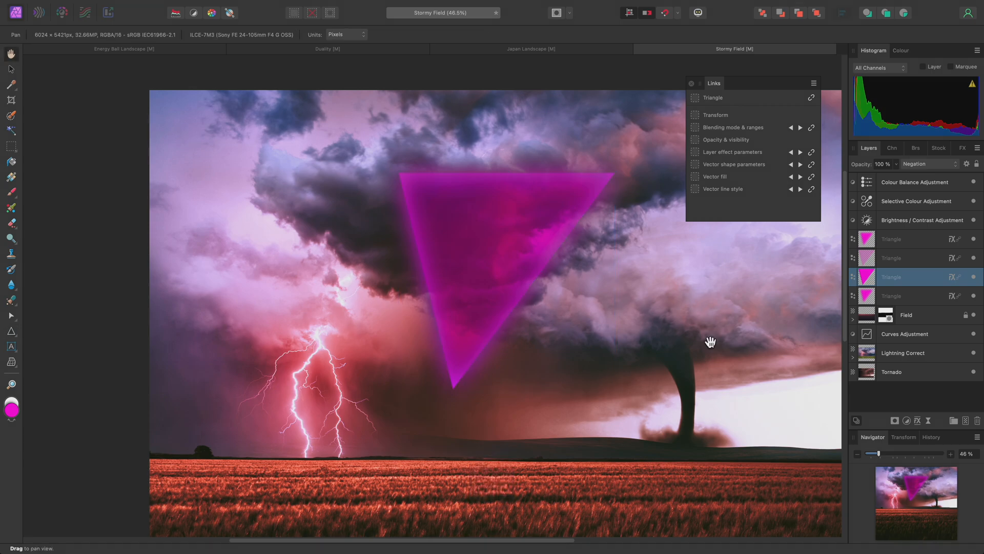
scroll("down", 3)
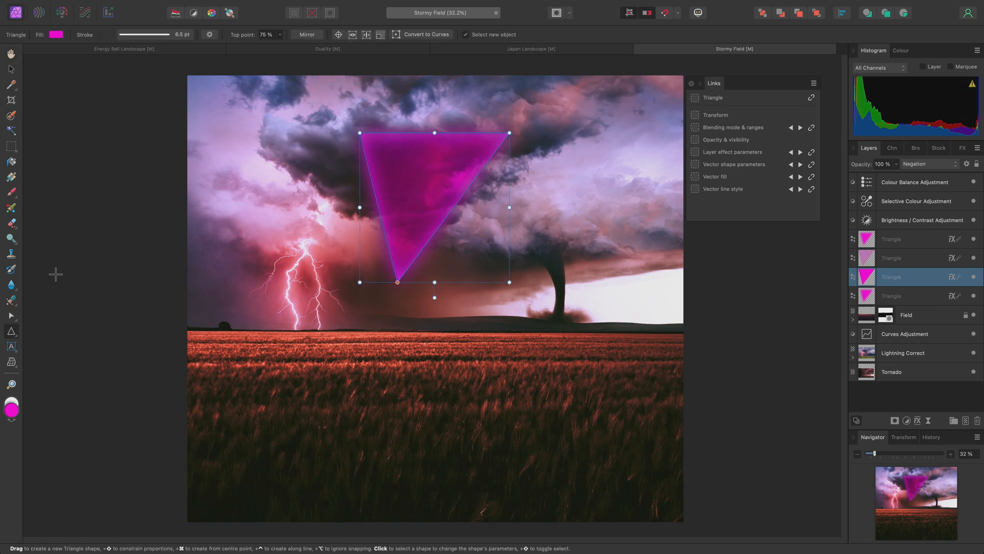
Drag the Top point slider back to centre so the triangles point straight down again.
left_click_drag(251, 47, 289, 47)
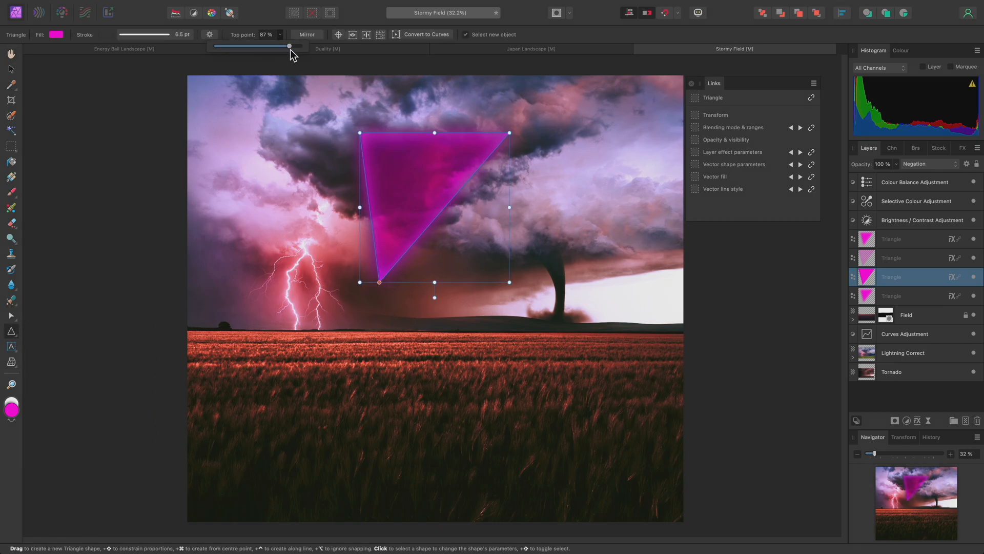
left_click_drag(289, 47, 244, 46)
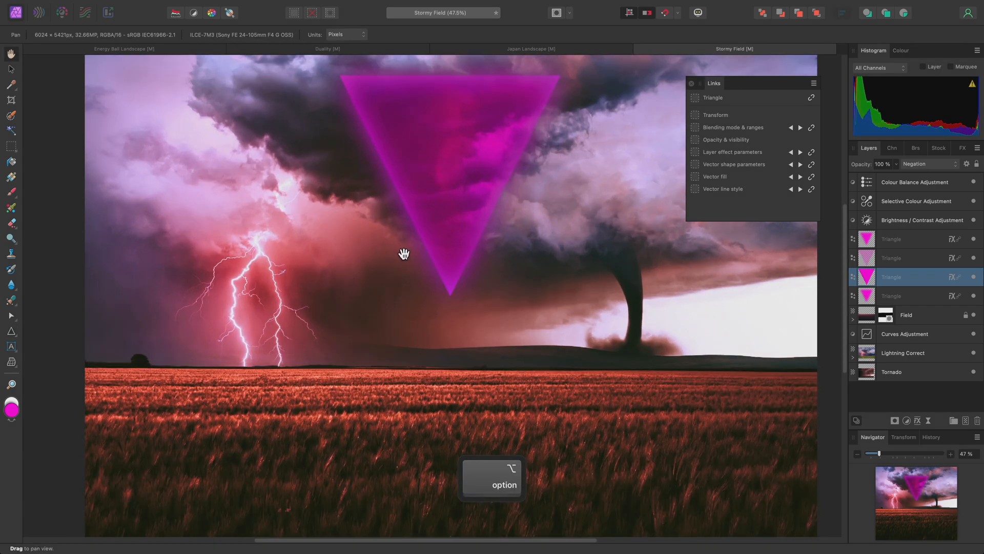
left_click(929, 164)
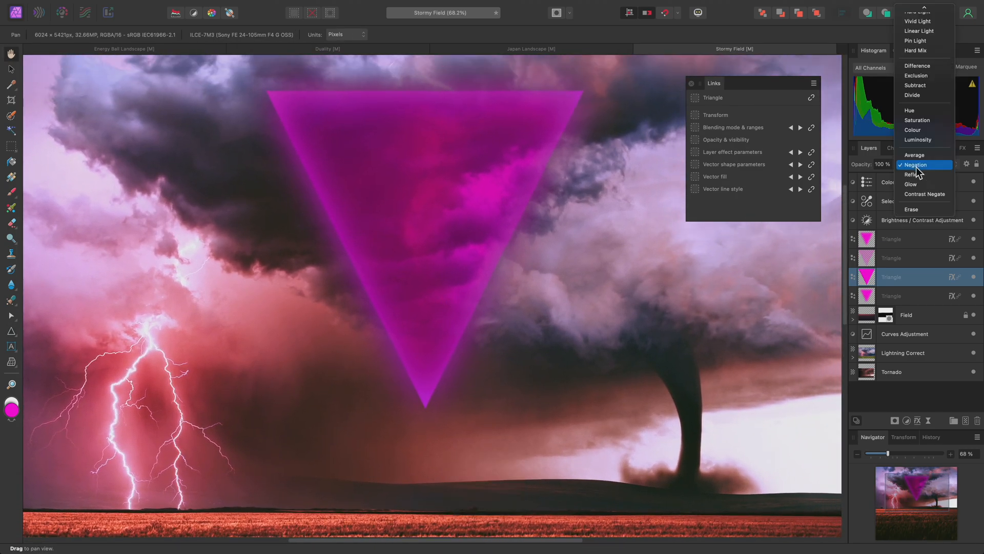